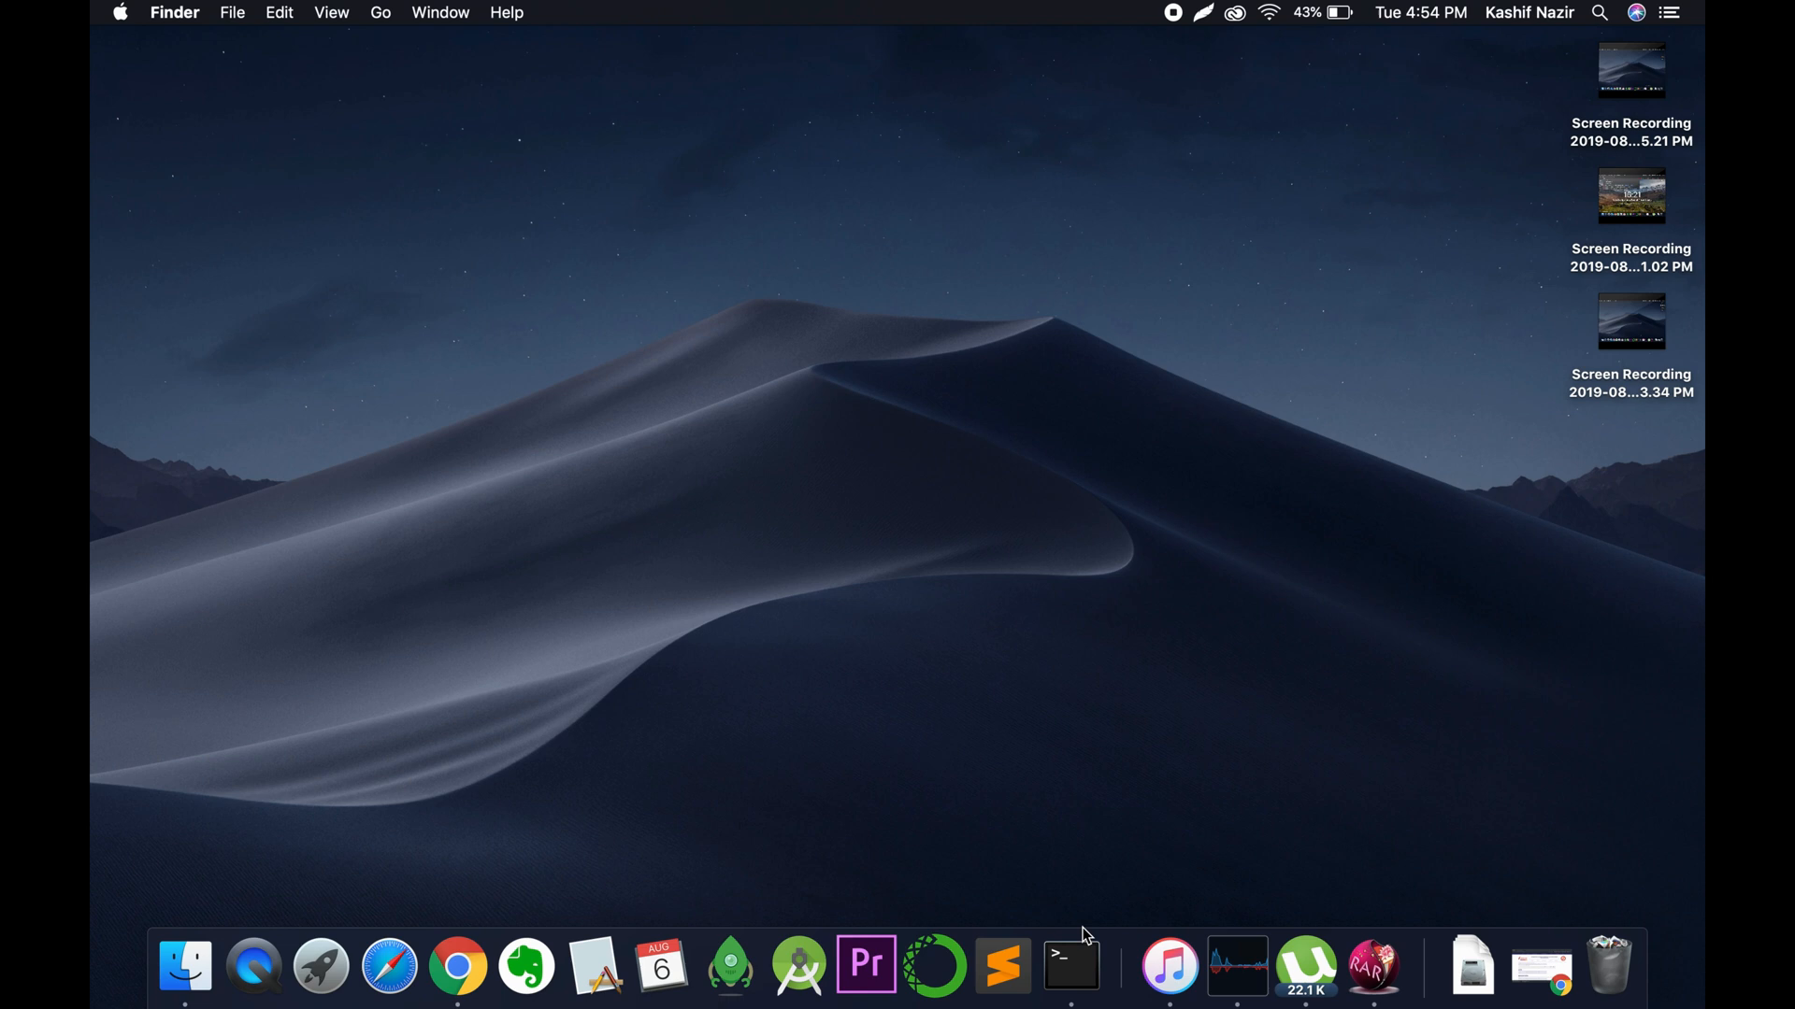
- Run javac with no arguments in Terminal to confirm the Java compiler prints its usage options
{"action": "left_click", "coordinate": [1070, 966]}
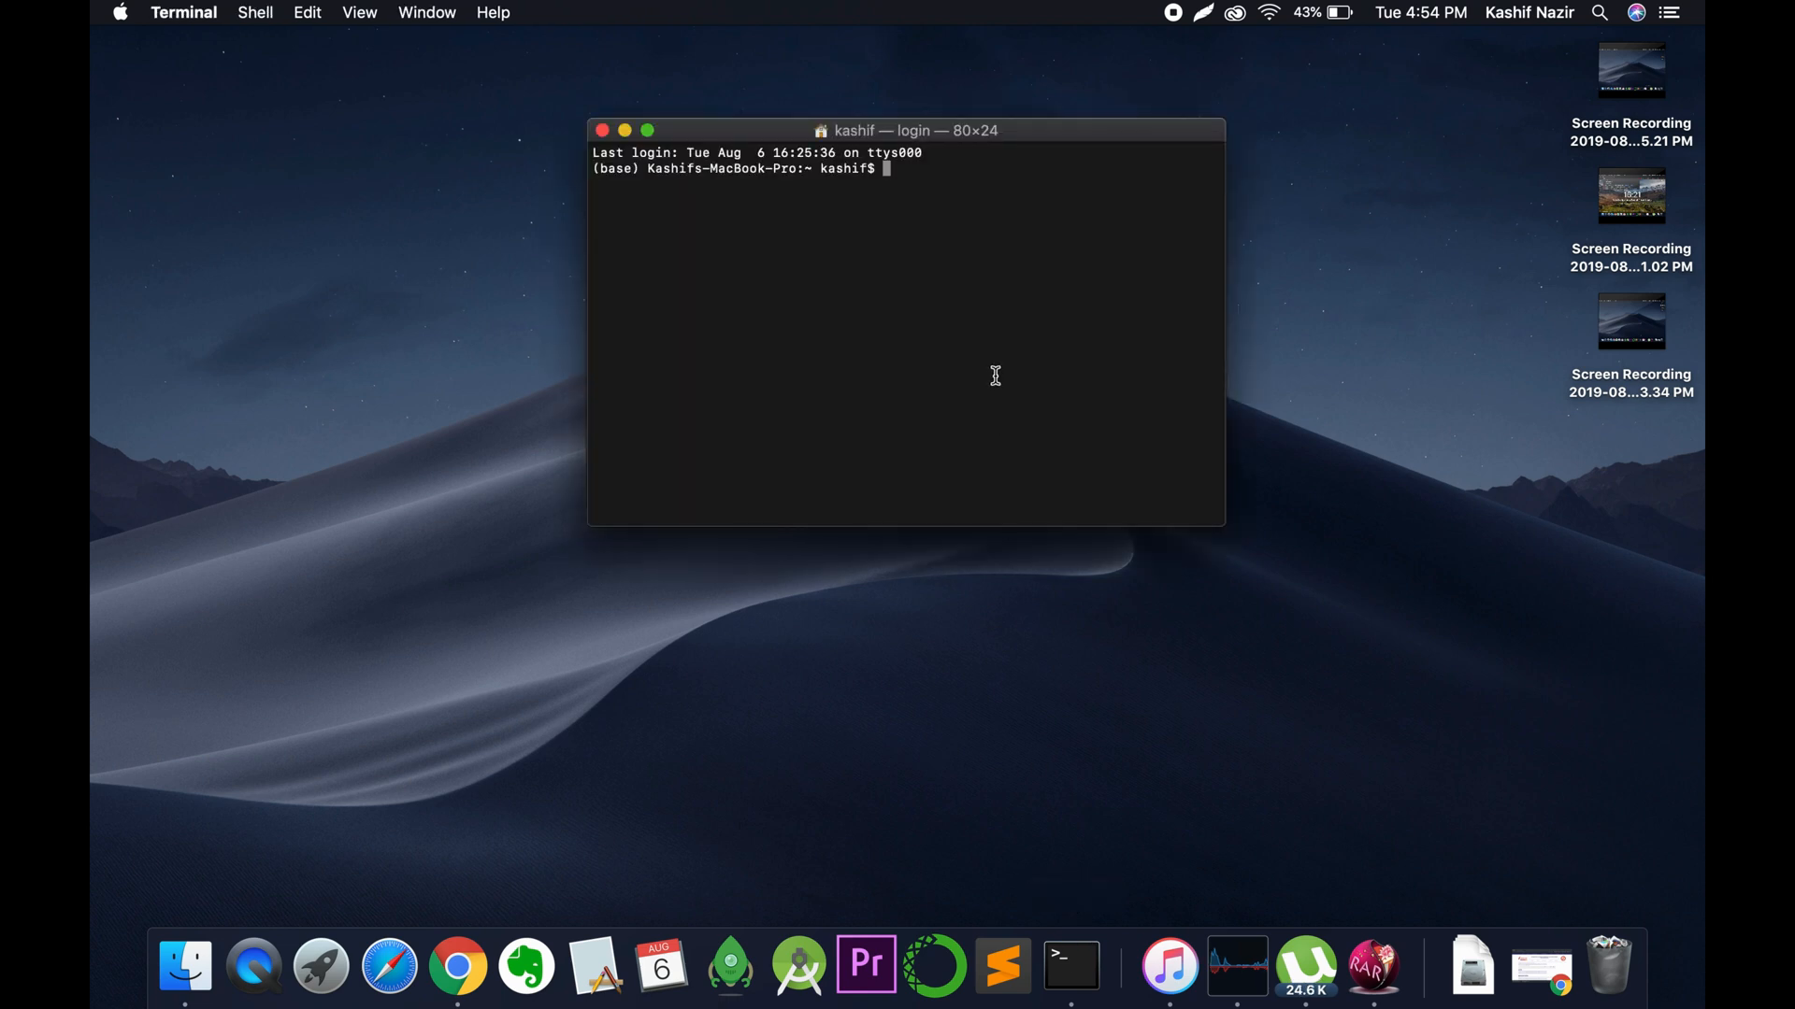
{"action": "type", "text": "jv"}
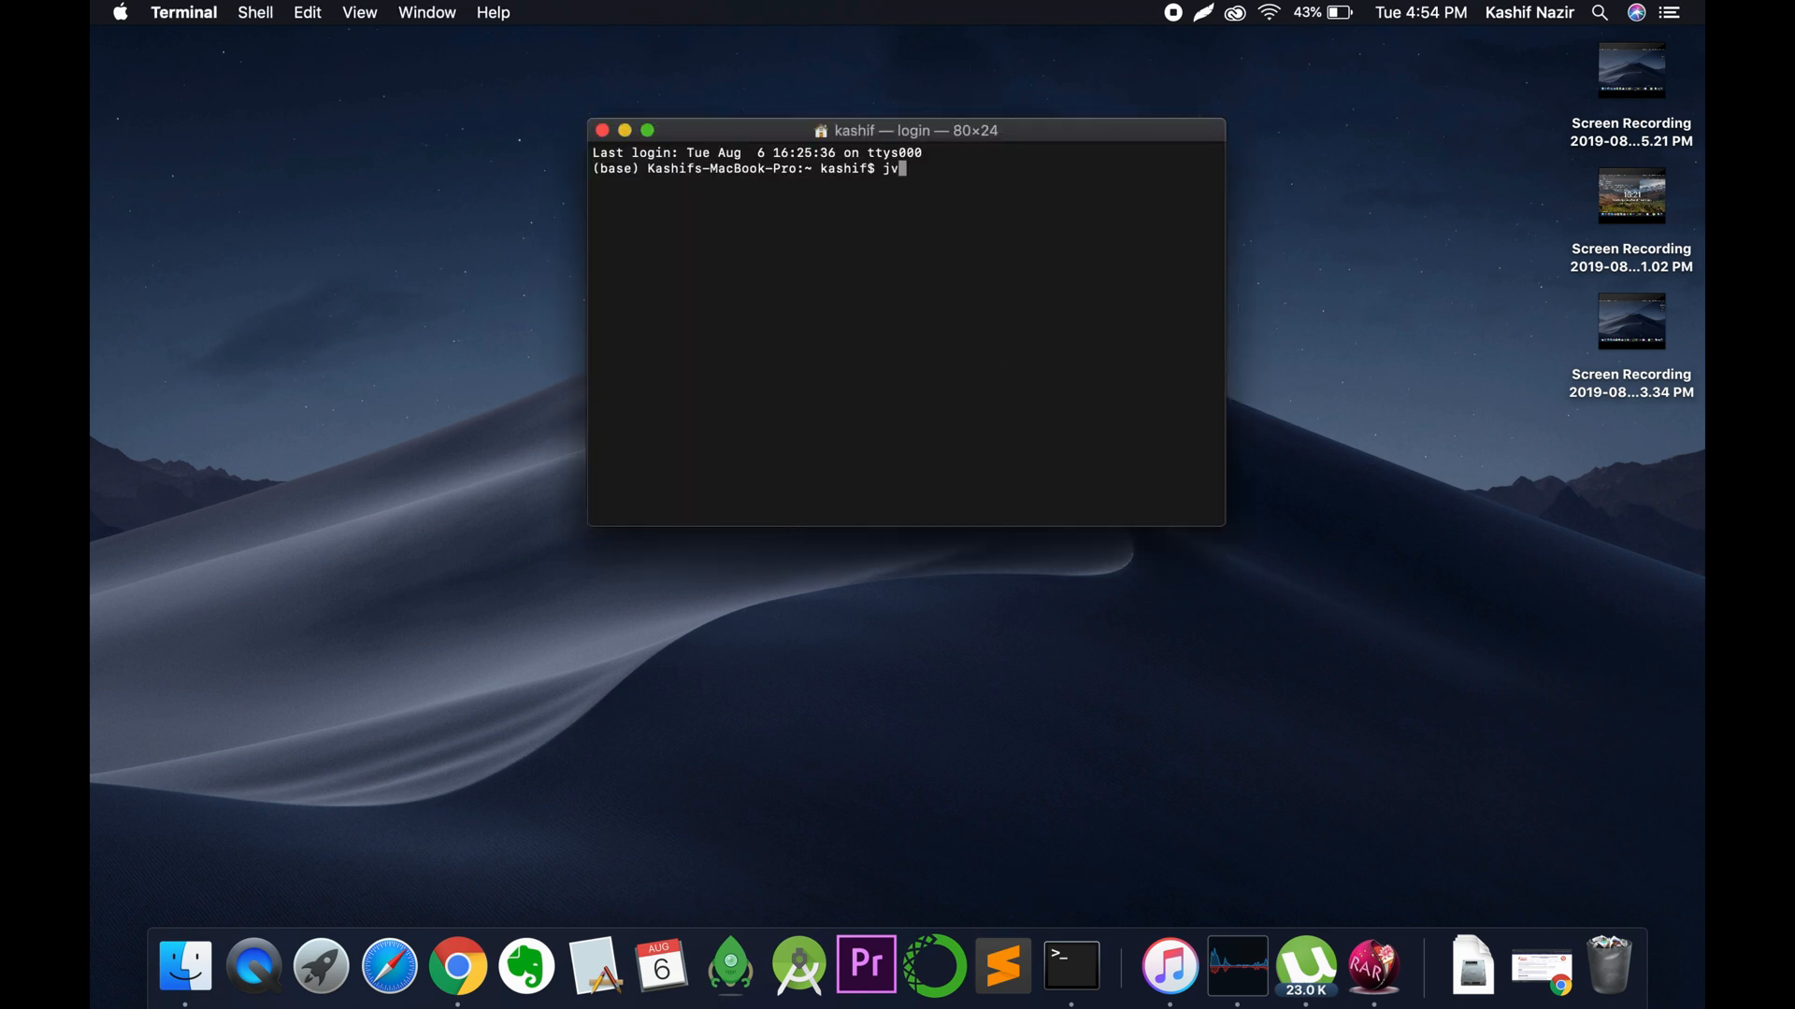
{"action": "type", "text": "avac"}
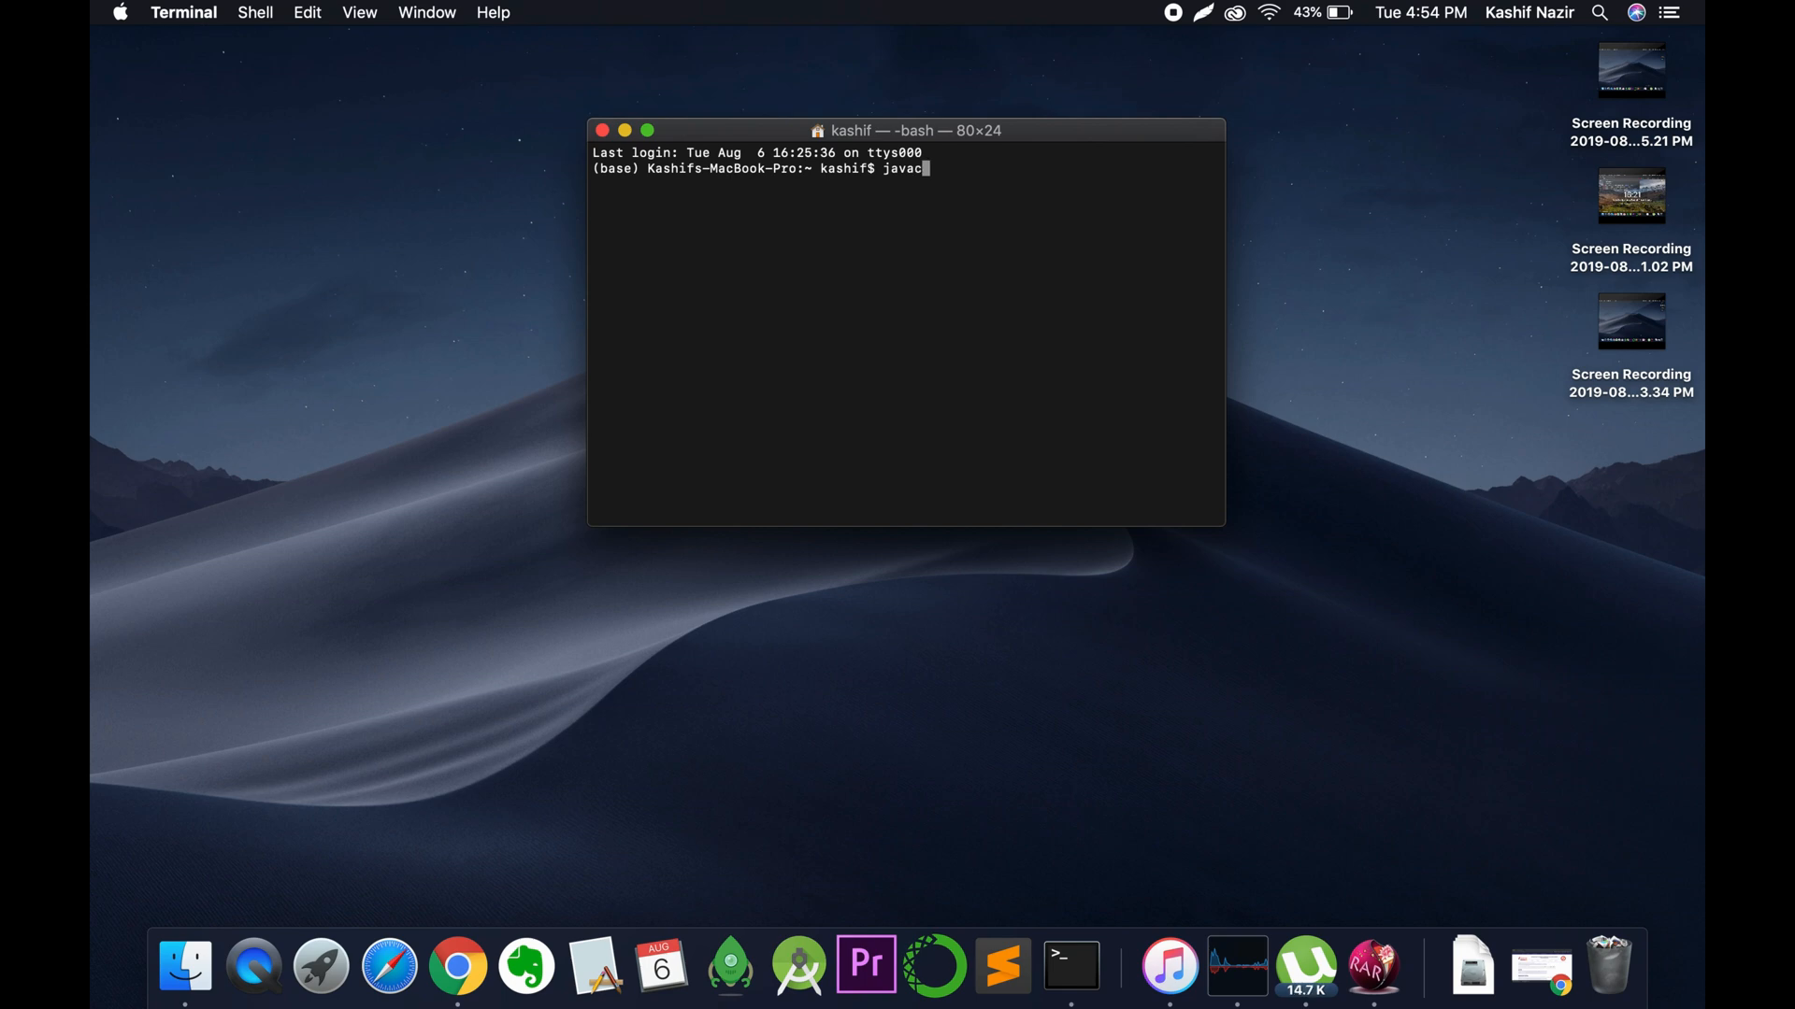
{"action": "key", "text": "Return"}
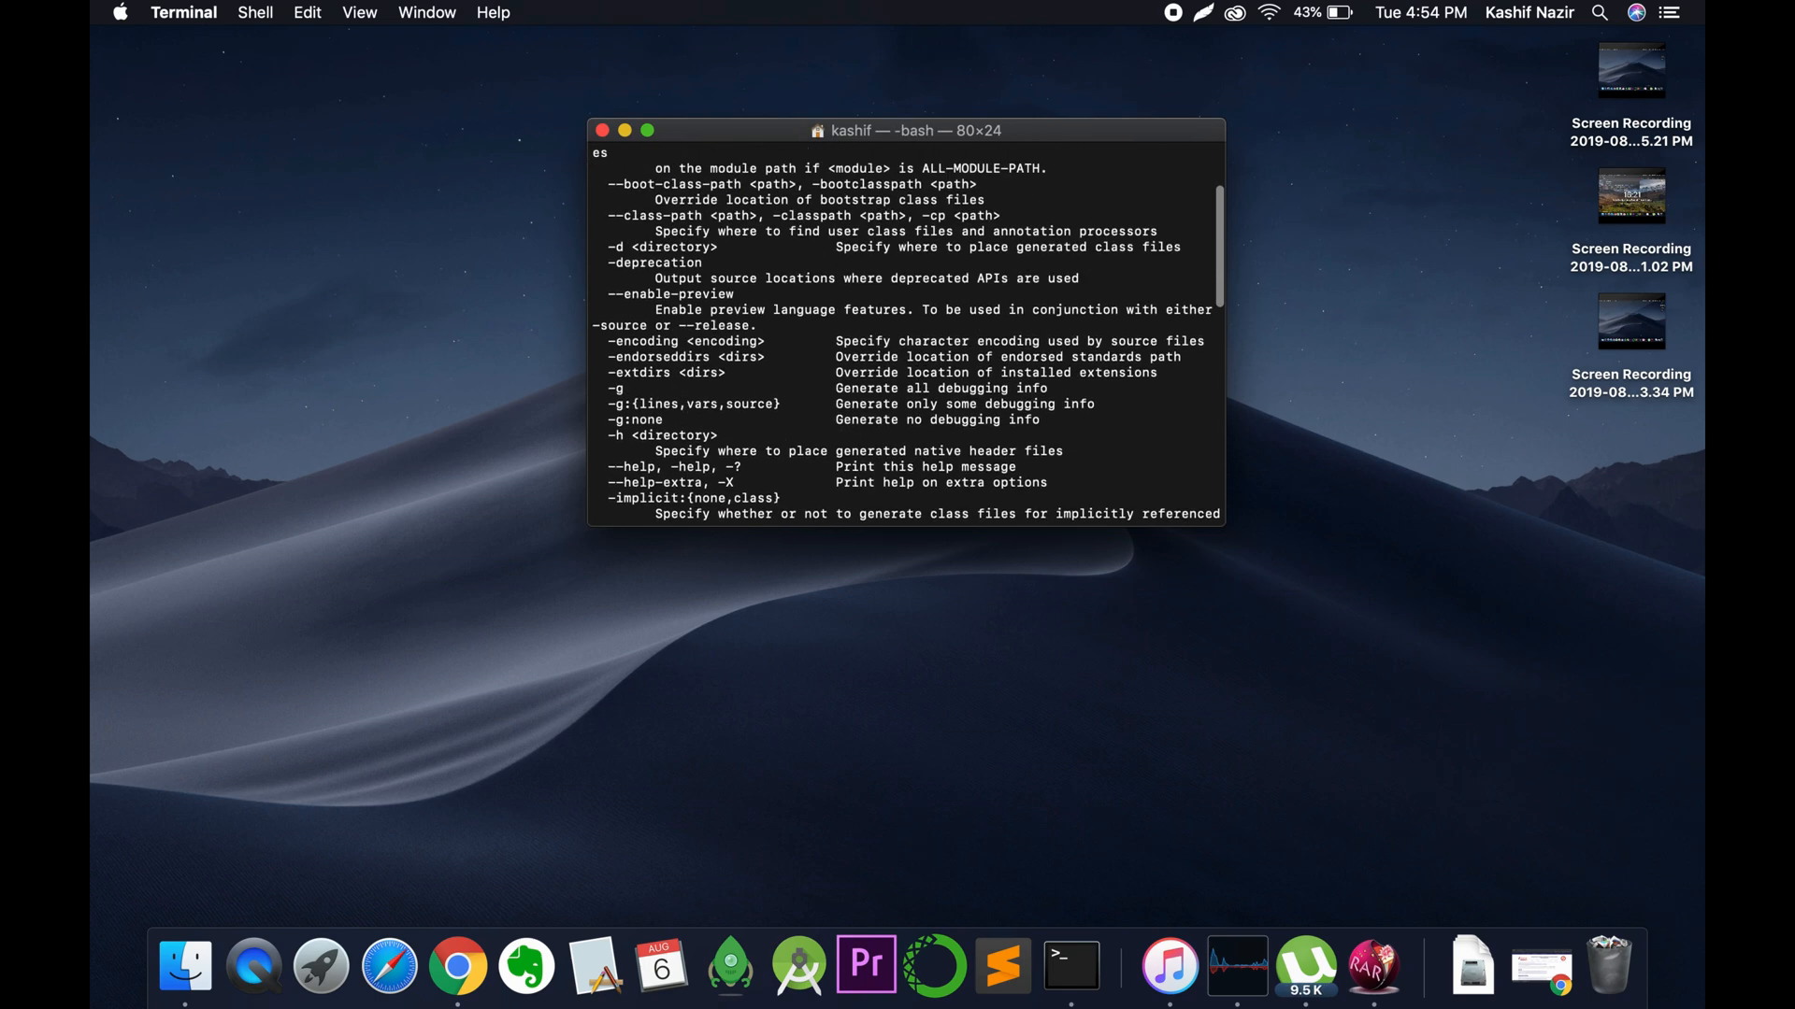
{"action": "scroll", "scroll_direction": "up", "scroll_amount": 3}
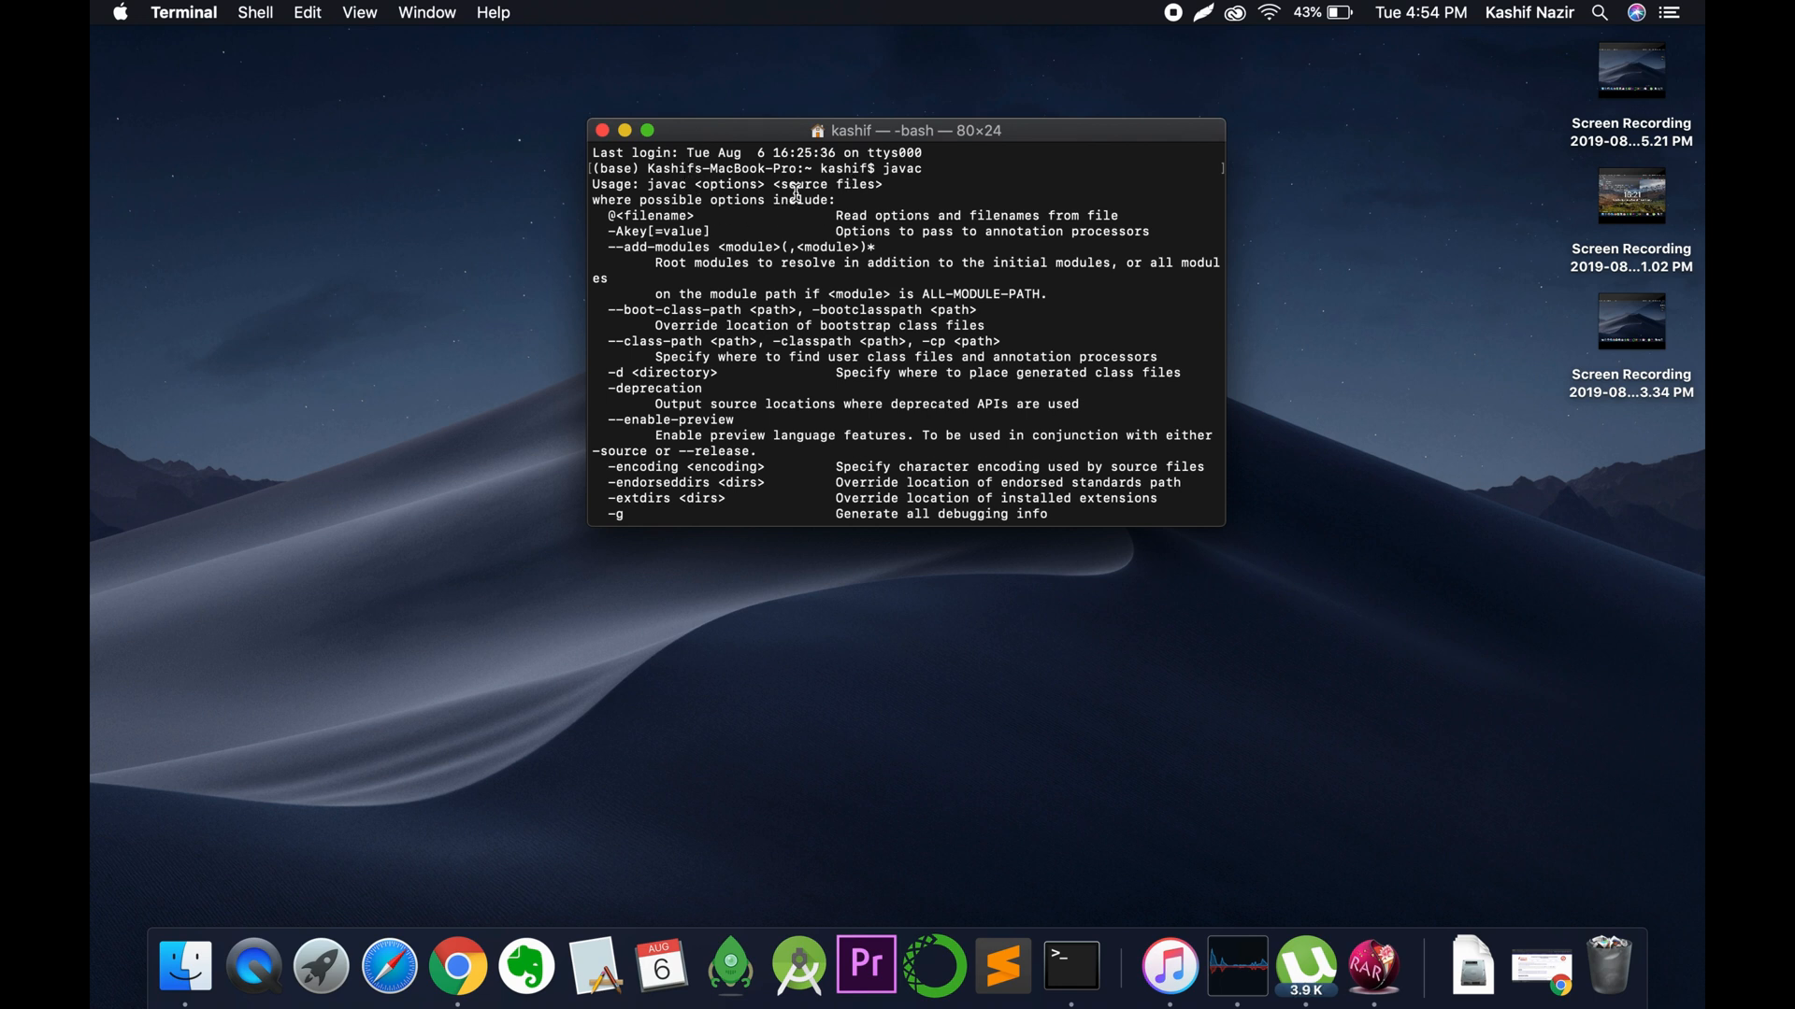
{"action": "mouse_move", "coordinate": [730, 569]}
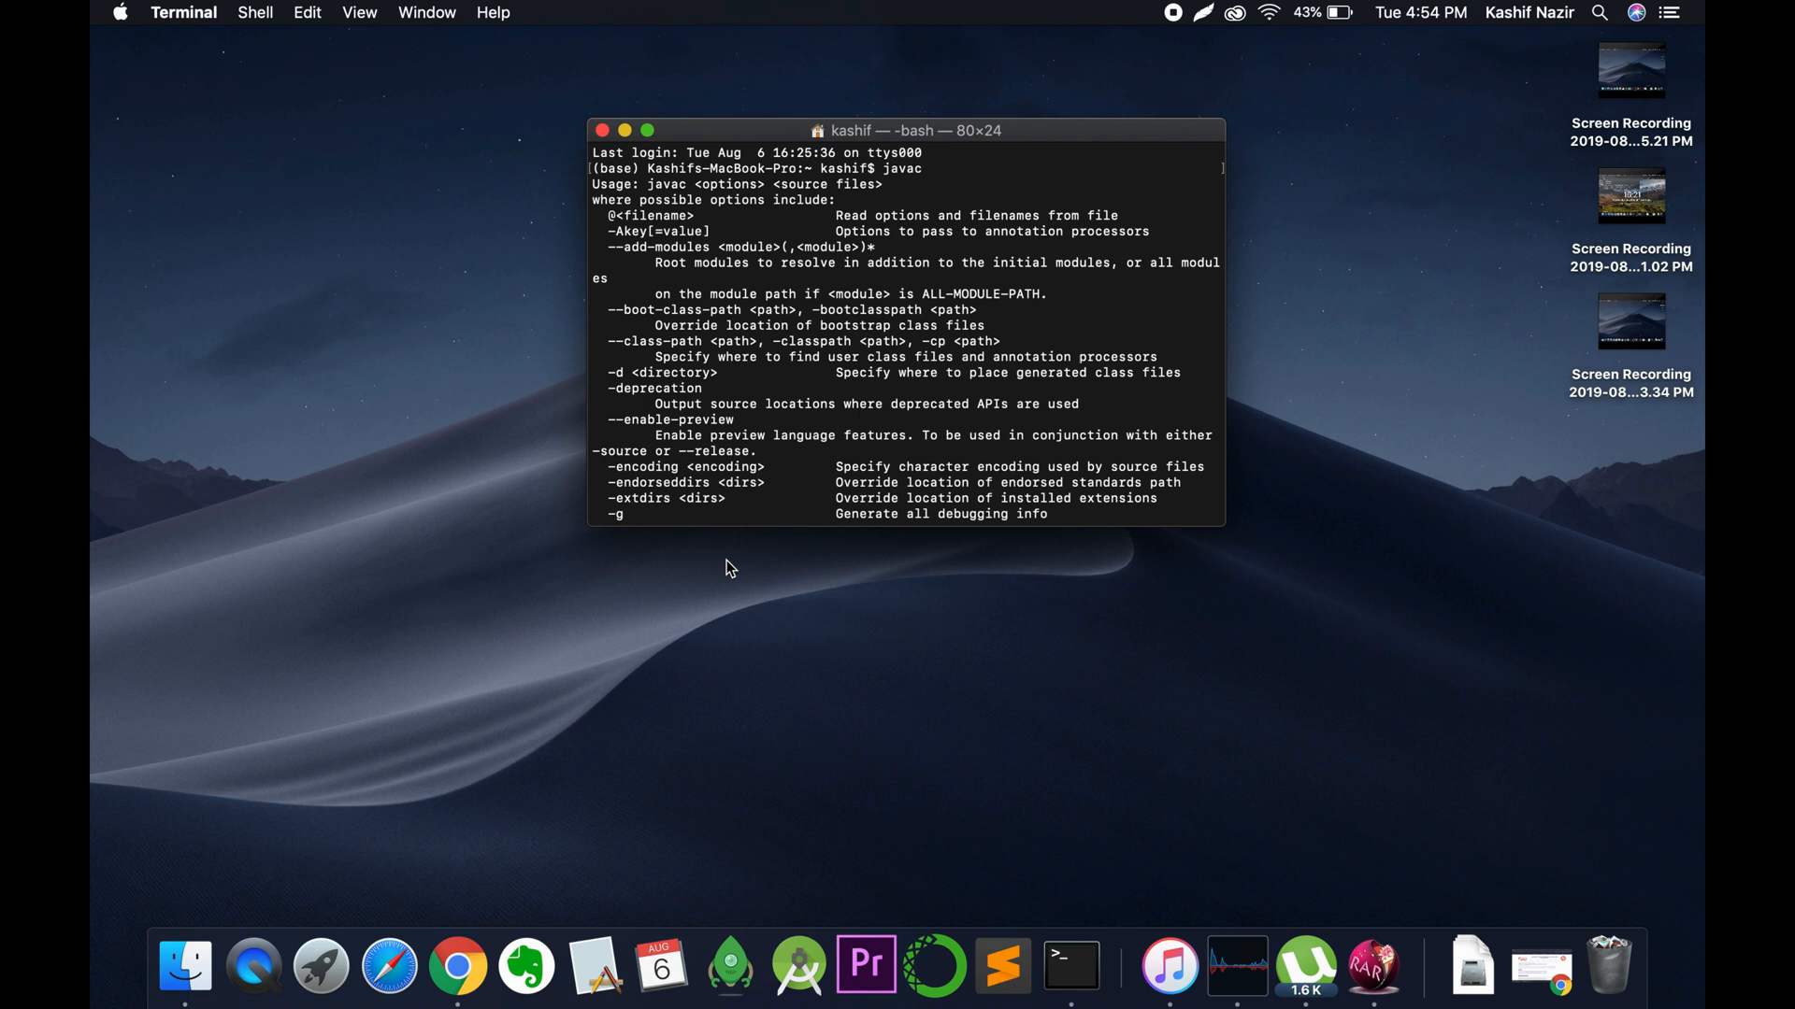
{"action": "mouse_move", "coordinate": [893, 687]}
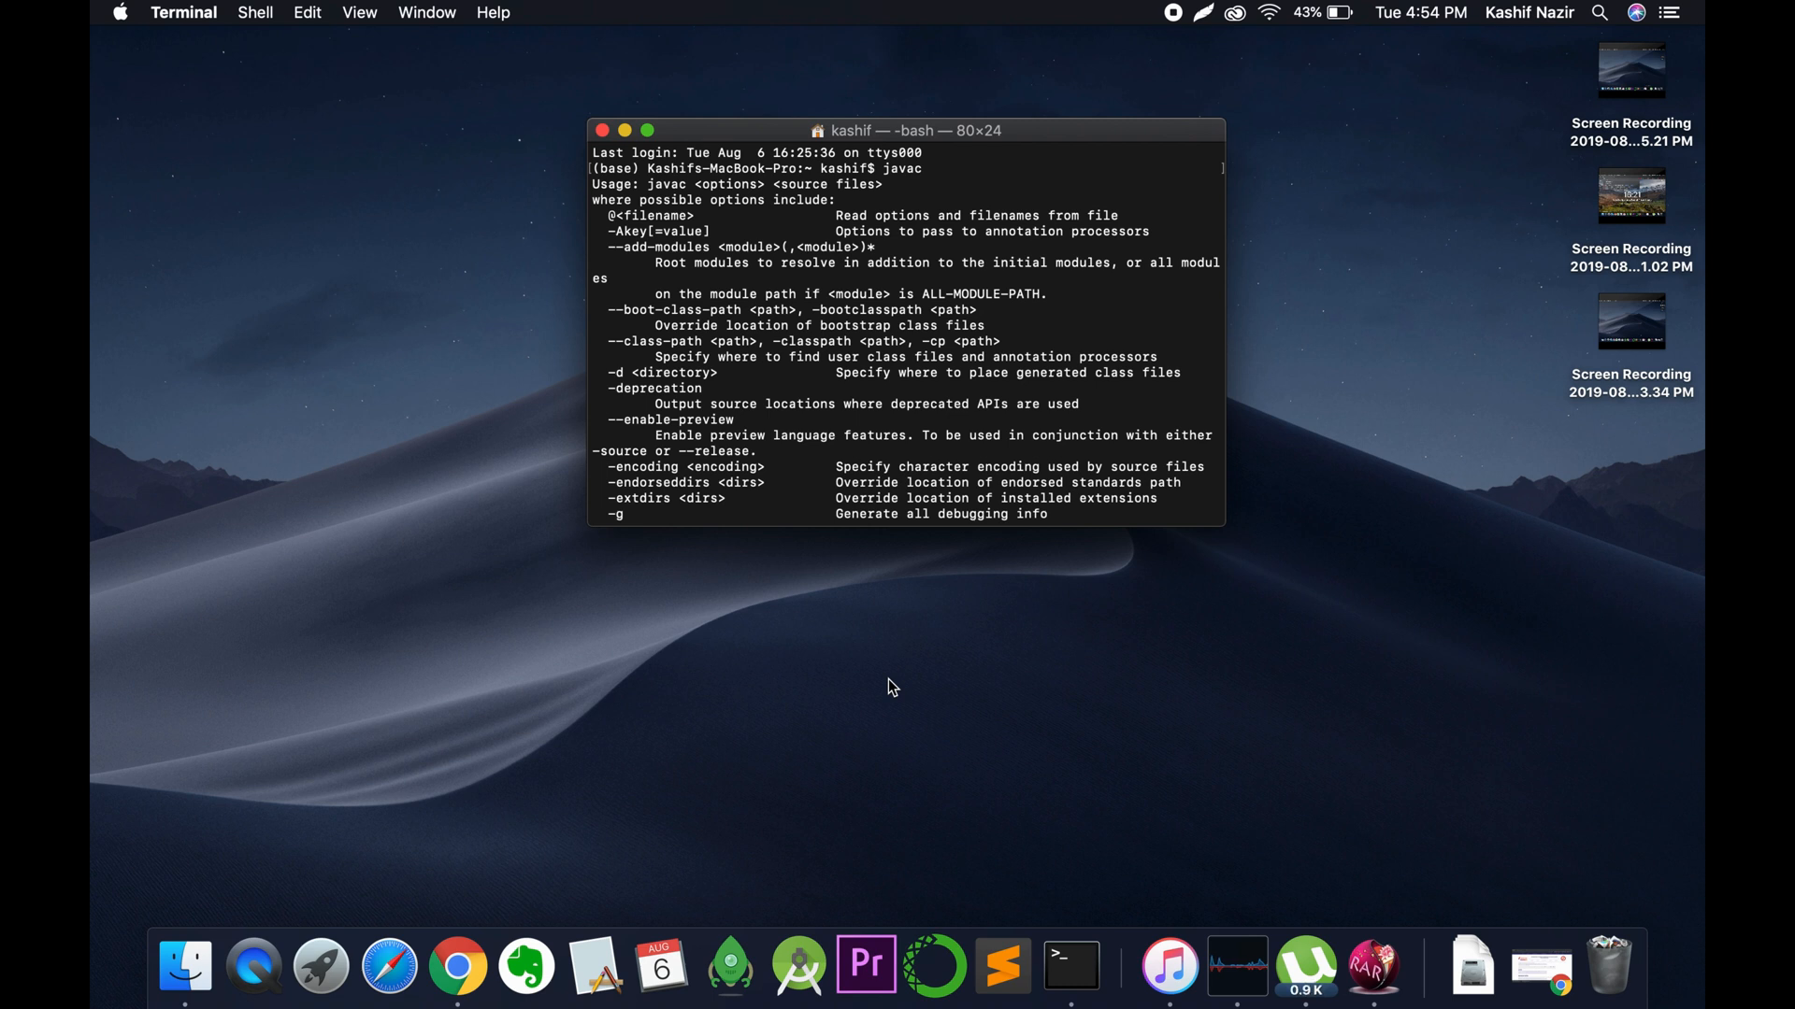
{"action": "mouse_move", "coordinate": [287, 914]}
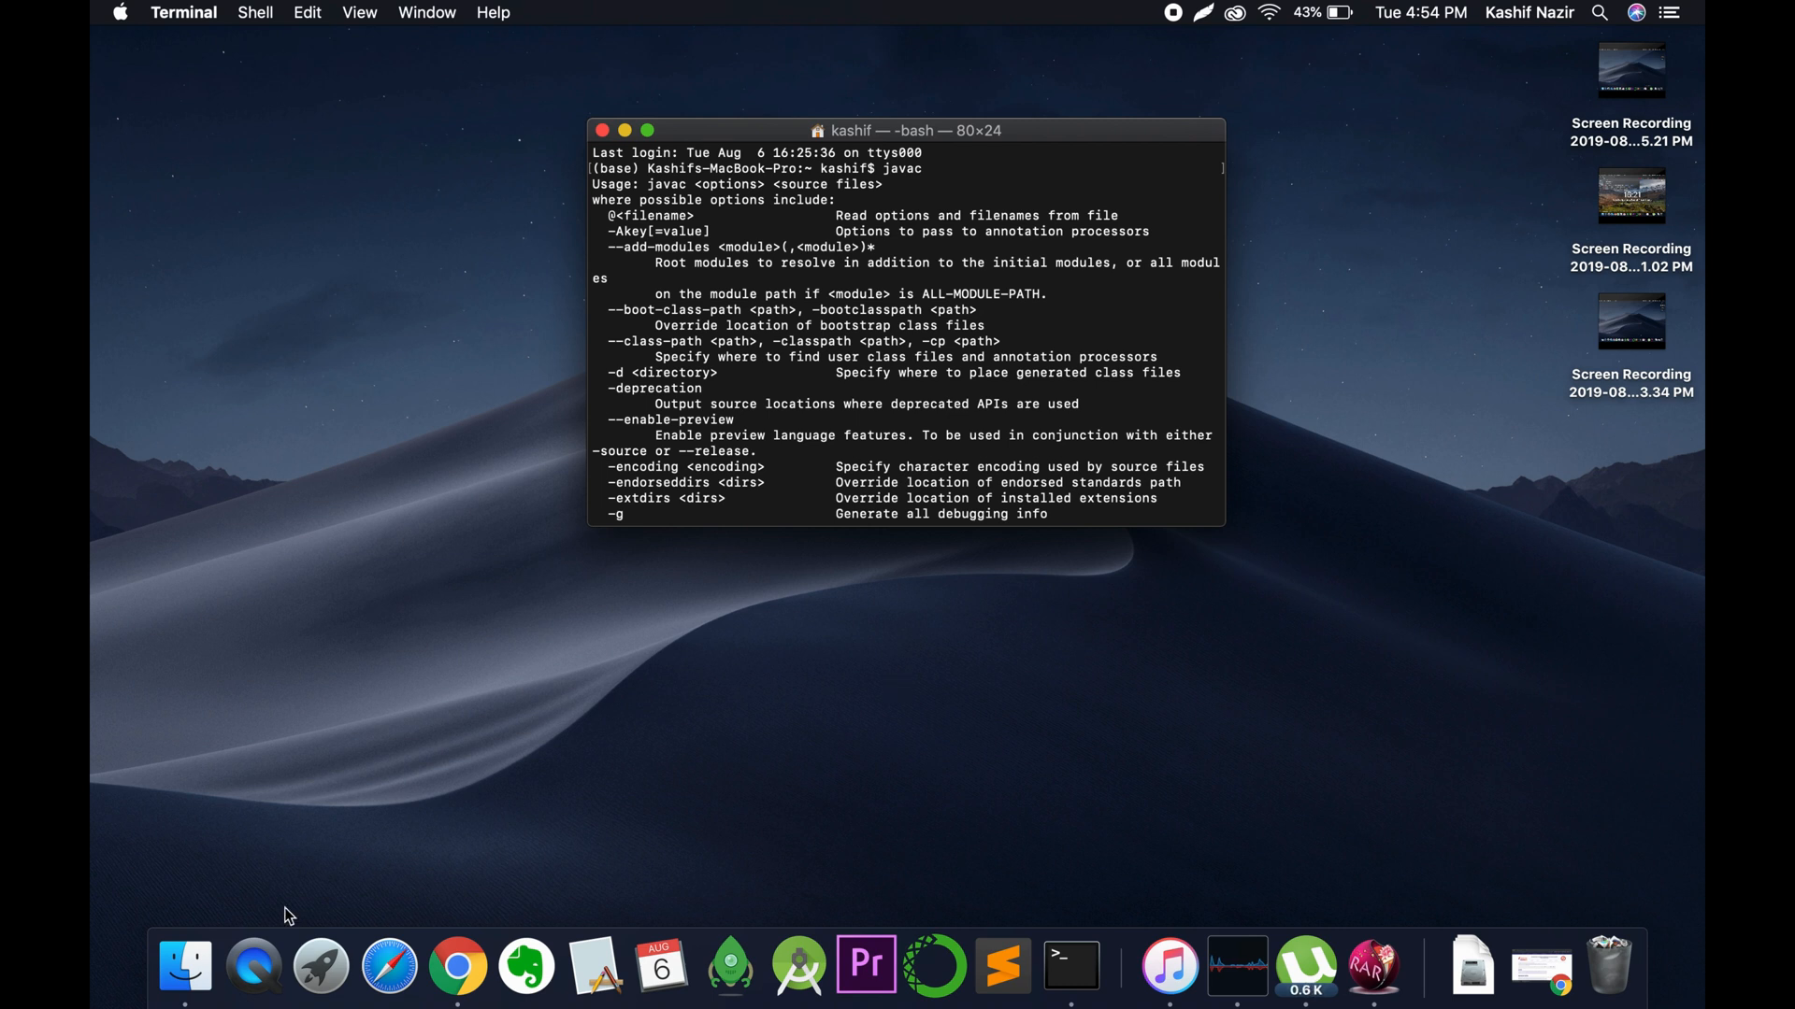
{"action": "mouse_move", "coordinate": [443, 852]}
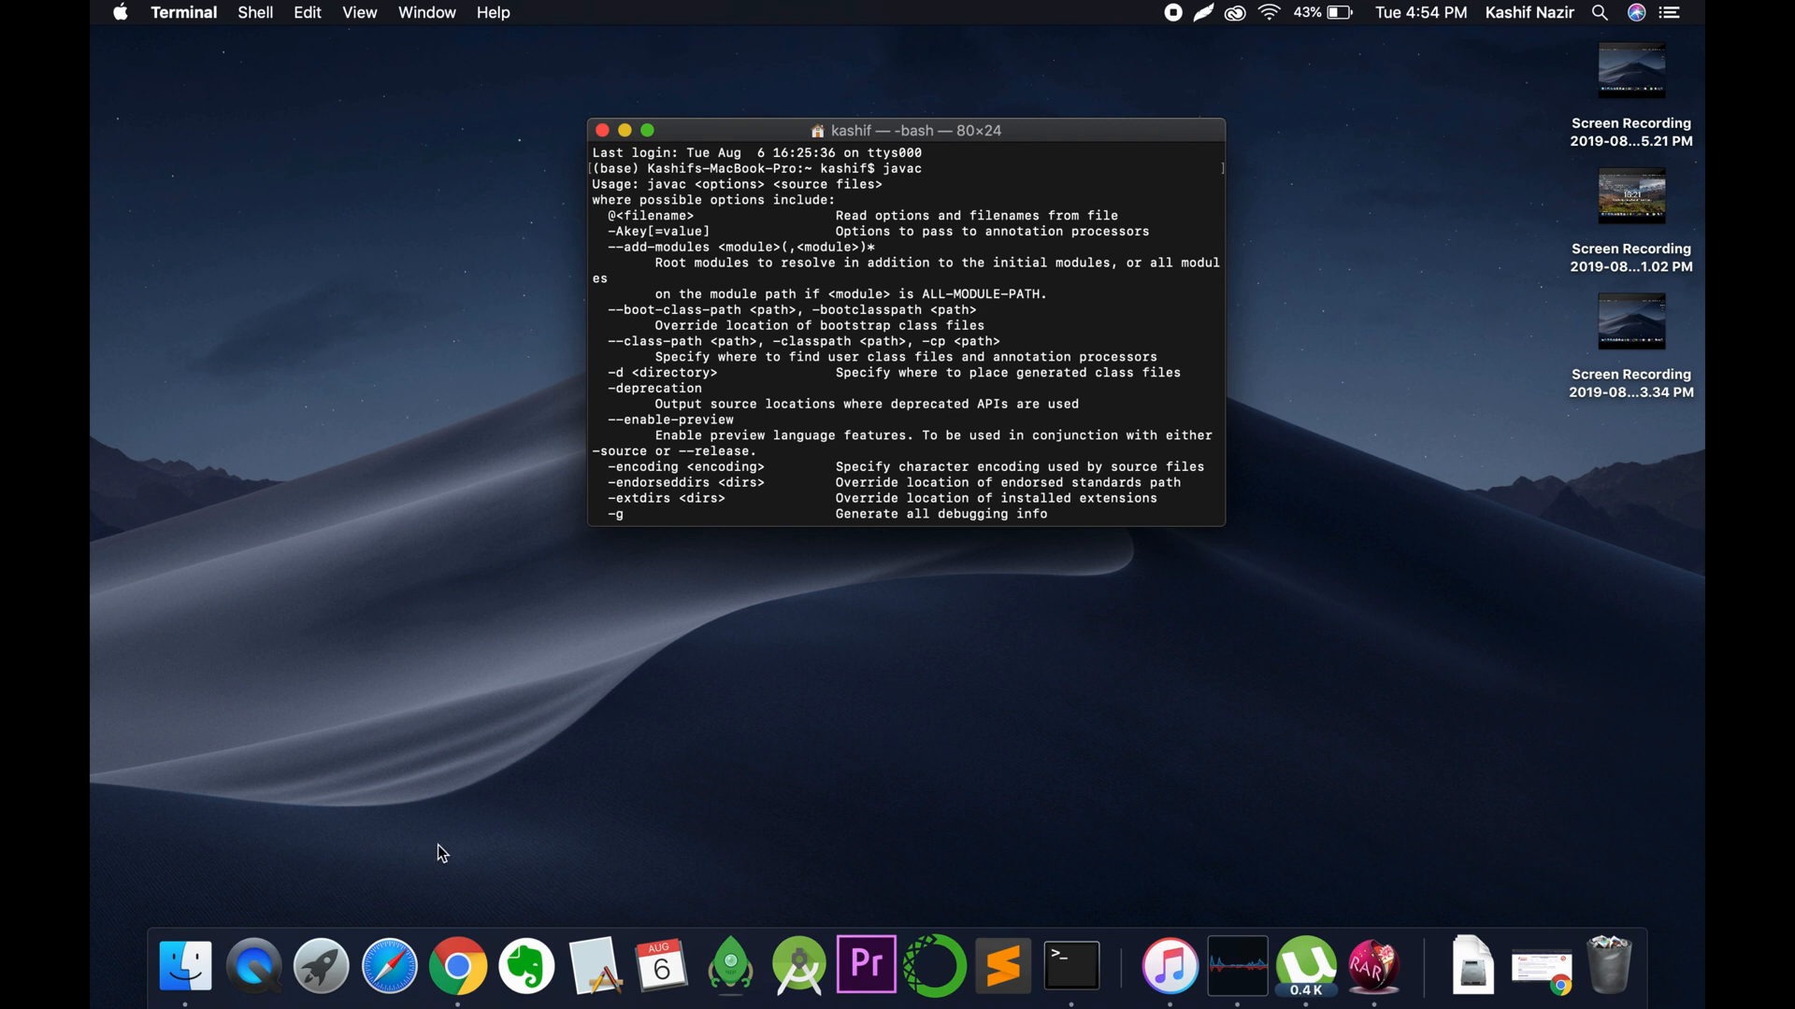
- Bring Chrome to the front and close the old Apache Download Mirrors tab
{"action": "left_click", "coordinate": [458, 967]}
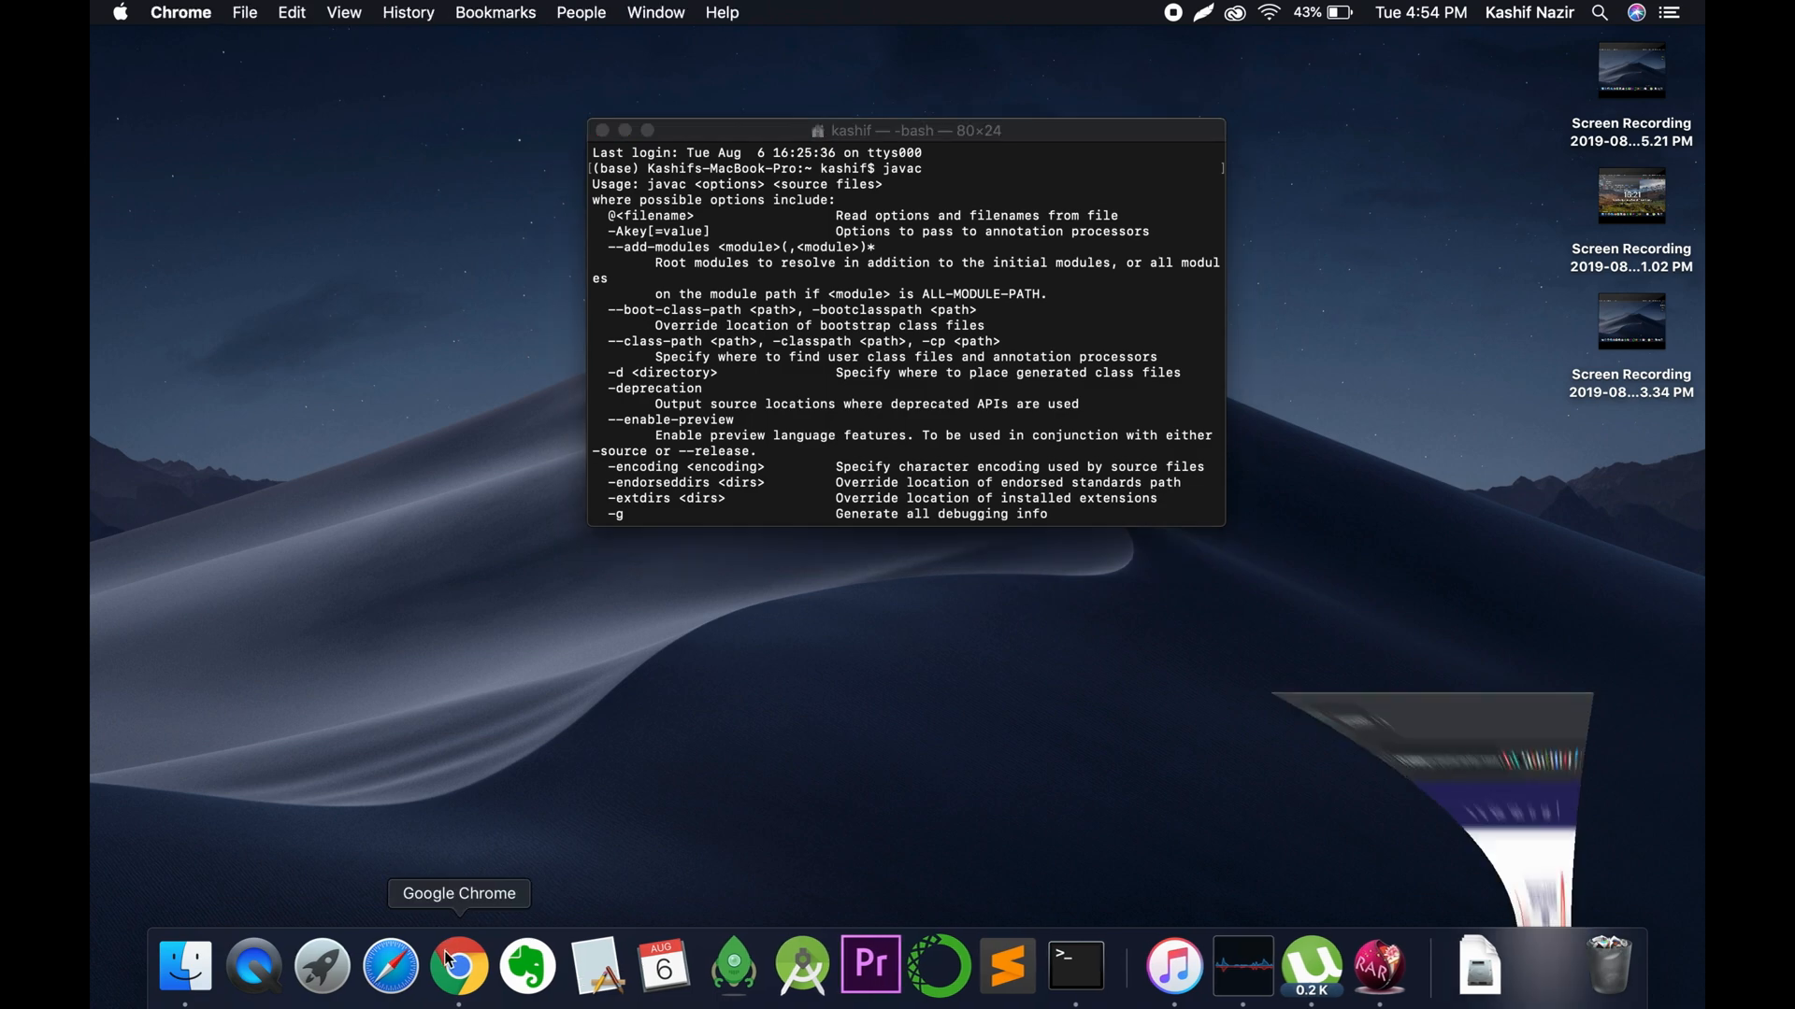
{"action": "left_click", "coordinate": [458, 966]}
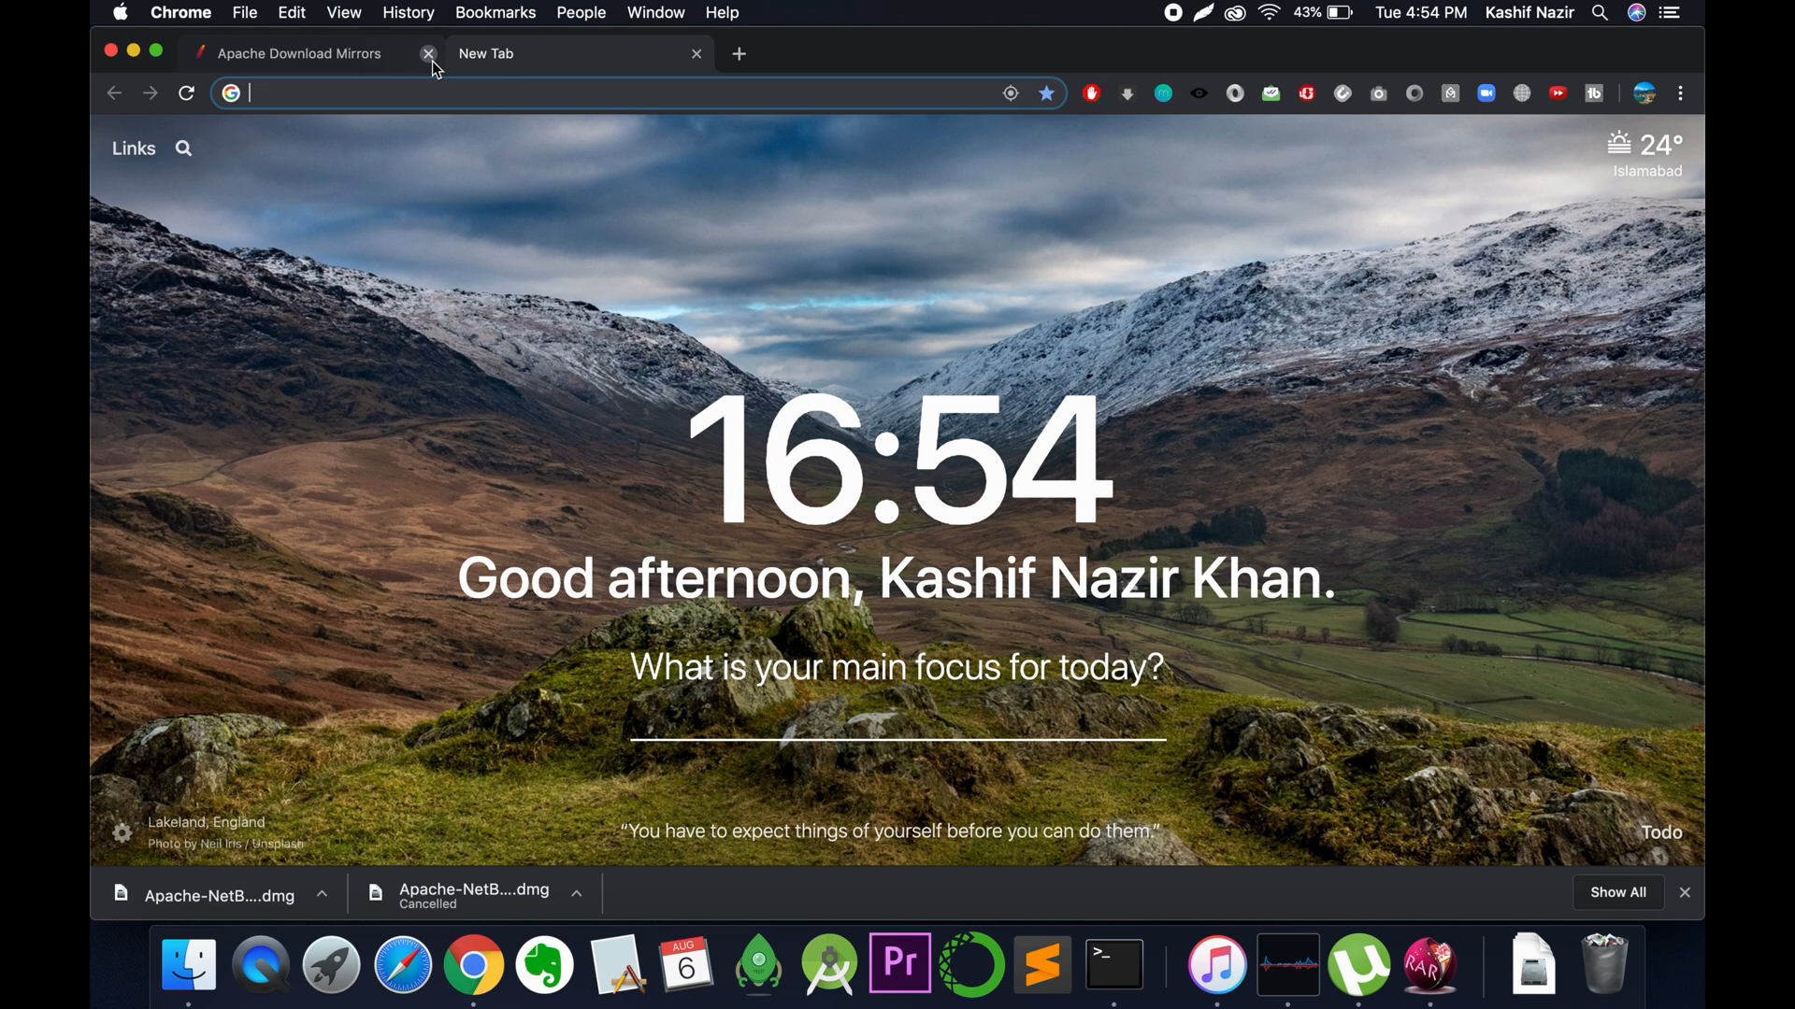
{"action": "left_click", "coordinate": [428, 54]}
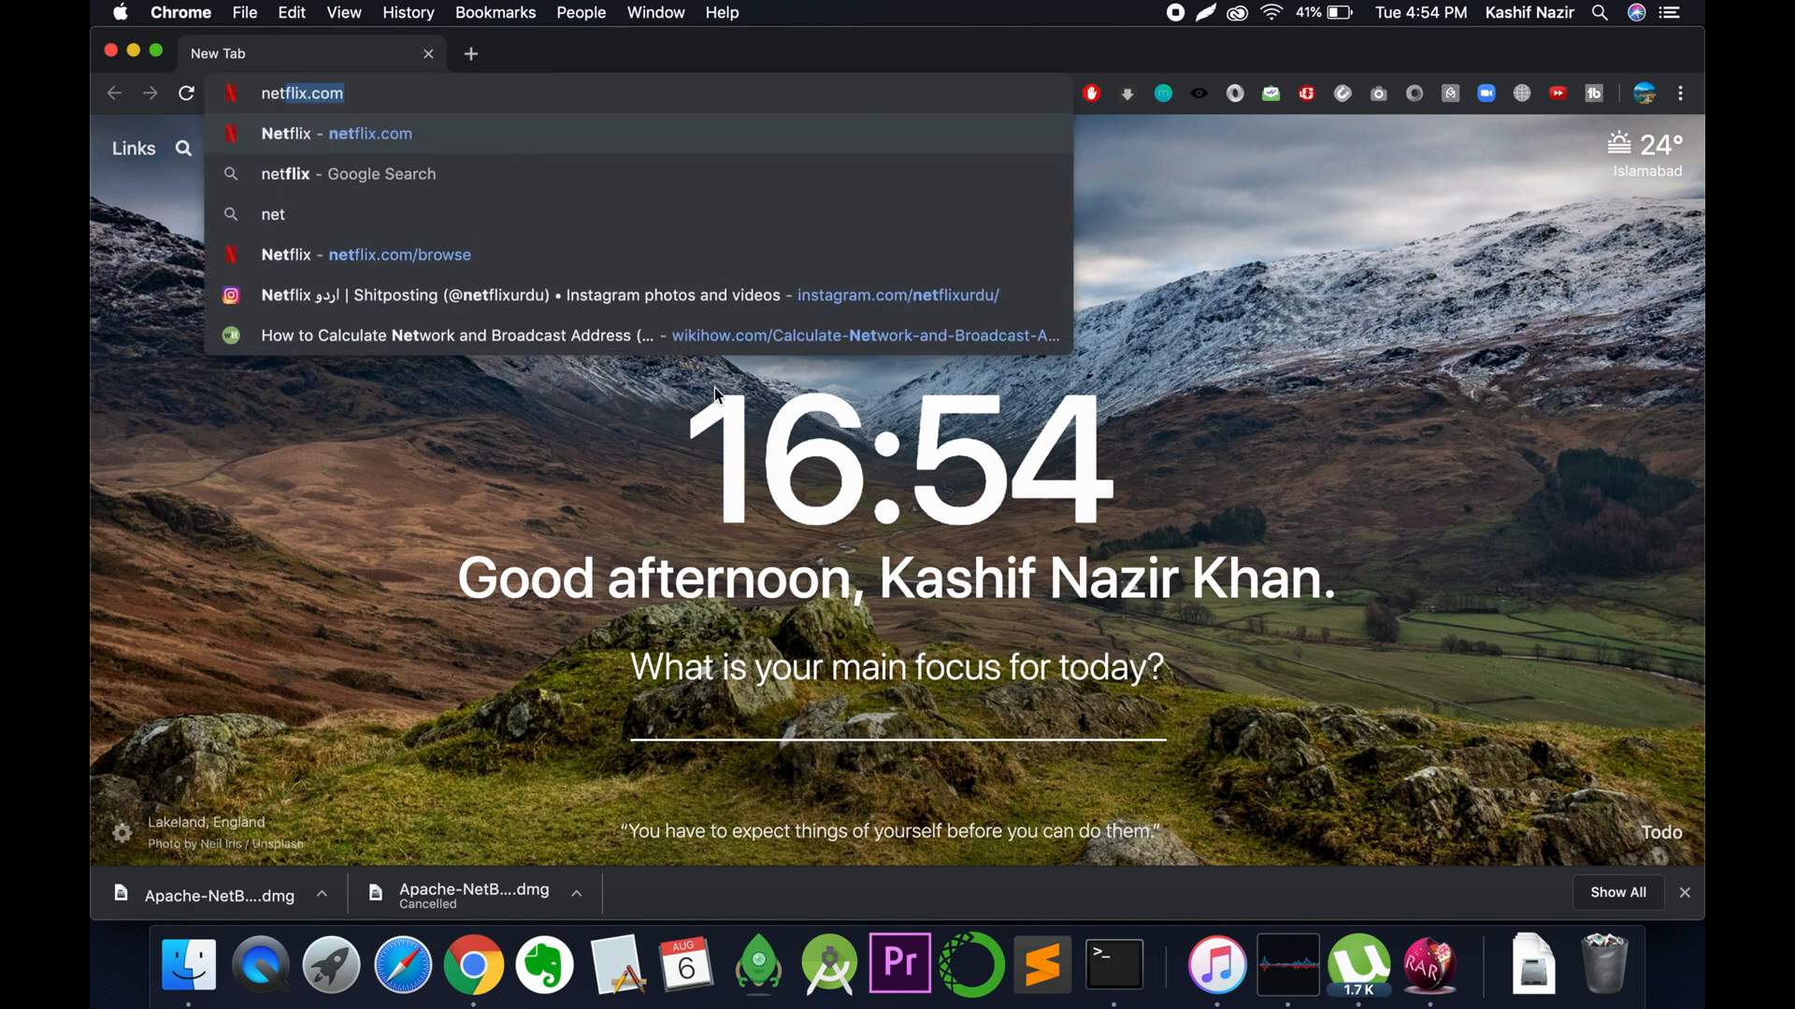
- Search Google for 'netbean apchae downl' and open the Welcome to Apache NetBeans result
{"action": "type", "text": "netbean a"}
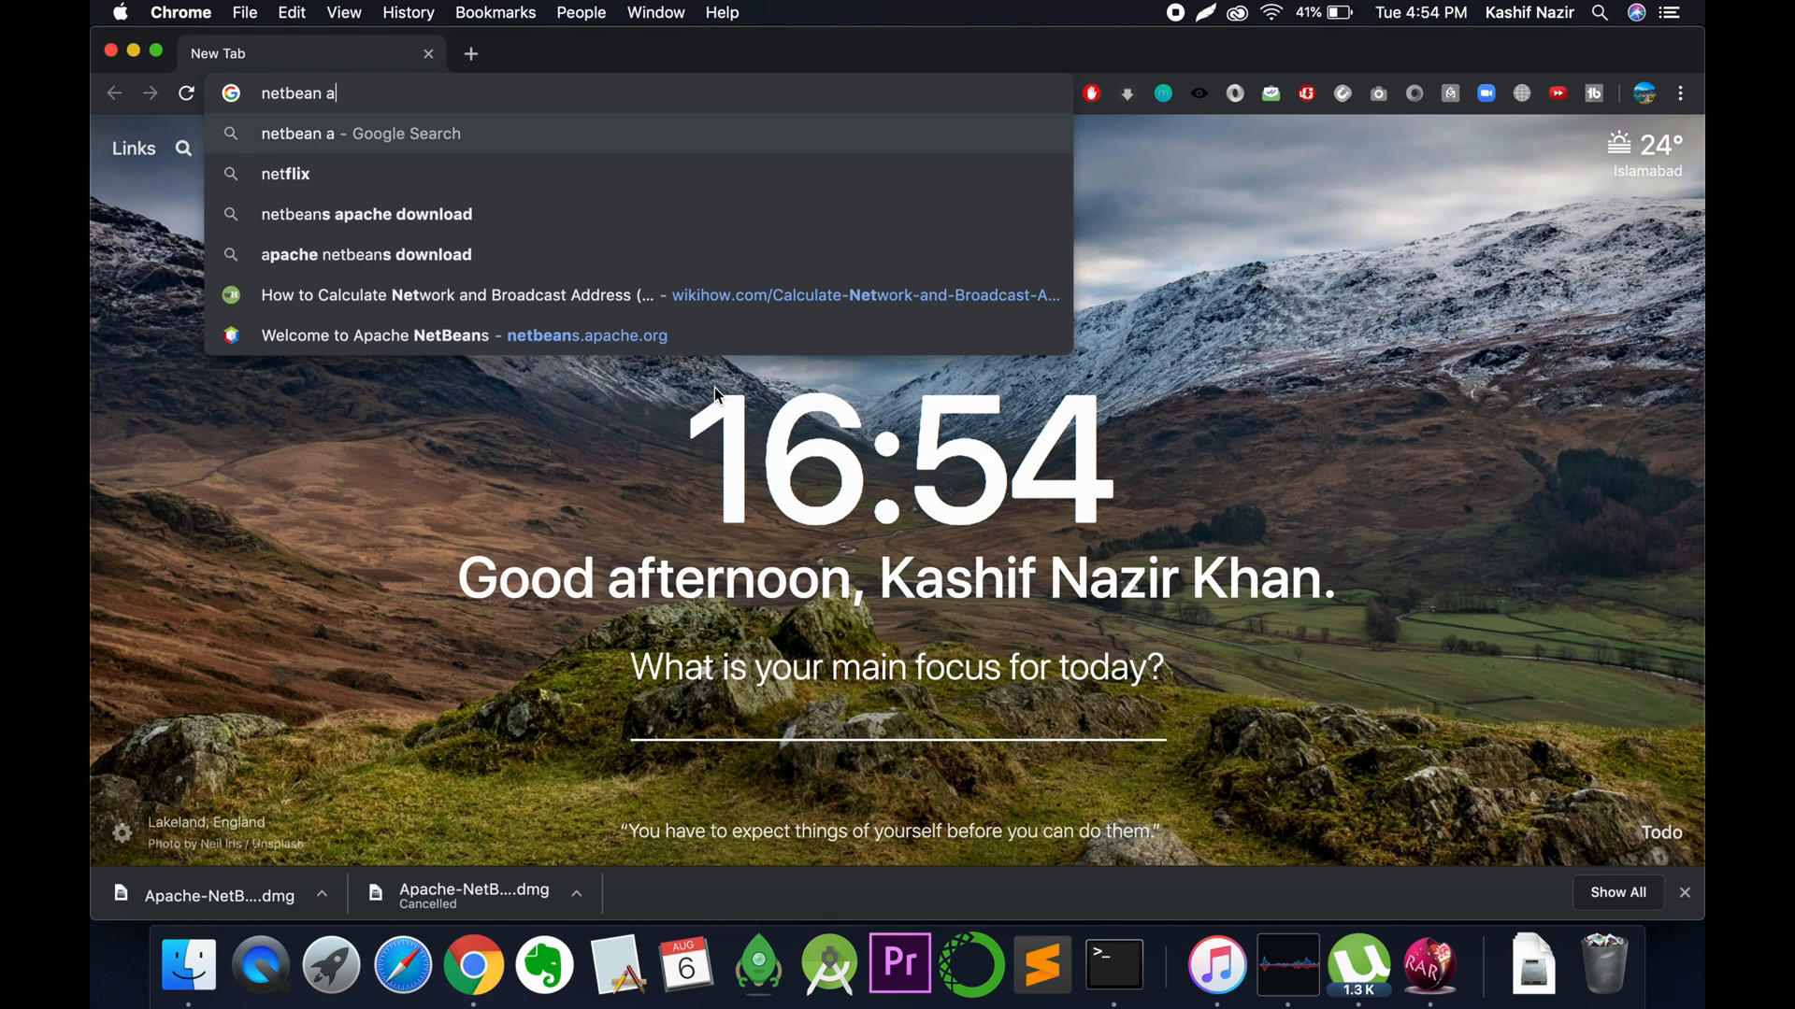
{"action": "type", "text": "pchae downl"}
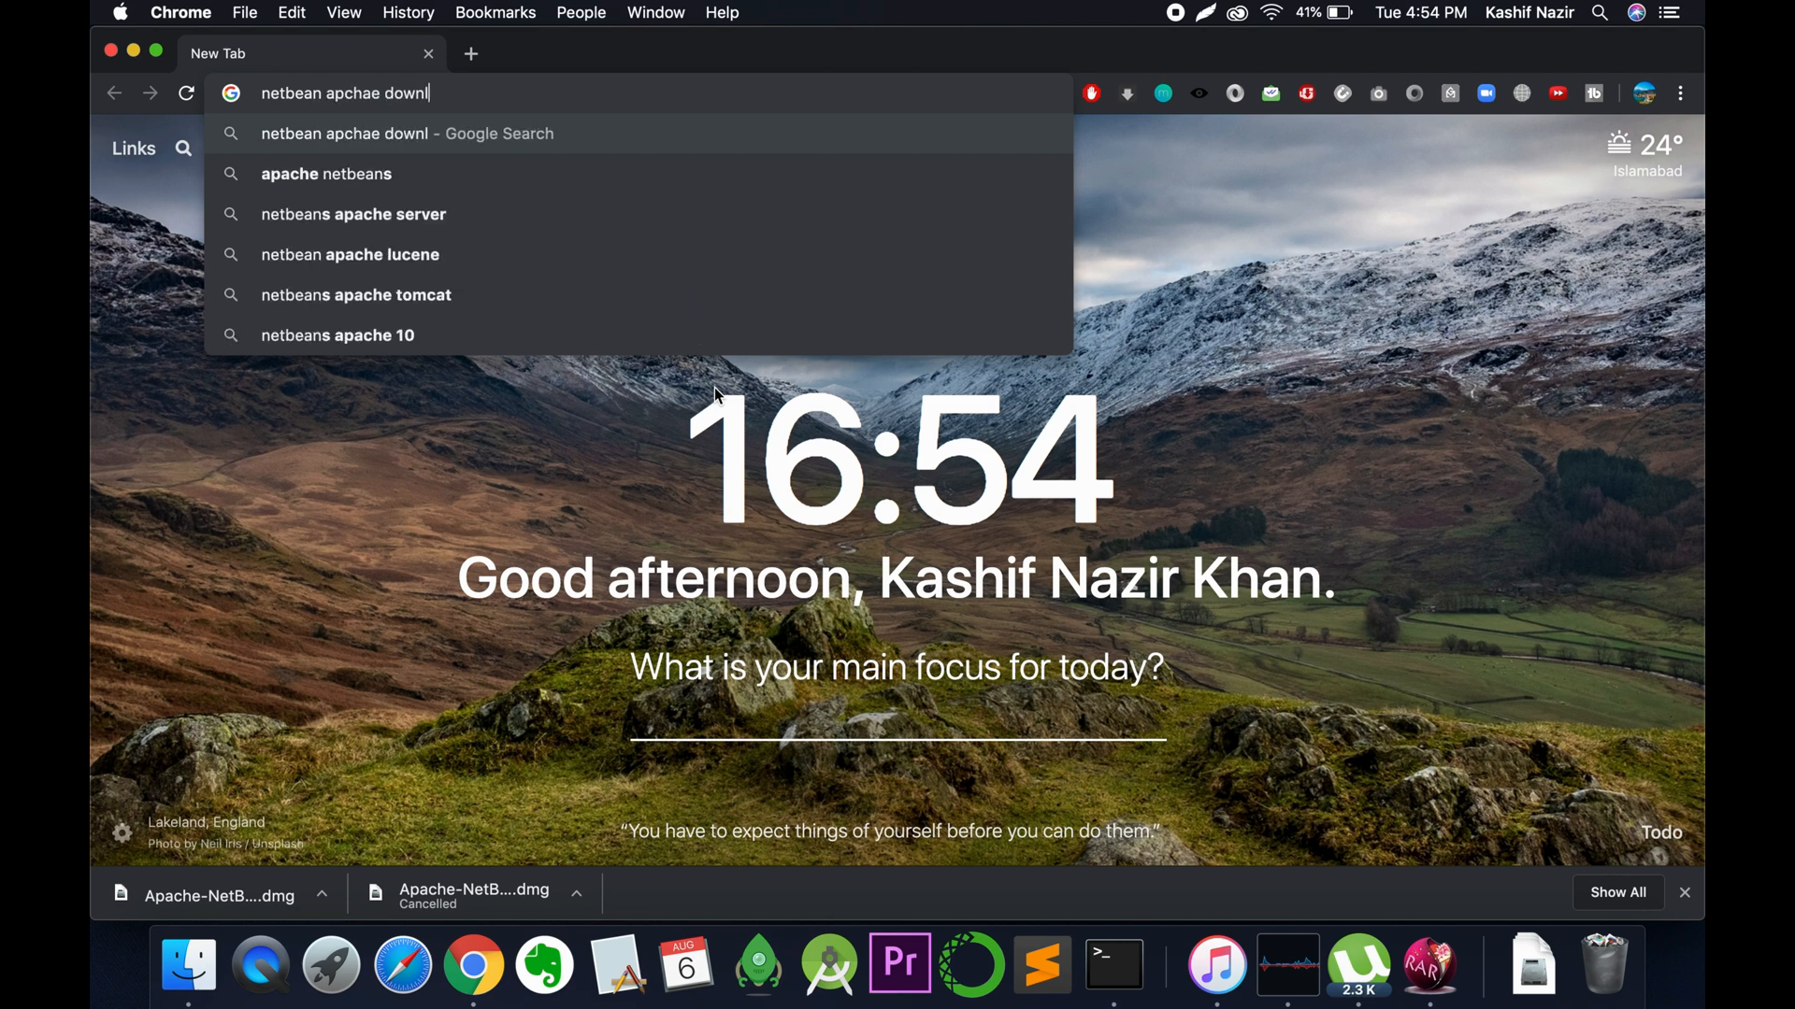
{"action": "key", "text": "Return"}
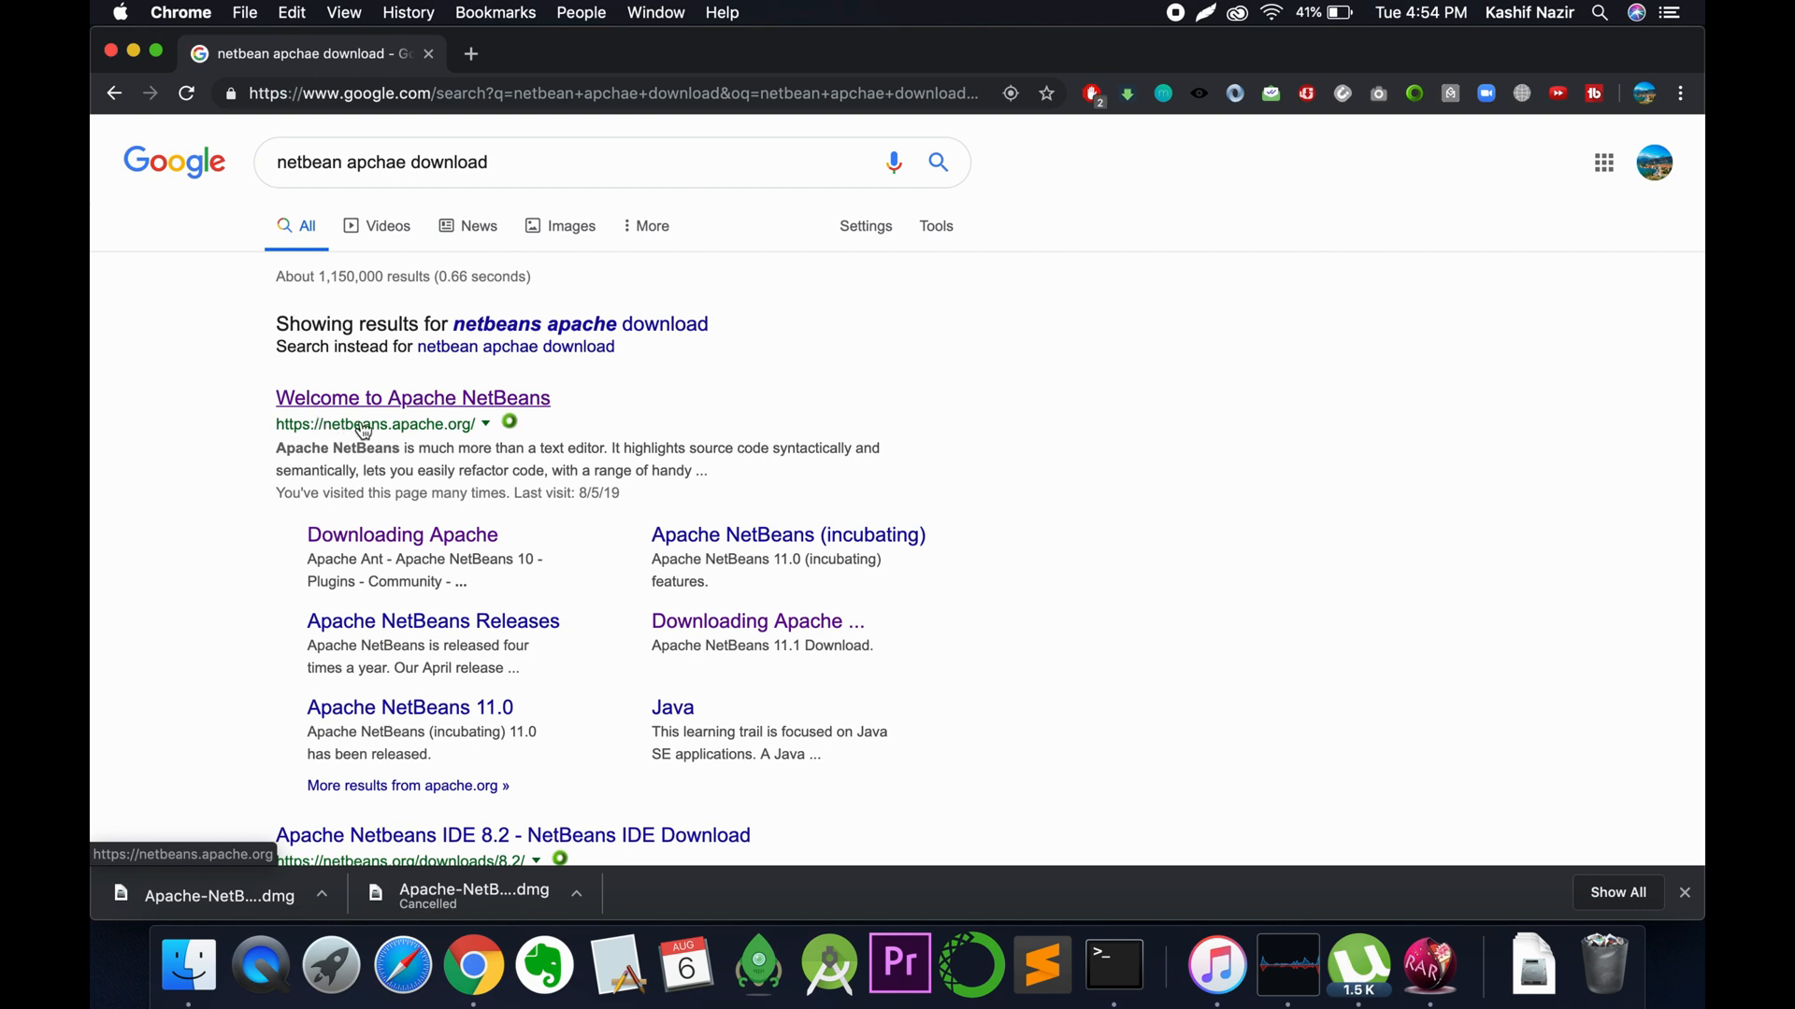
{"action": "left_click", "coordinate": [412, 397]}
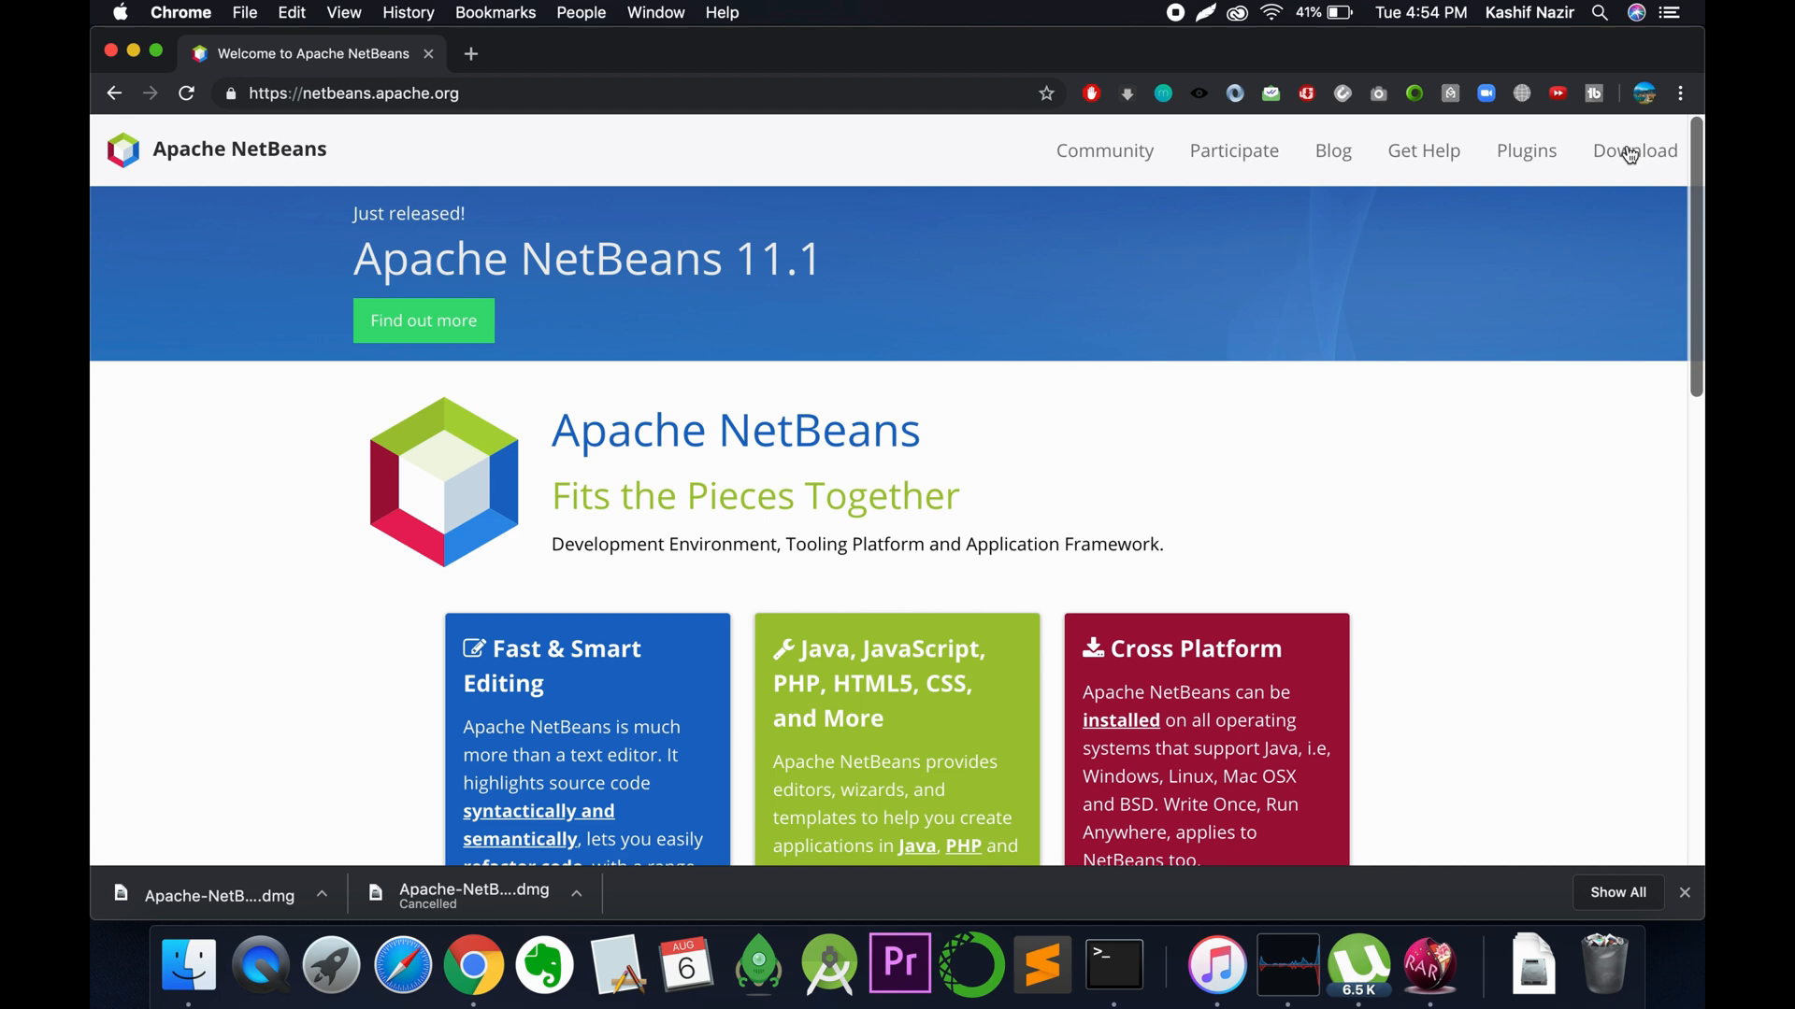
- From the releases page, start downloading Apache-NetBeans-11.1-bin-macosx.dmg (about 318 MB) from the suggested mirror
{"action": "left_click", "coordinate": [1635, 149]}
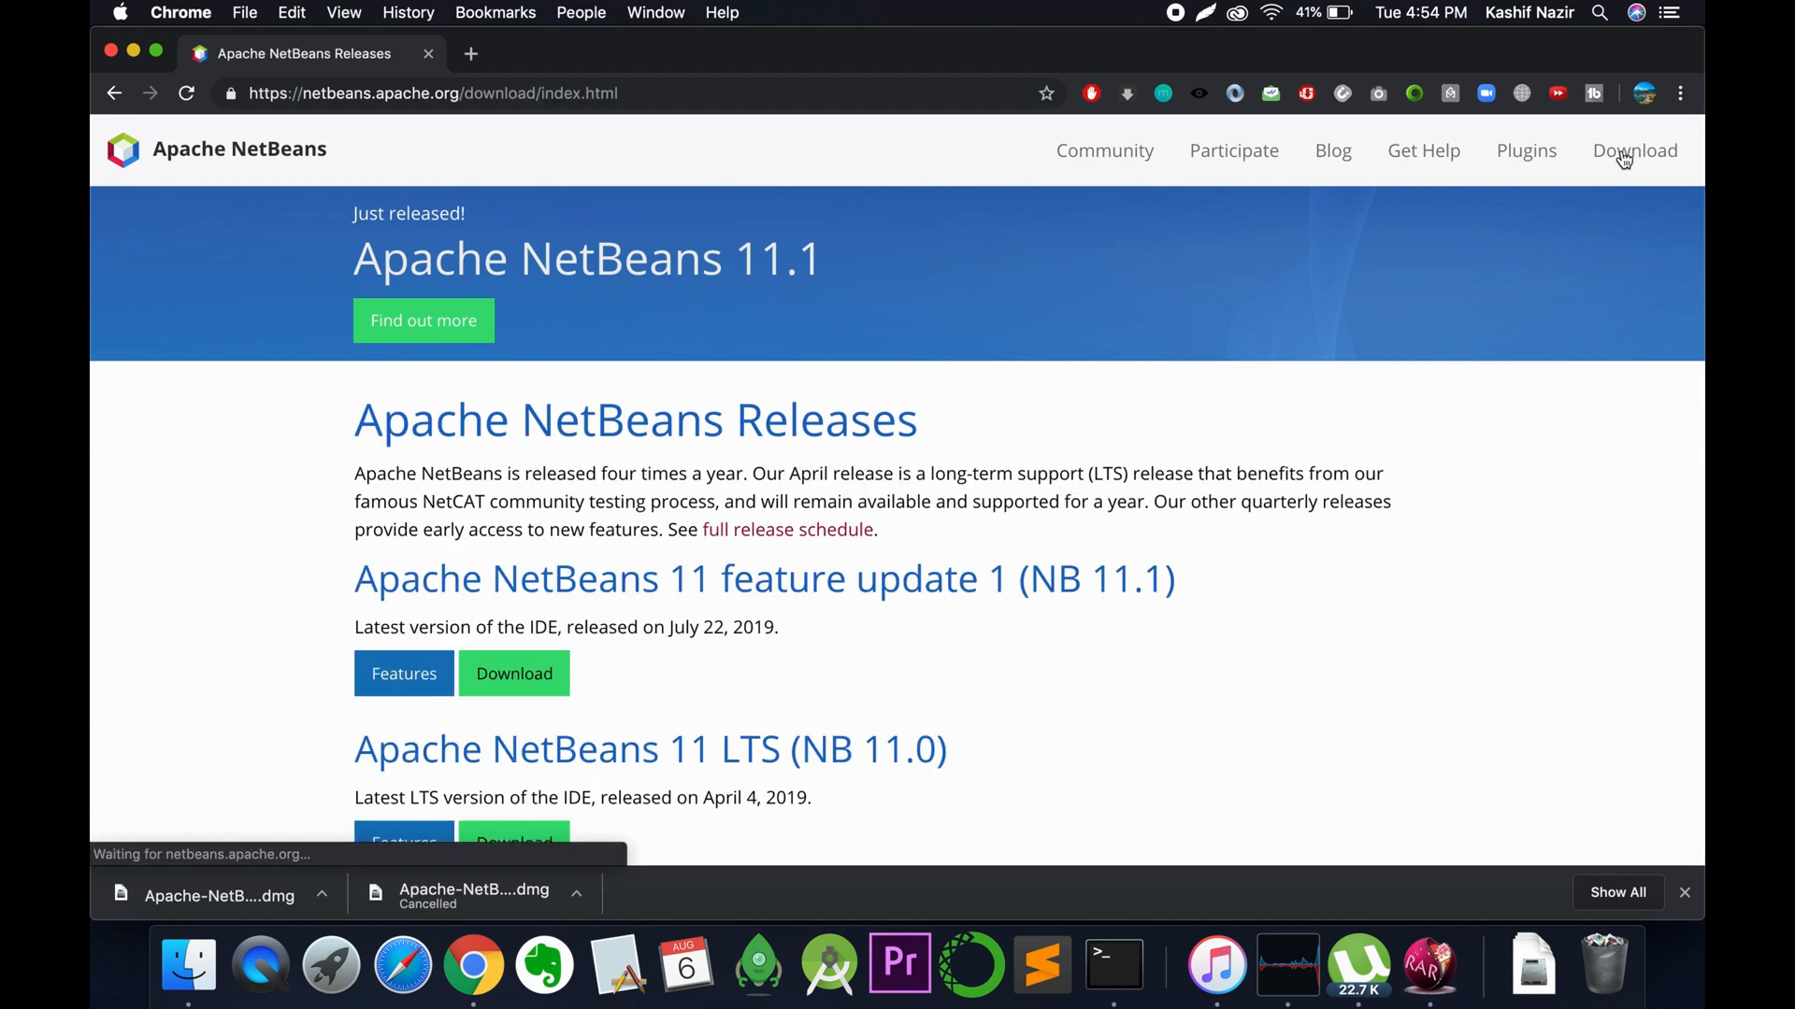
{"action": "left_click", "coordinate": [513, 673]}
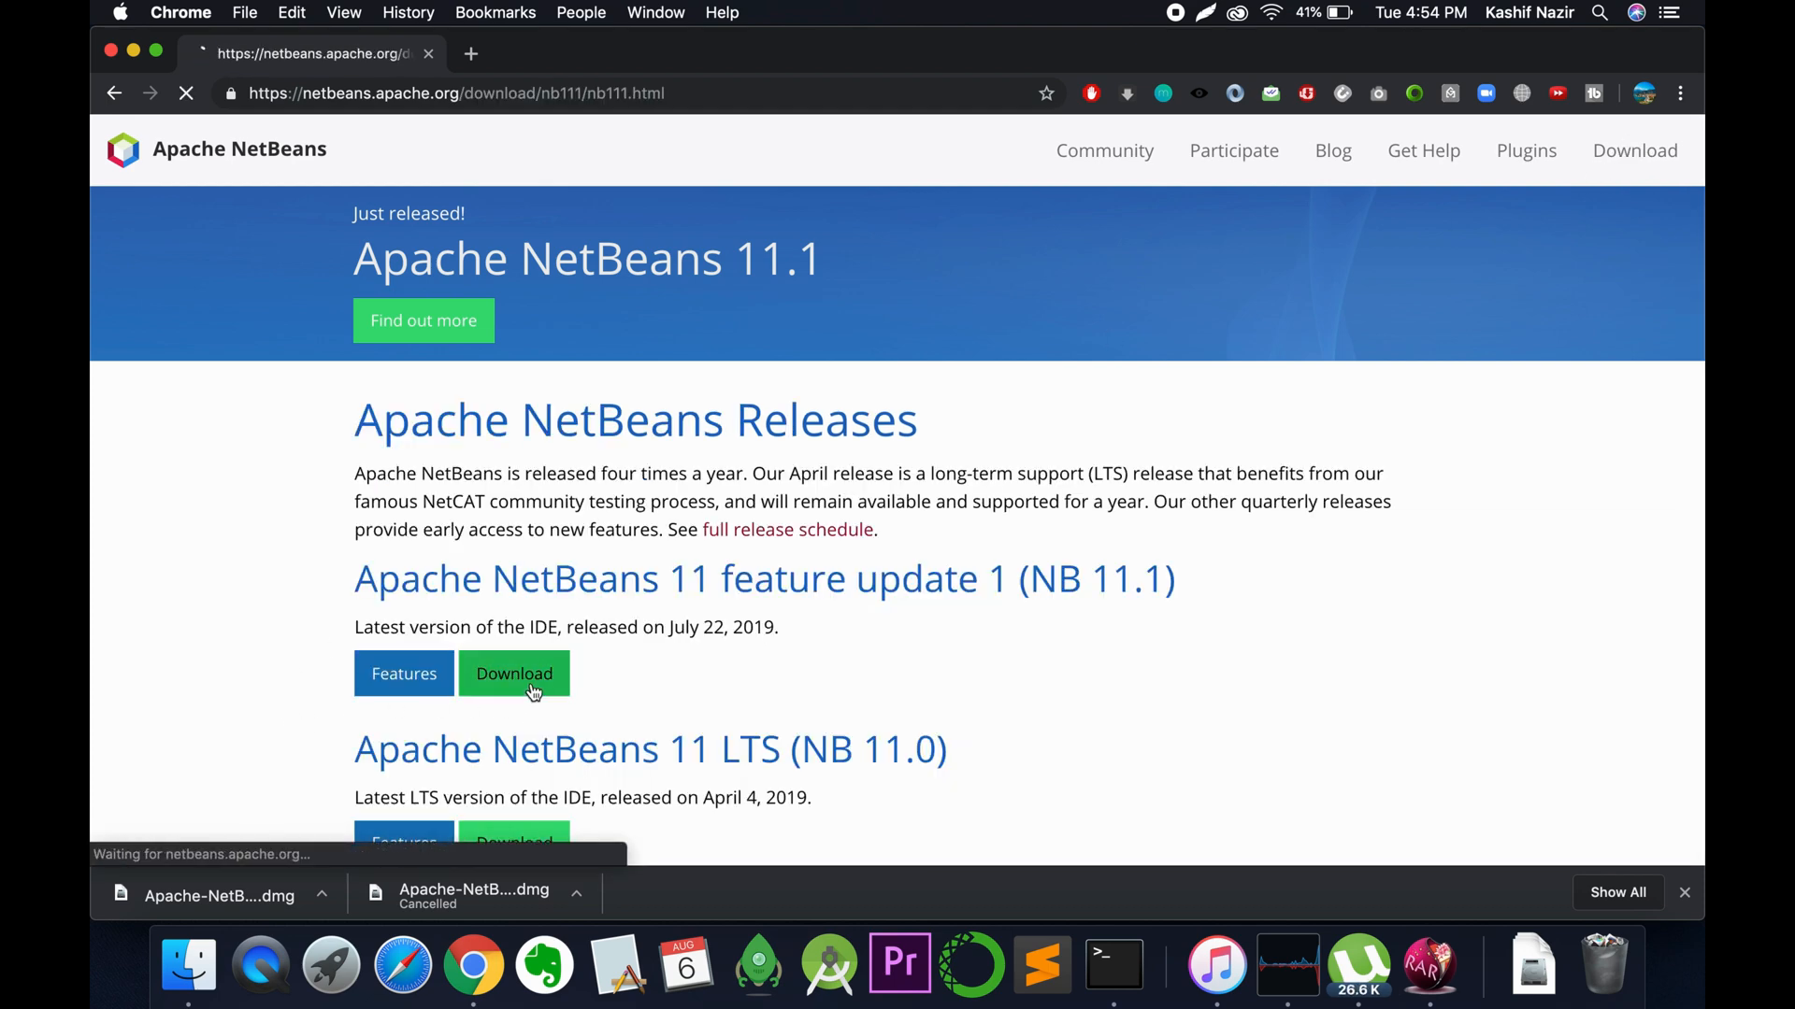
{"action": "left_click", "coordinate": [514, 673]}
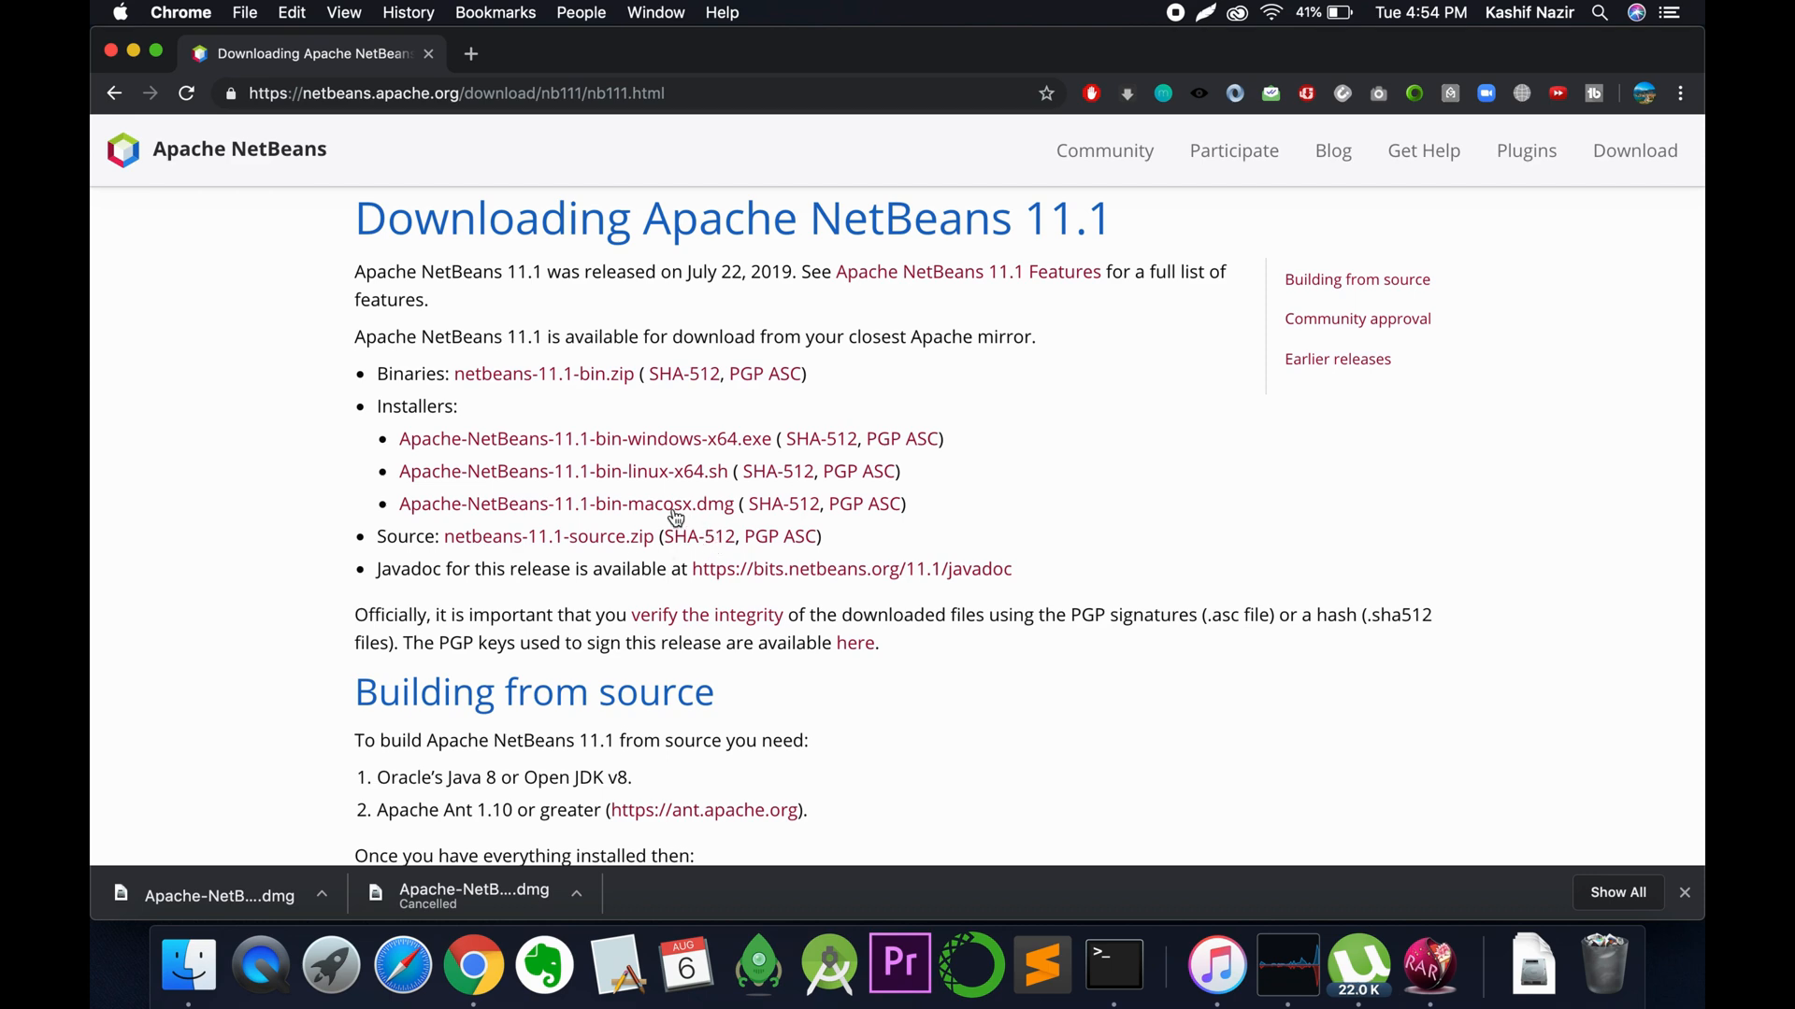
{"action": "mouse_move", "coordinate": [715, 510]}
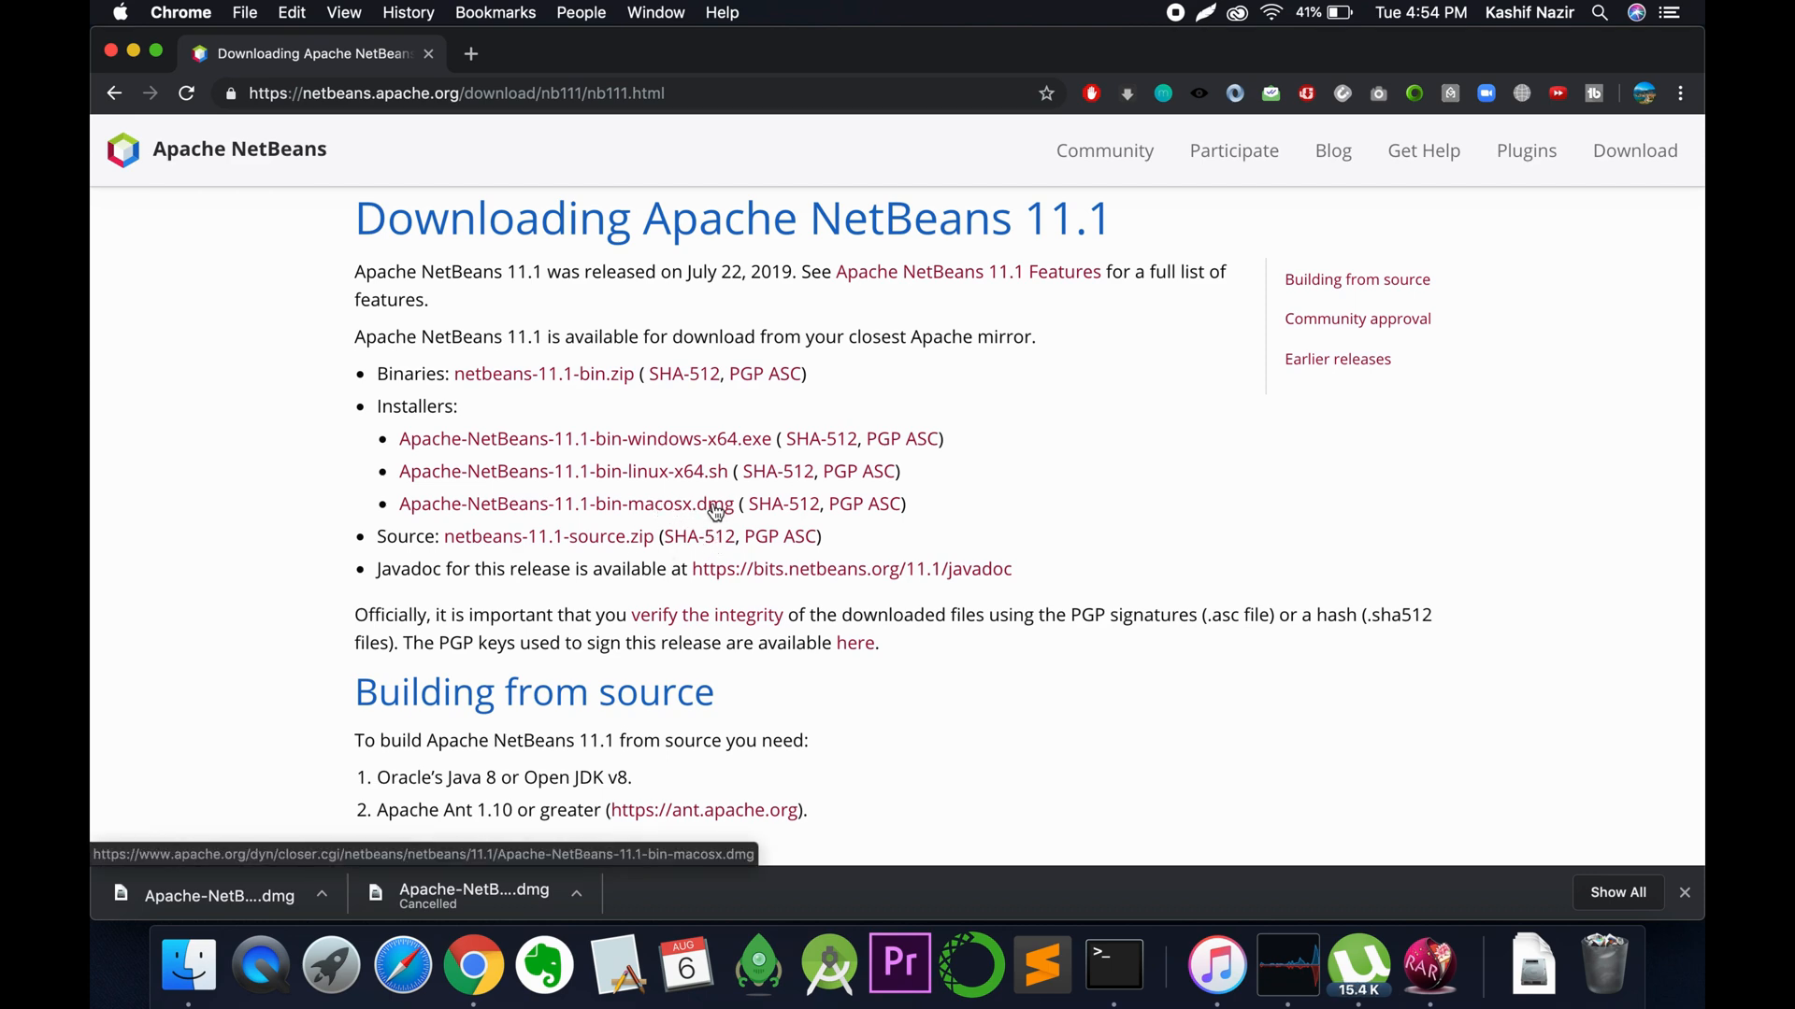
{"action": "left_click", "coordinate": [566, 503]}
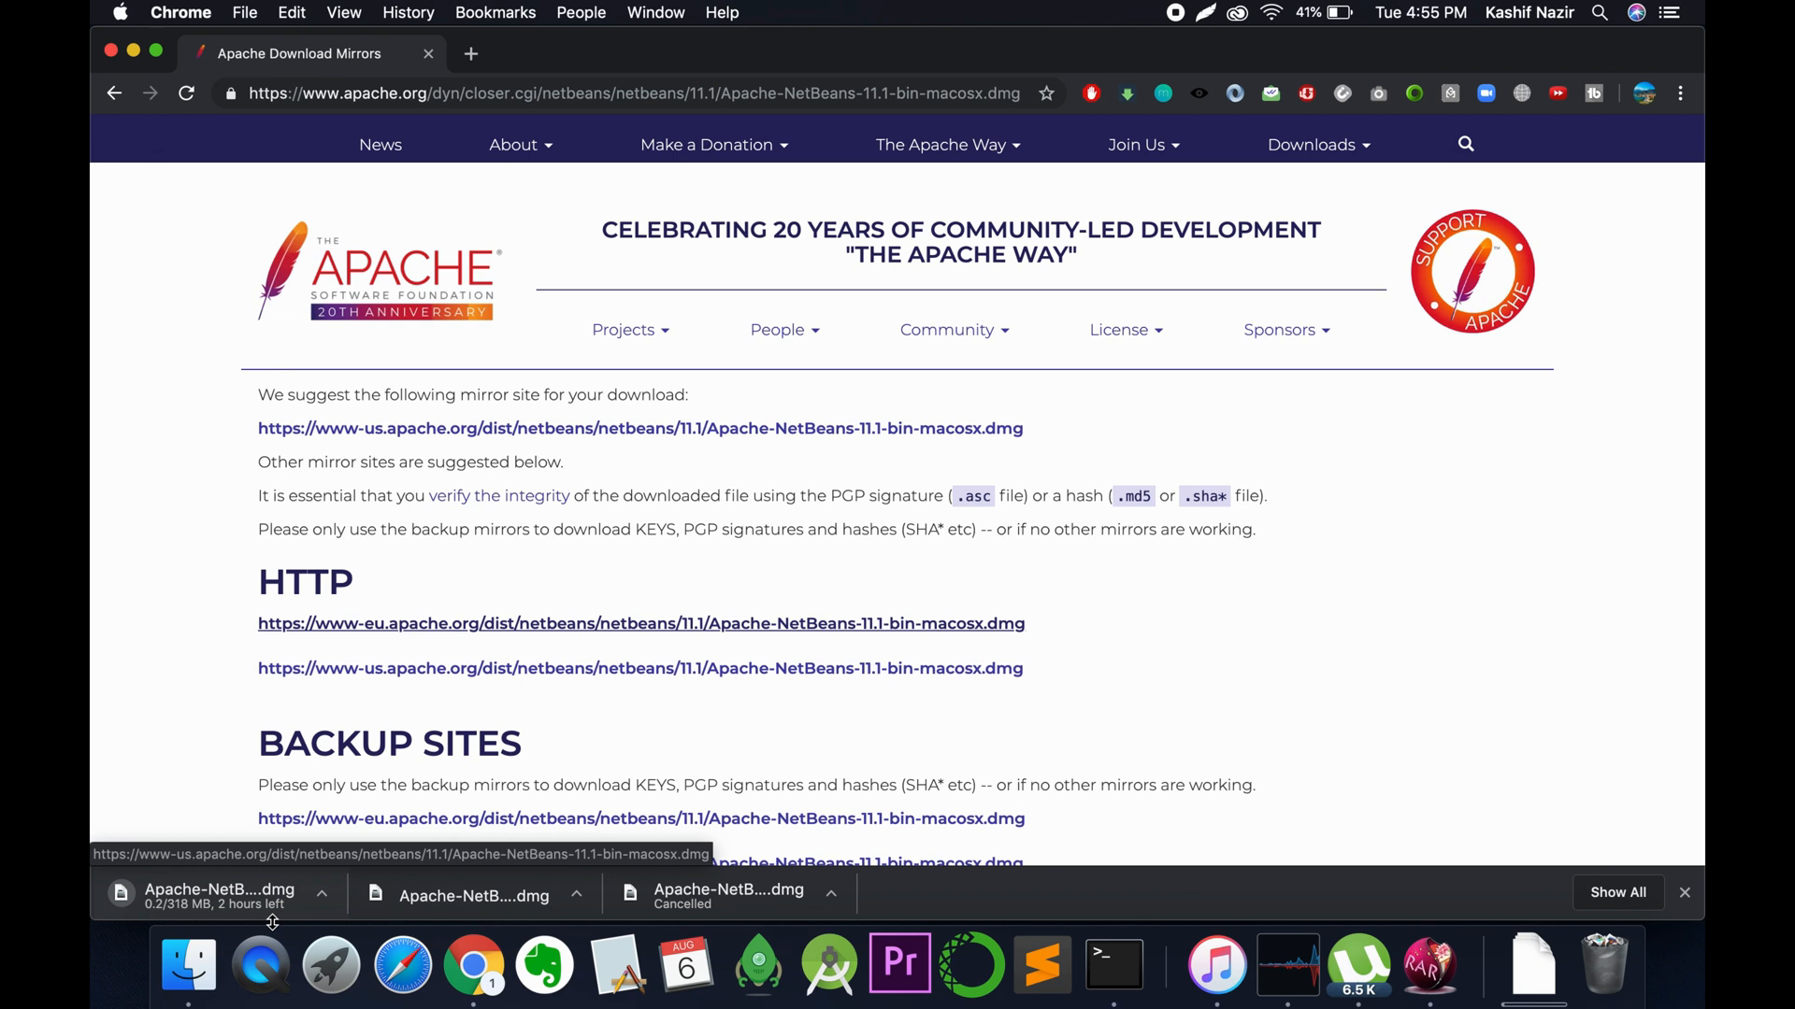
{"action": "left_click", "coordinate": [320, 896]}
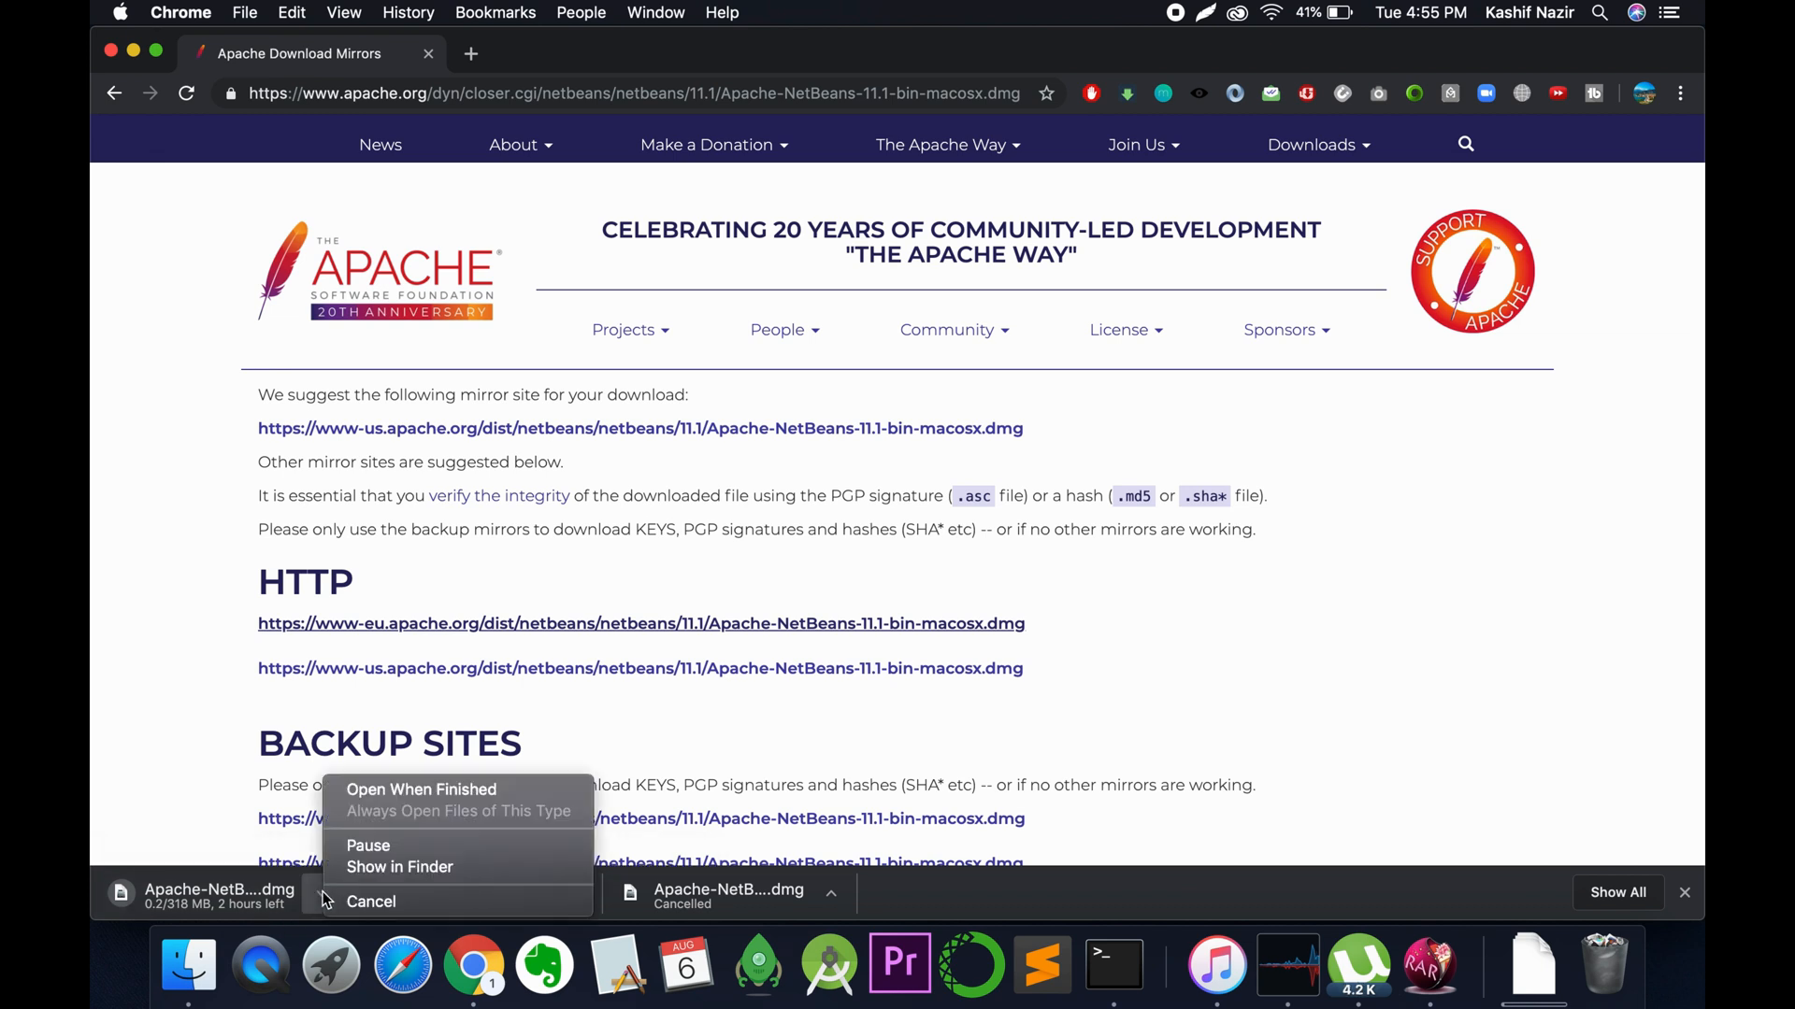
{"action": "mouse_move", "coordinate": [183, 878]}
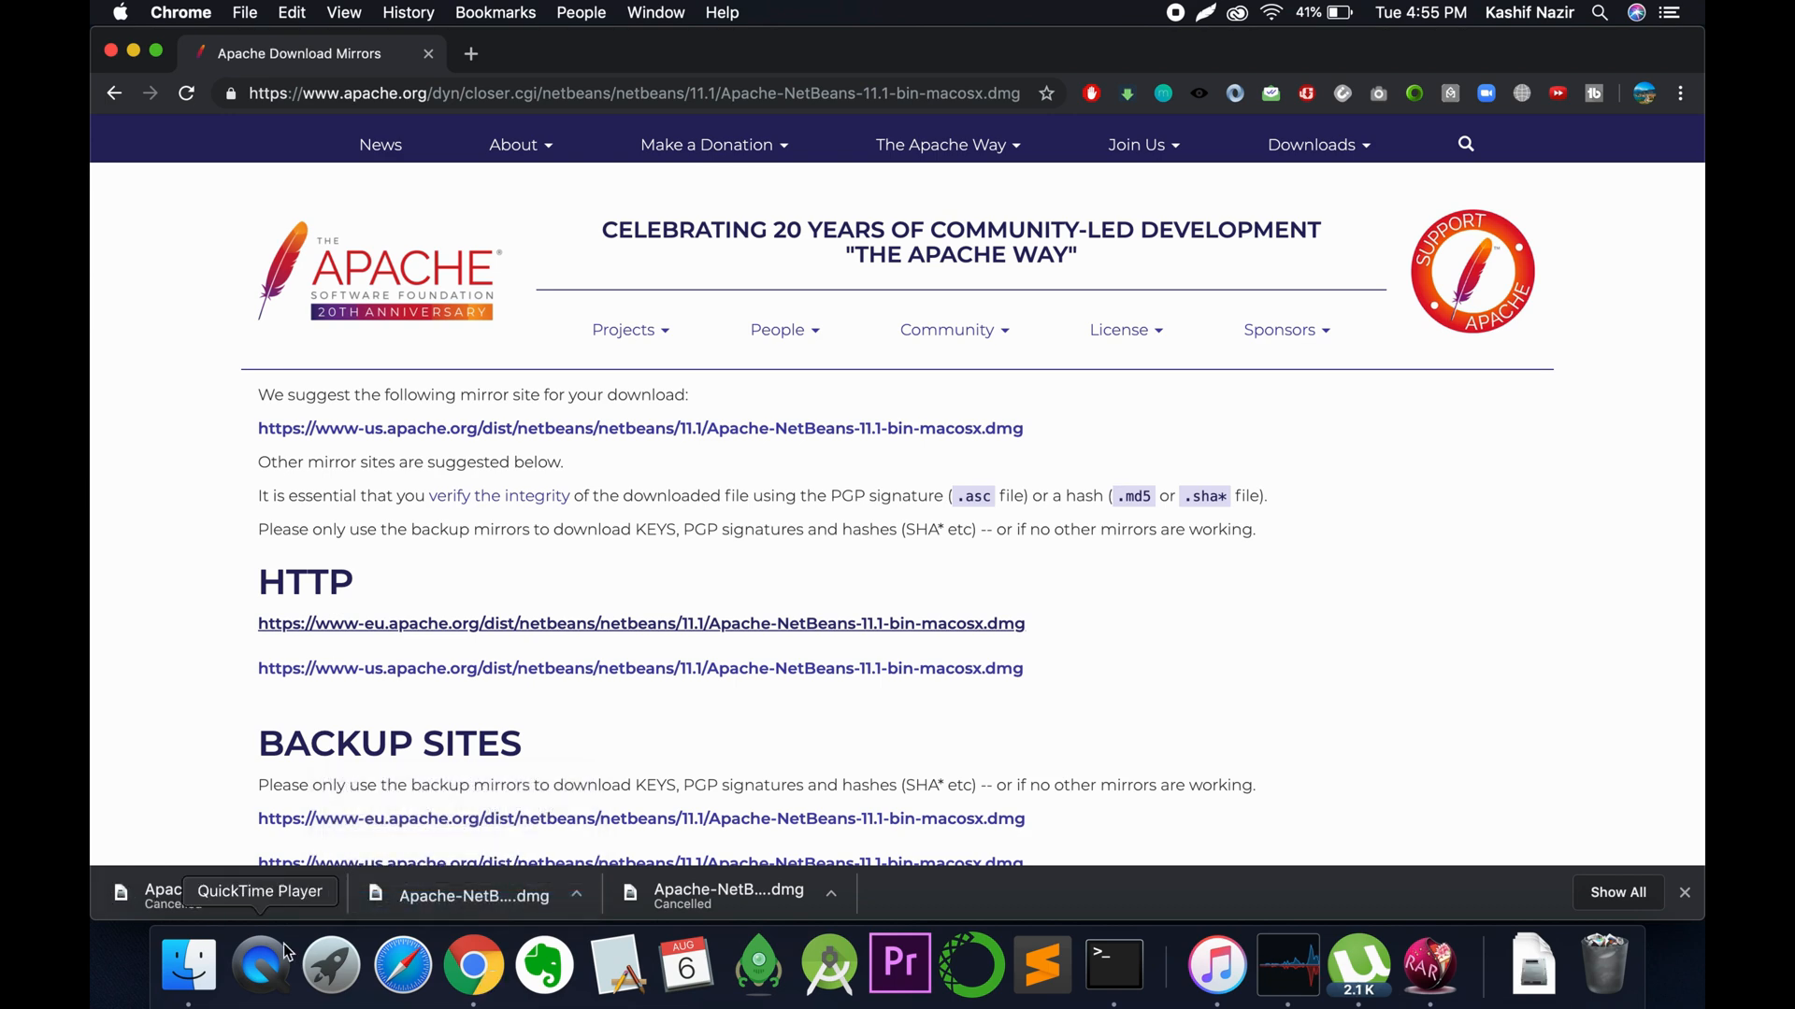
- Mount the NetBeans 11.1 disk image from the Finder Downloads folder
{"action": "left_click", "coordinate": [188, 965]}
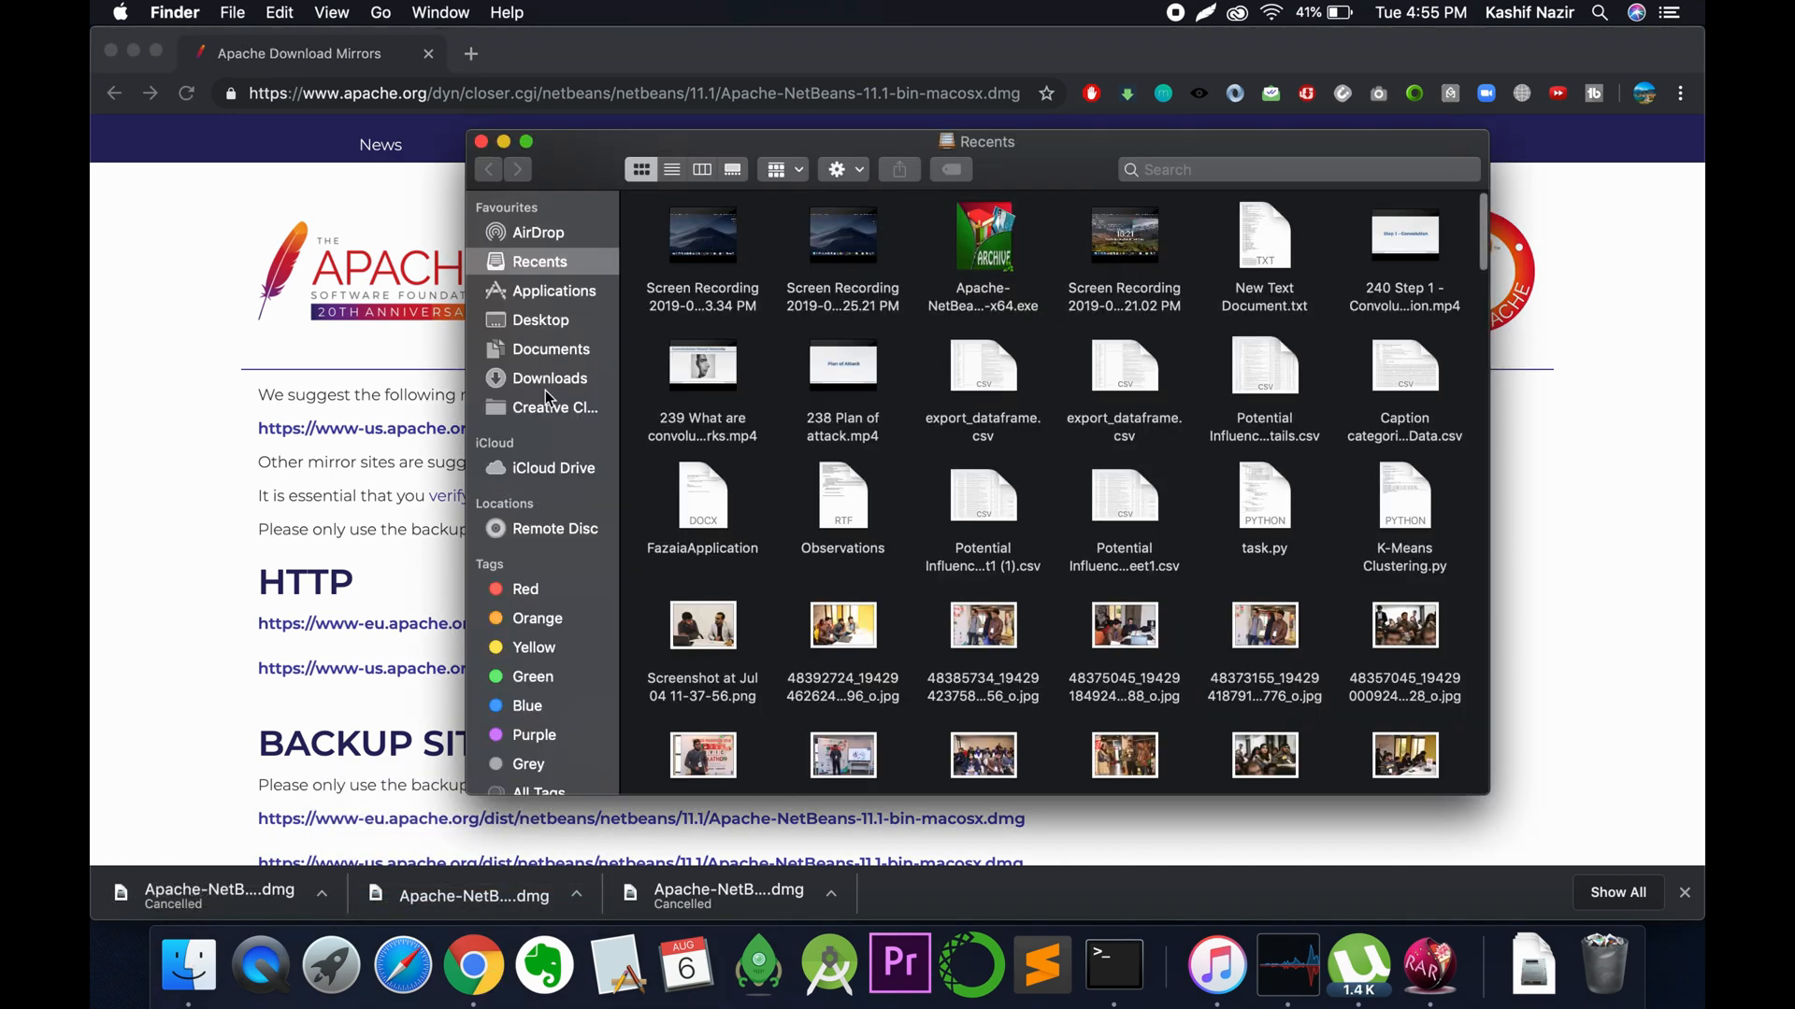
{"action": "left_click", "coordinate": [548, 378]}
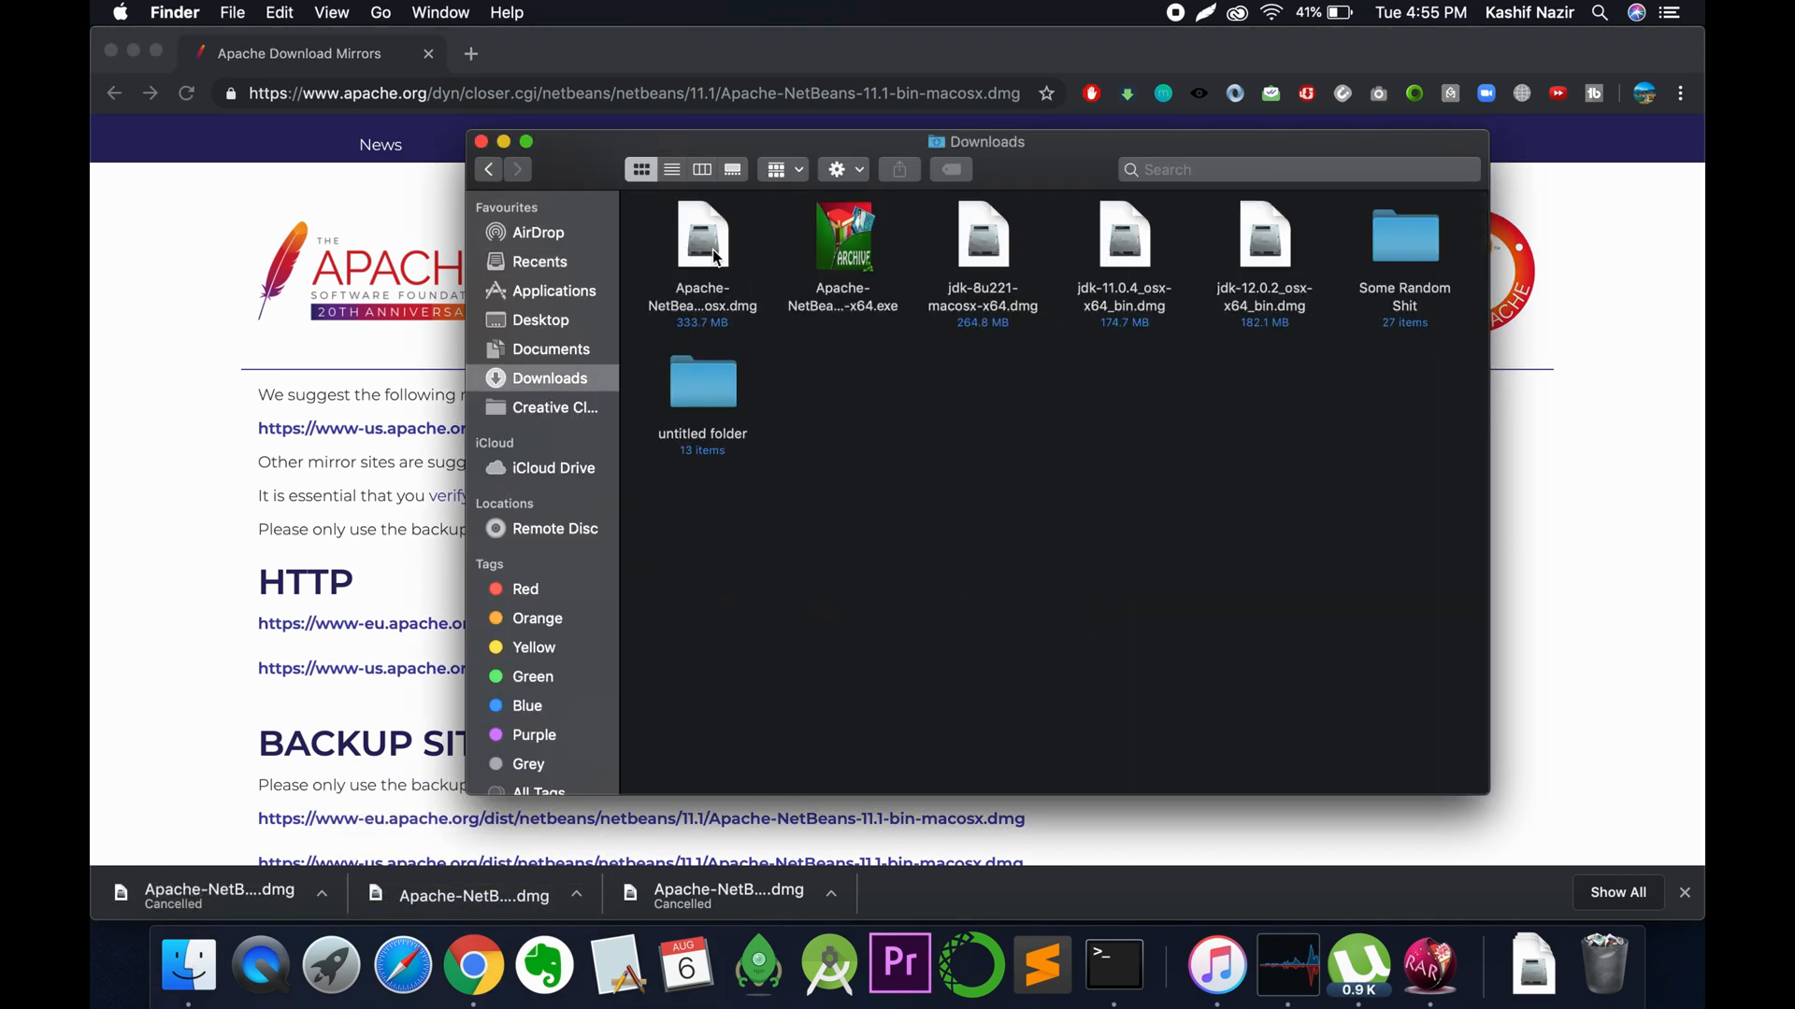
{"action": "left_click", "coordinate": [703, 236]}
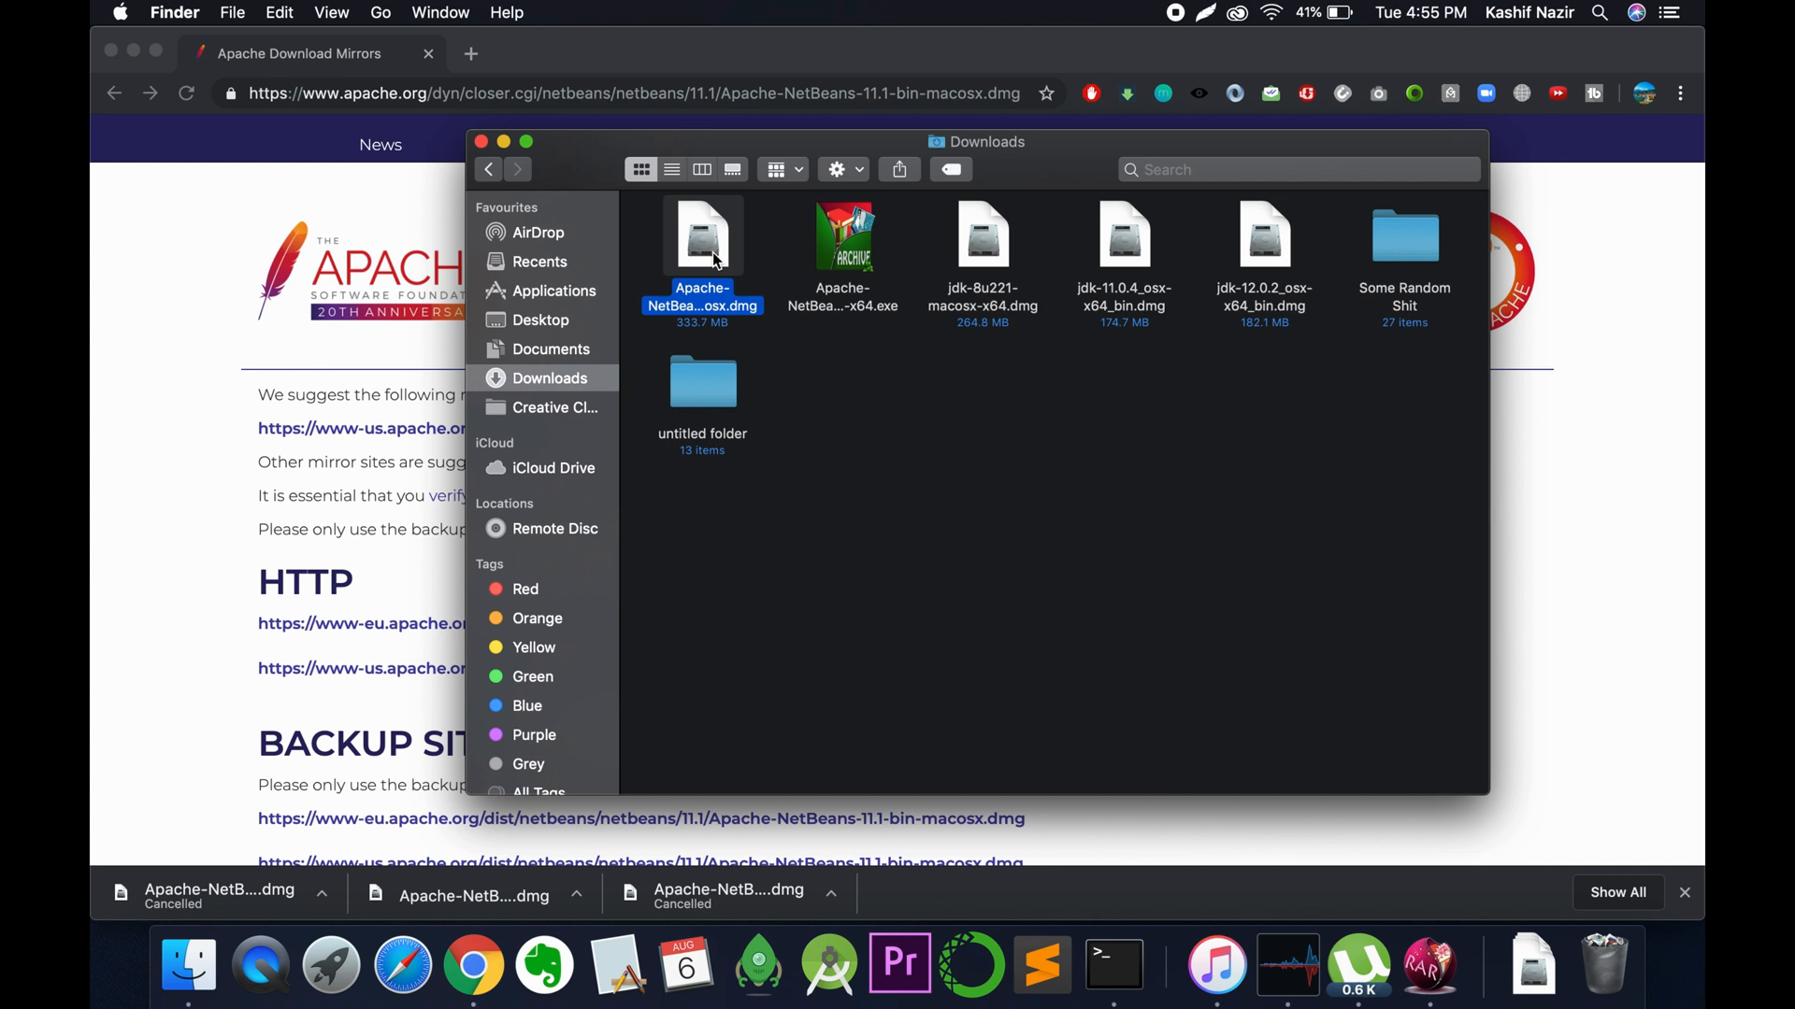
{"action": "double_click", "coordinate": [702, 236]}
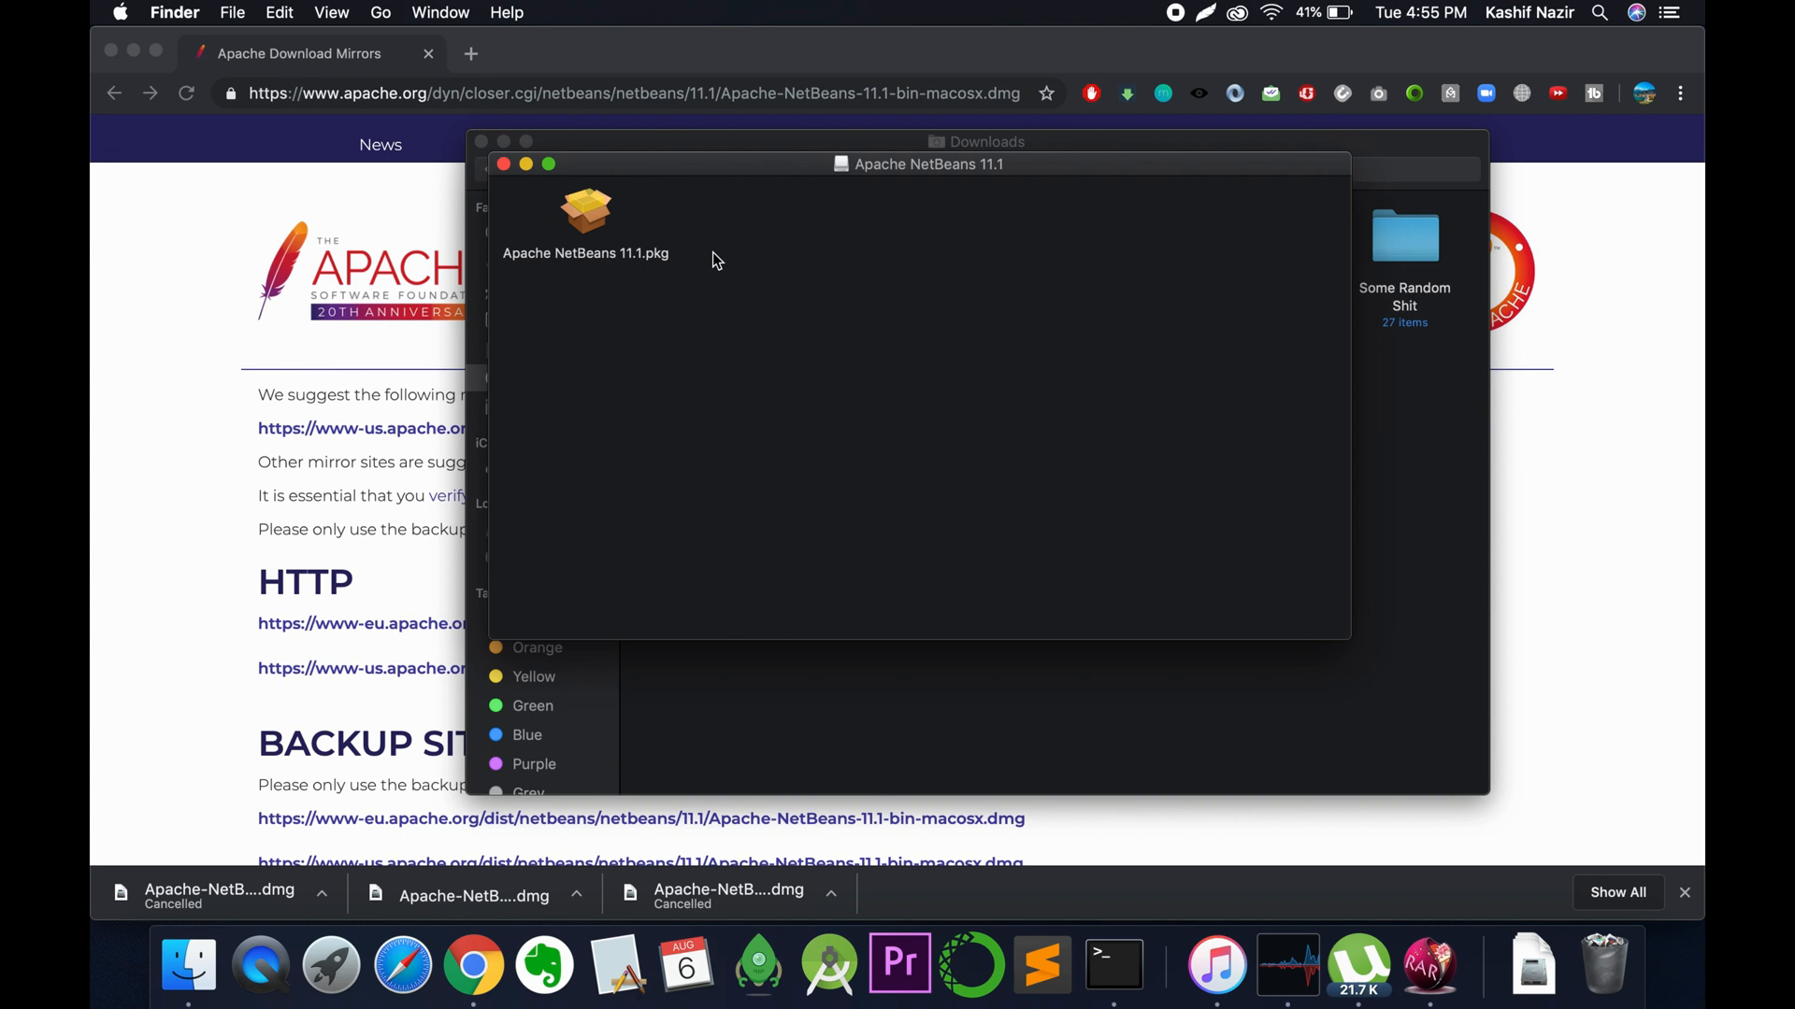
- Launch Apache NetBeans 11.1.pkg so the Installer's trust prompt appears
{"action": "left_click", "coordinate": [586, 212]}
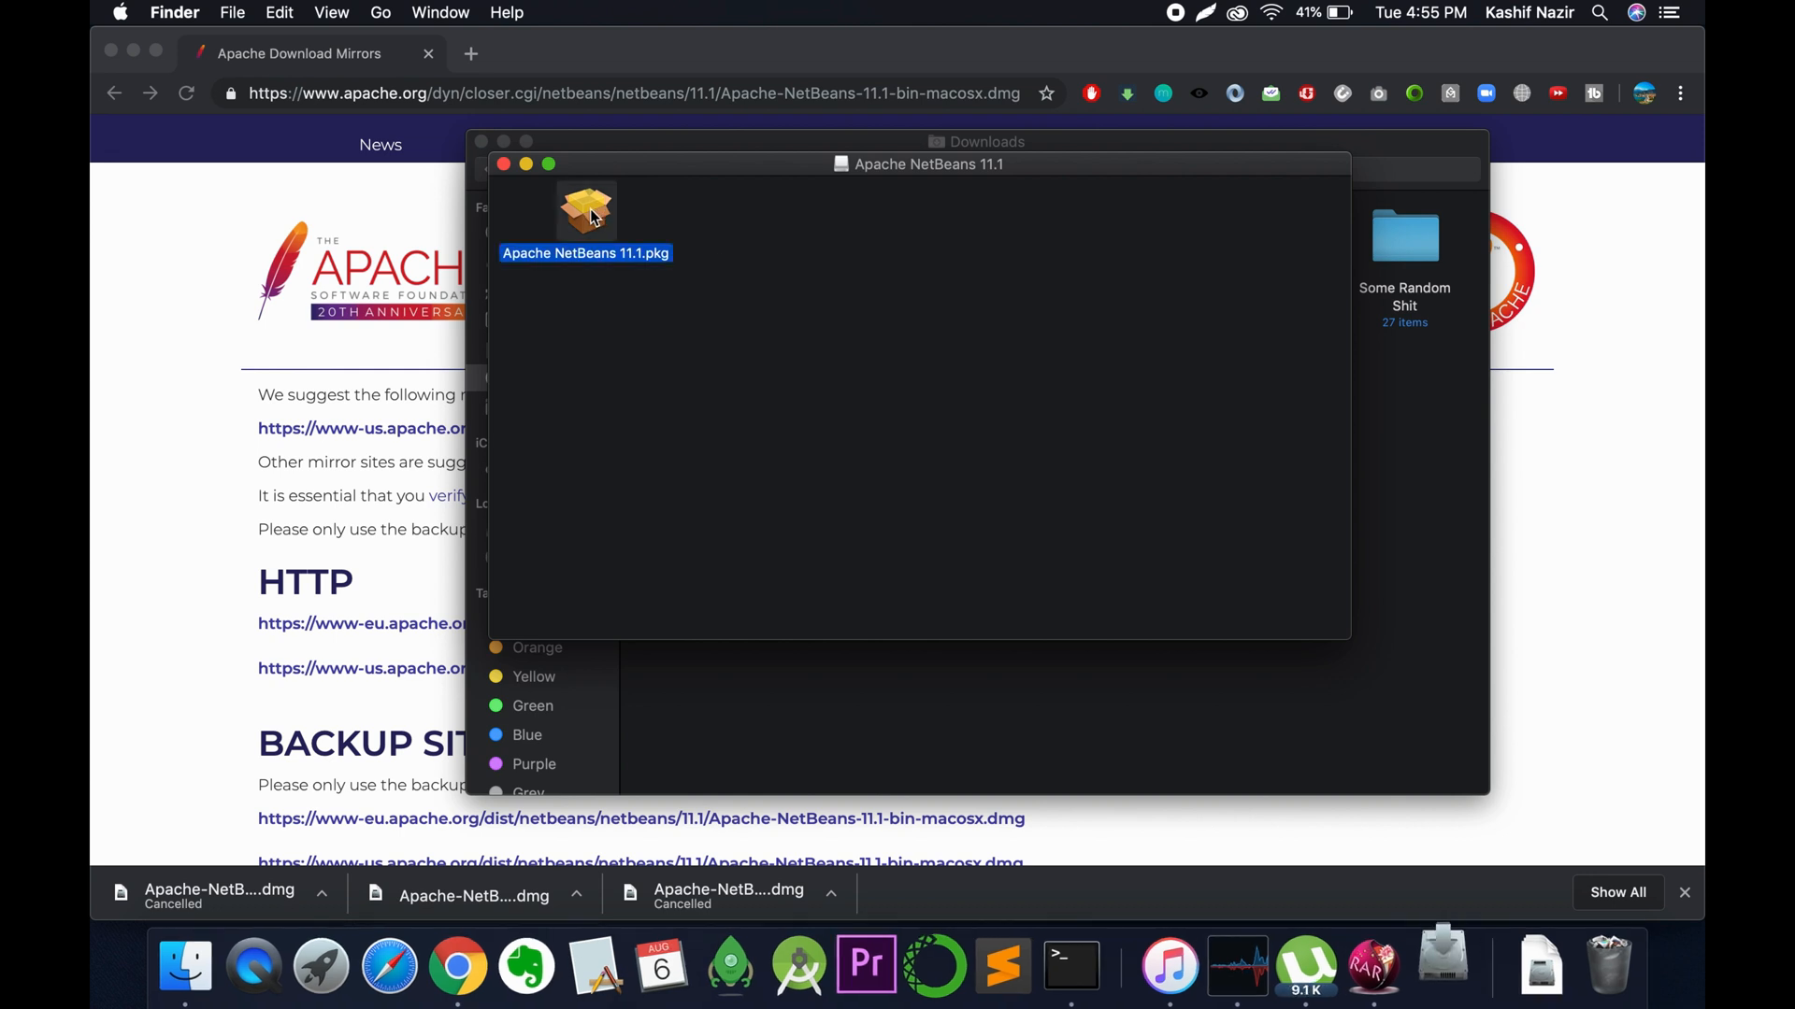
{"action": "double_click", "coordinate": [586, 212]}
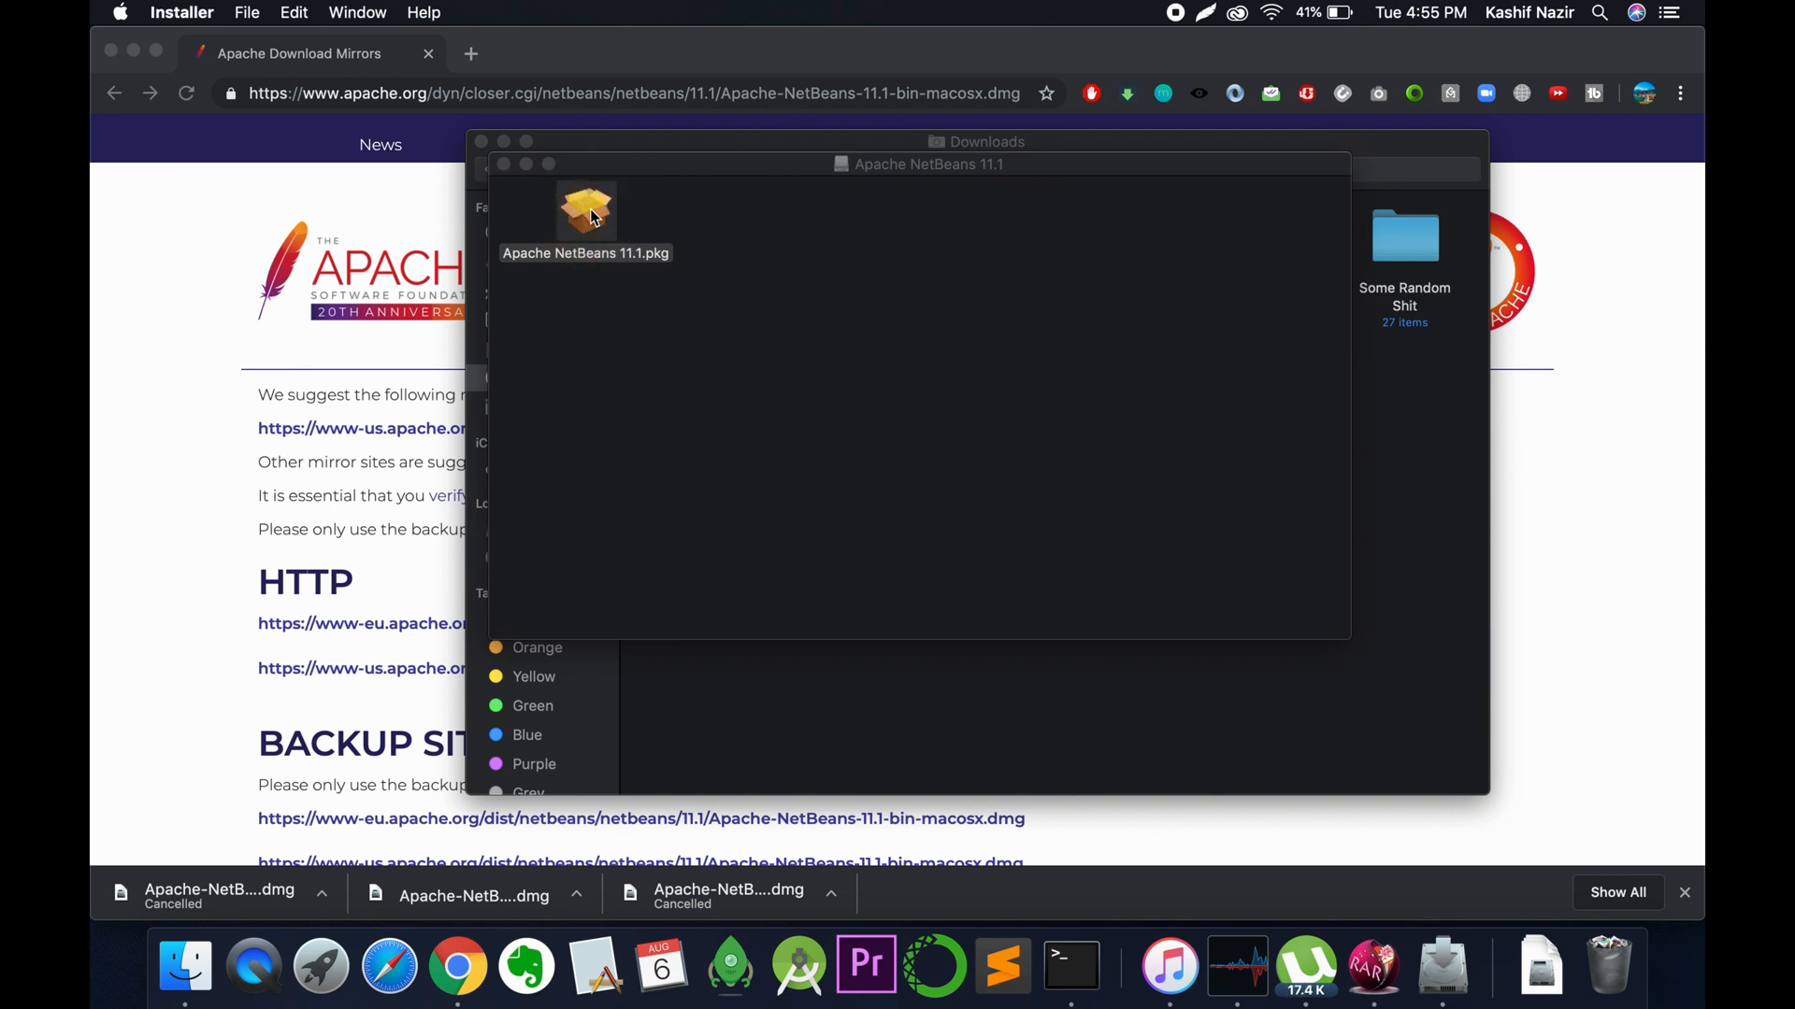
{"action": "double_click", "coordinate": [585, 211]}
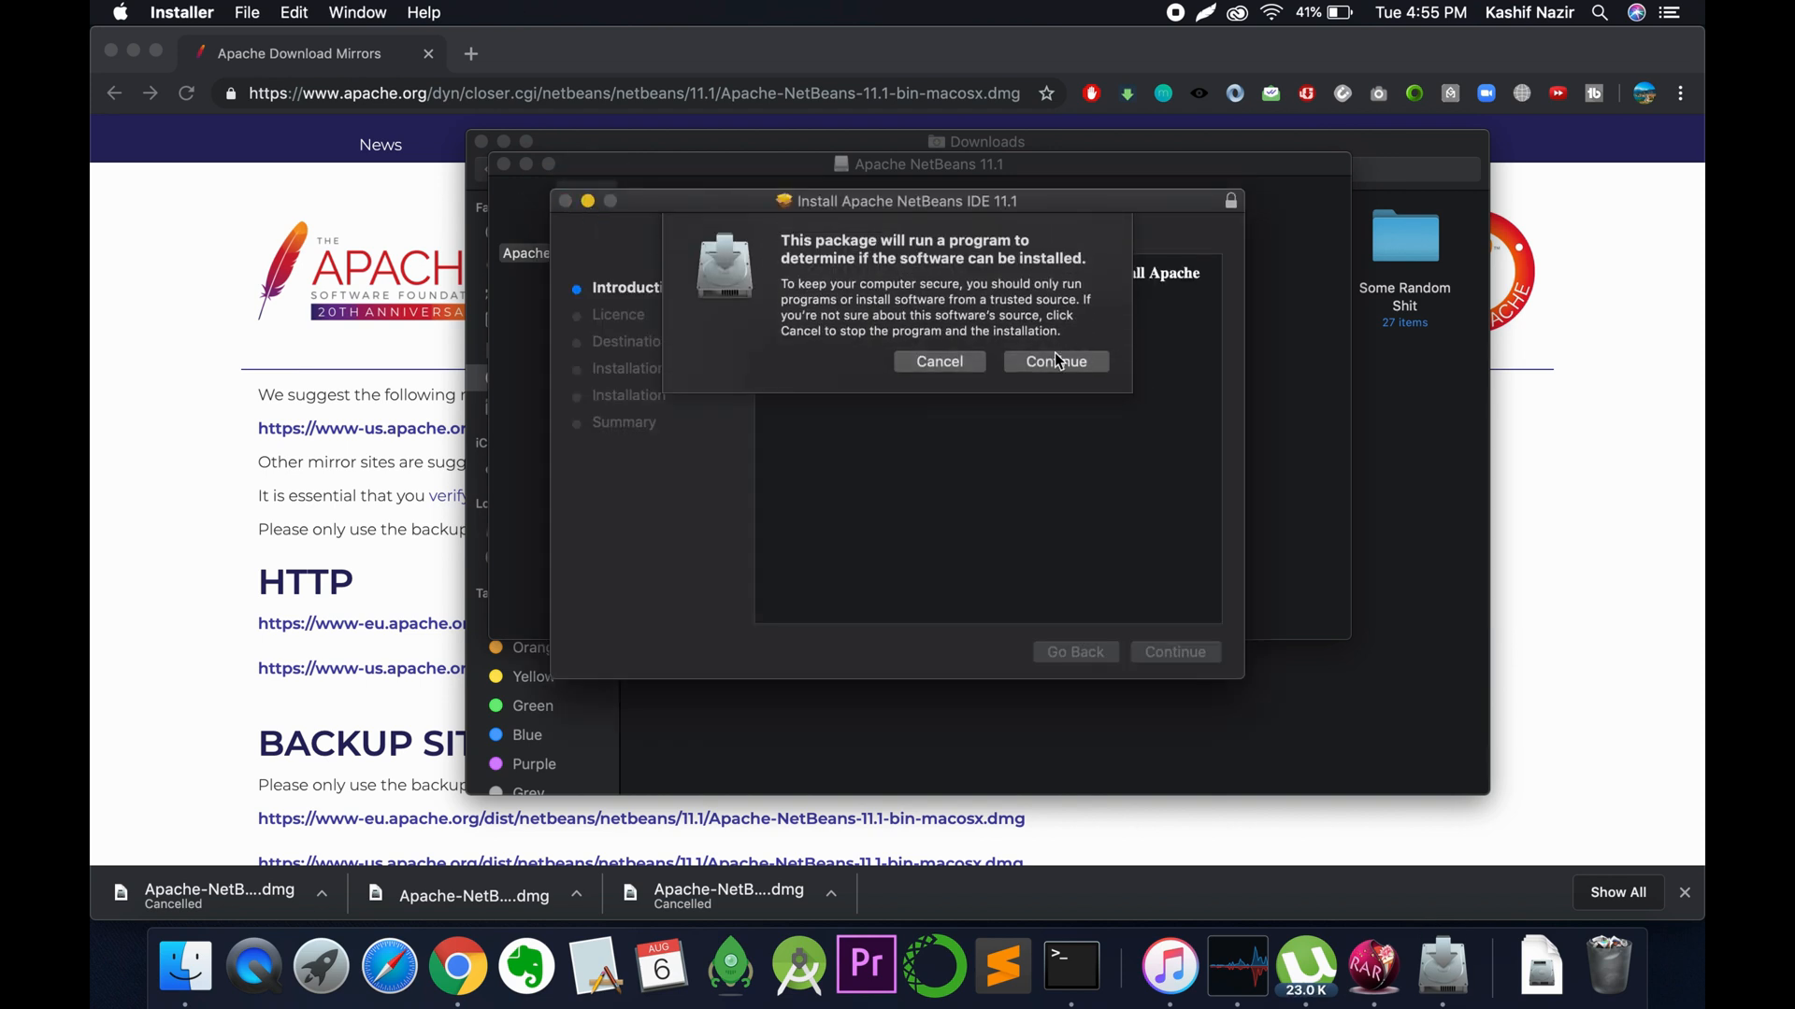
- Agree to the licence and install Apache NetBeans IDE 11.1 on Macintosh HD, authorizing with the password
{"action": "left_click", "coordinate": [1054, 362]}
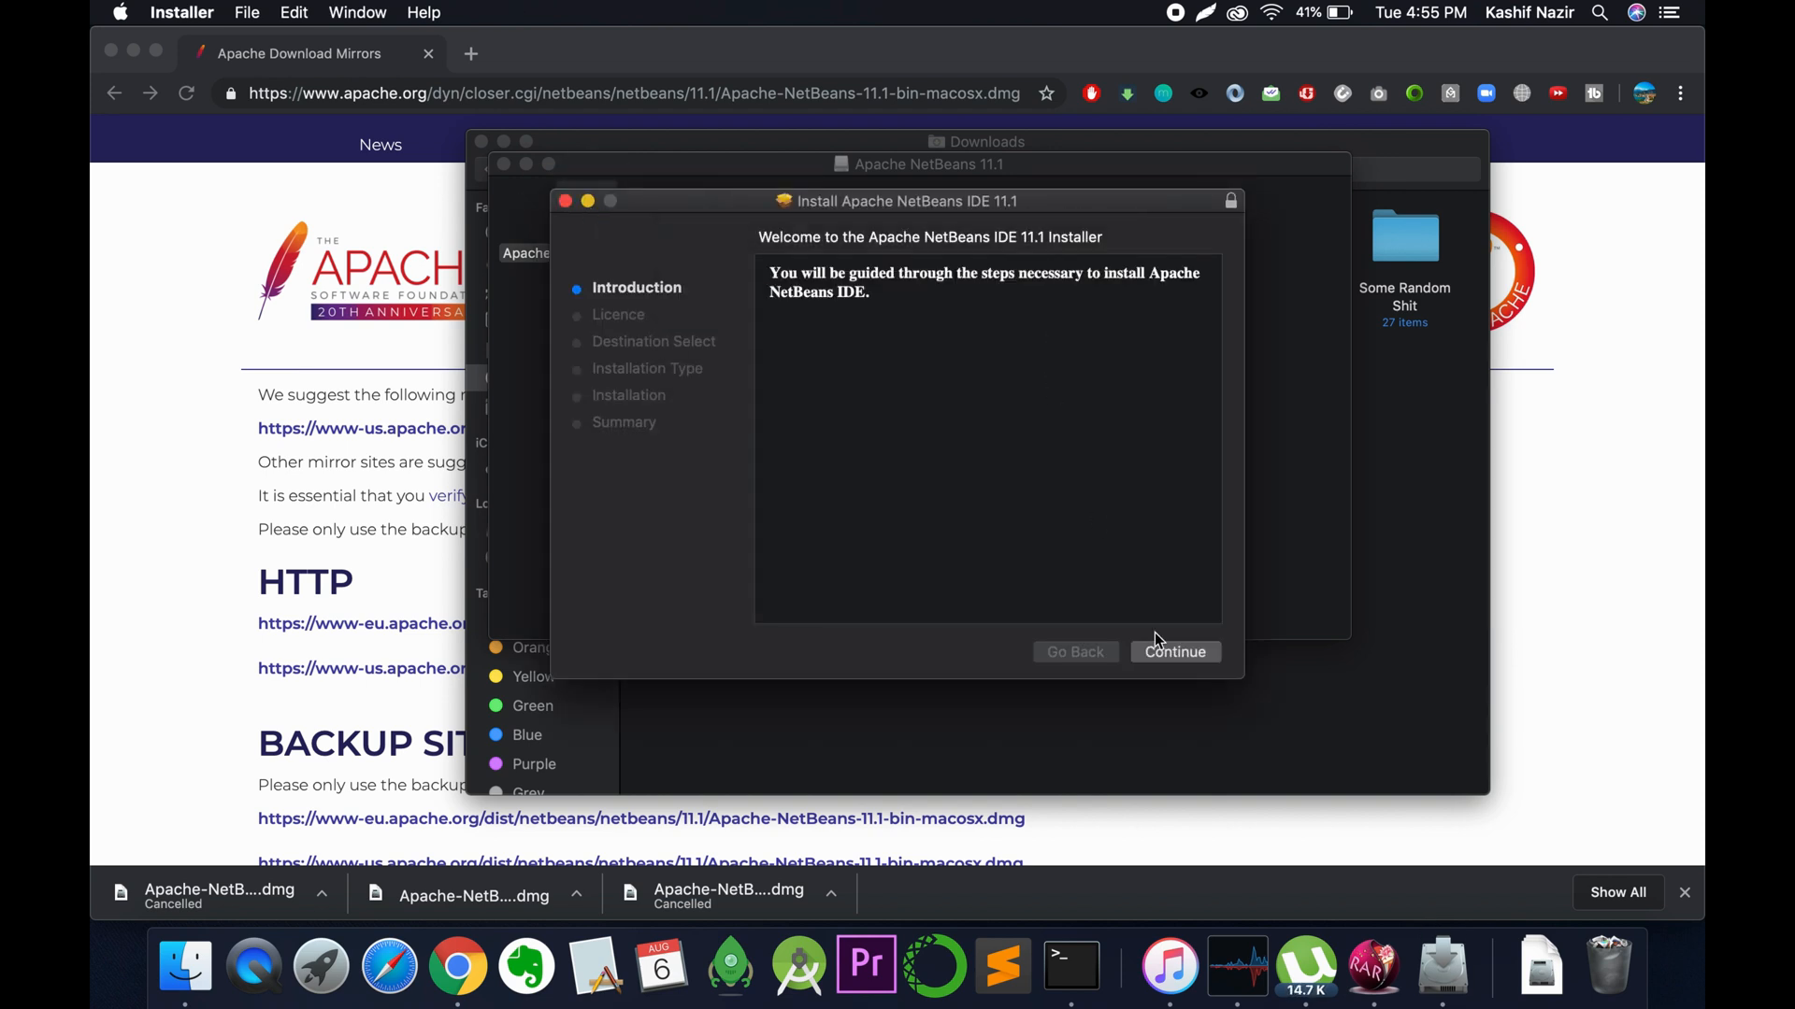
{"action": "left_click", "coordinate": [1174, 651]}
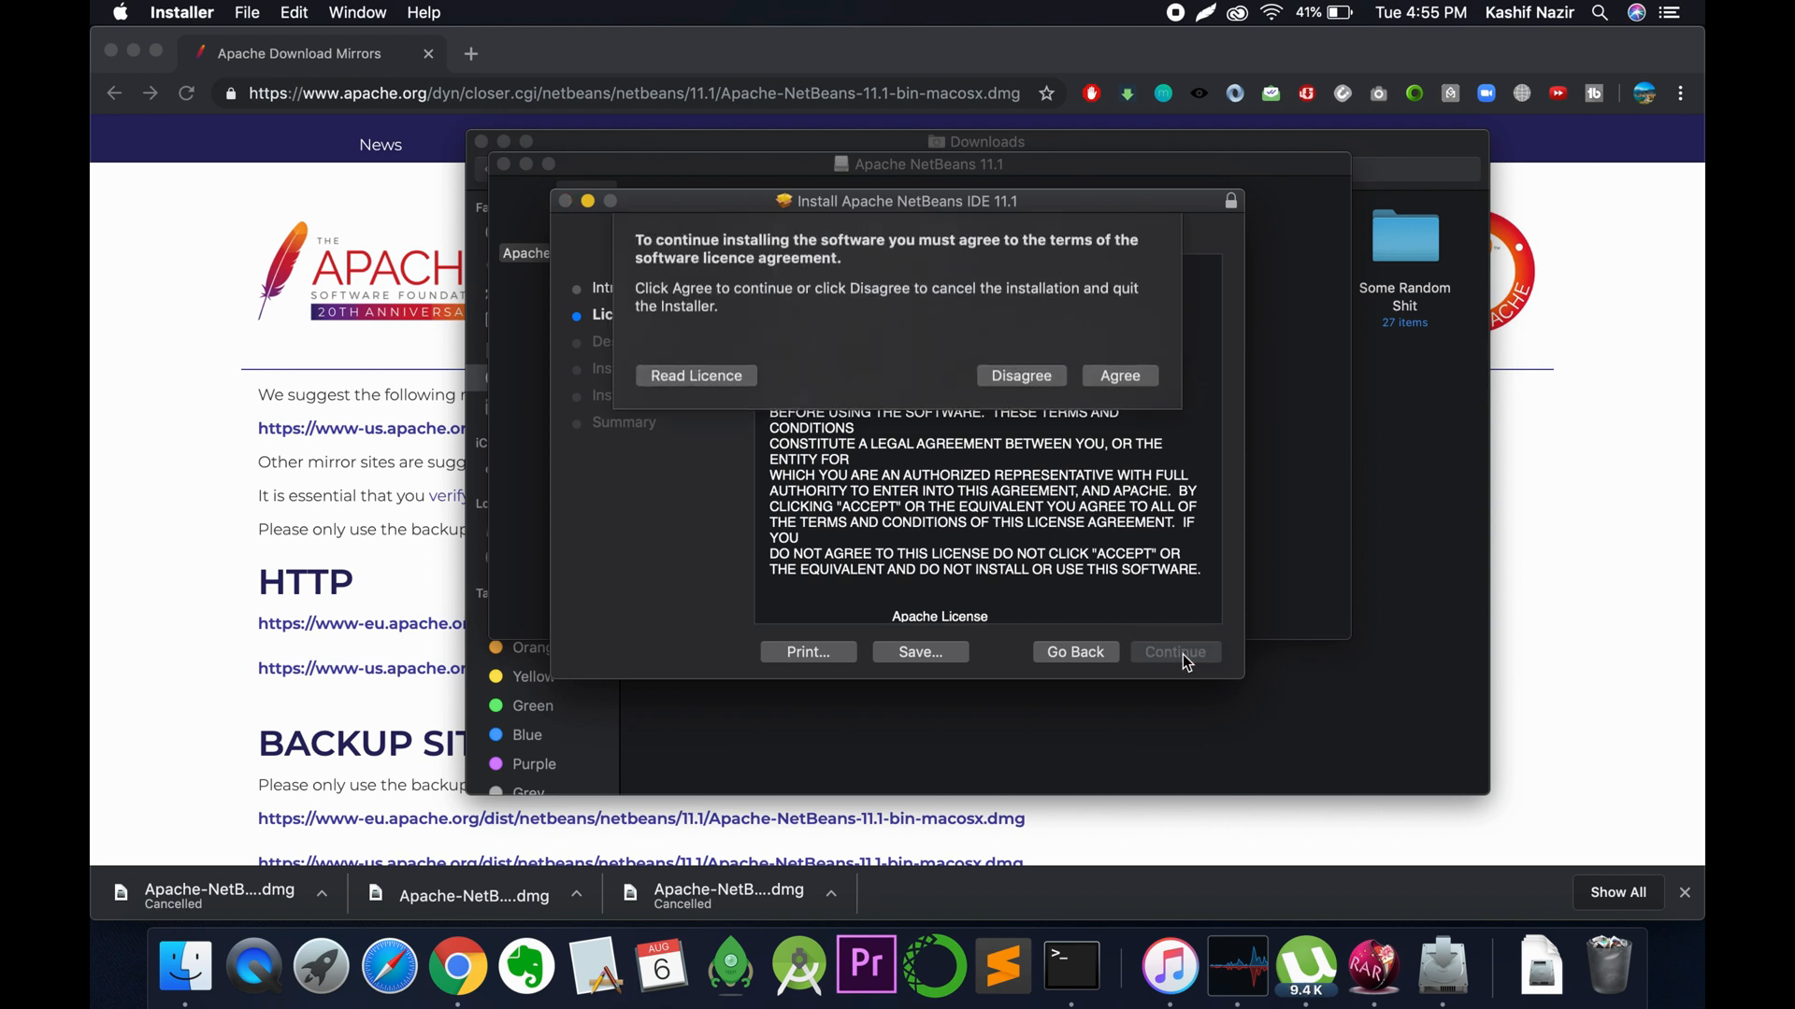
{"action": "left_click", "coordinate": [1118, 375]}
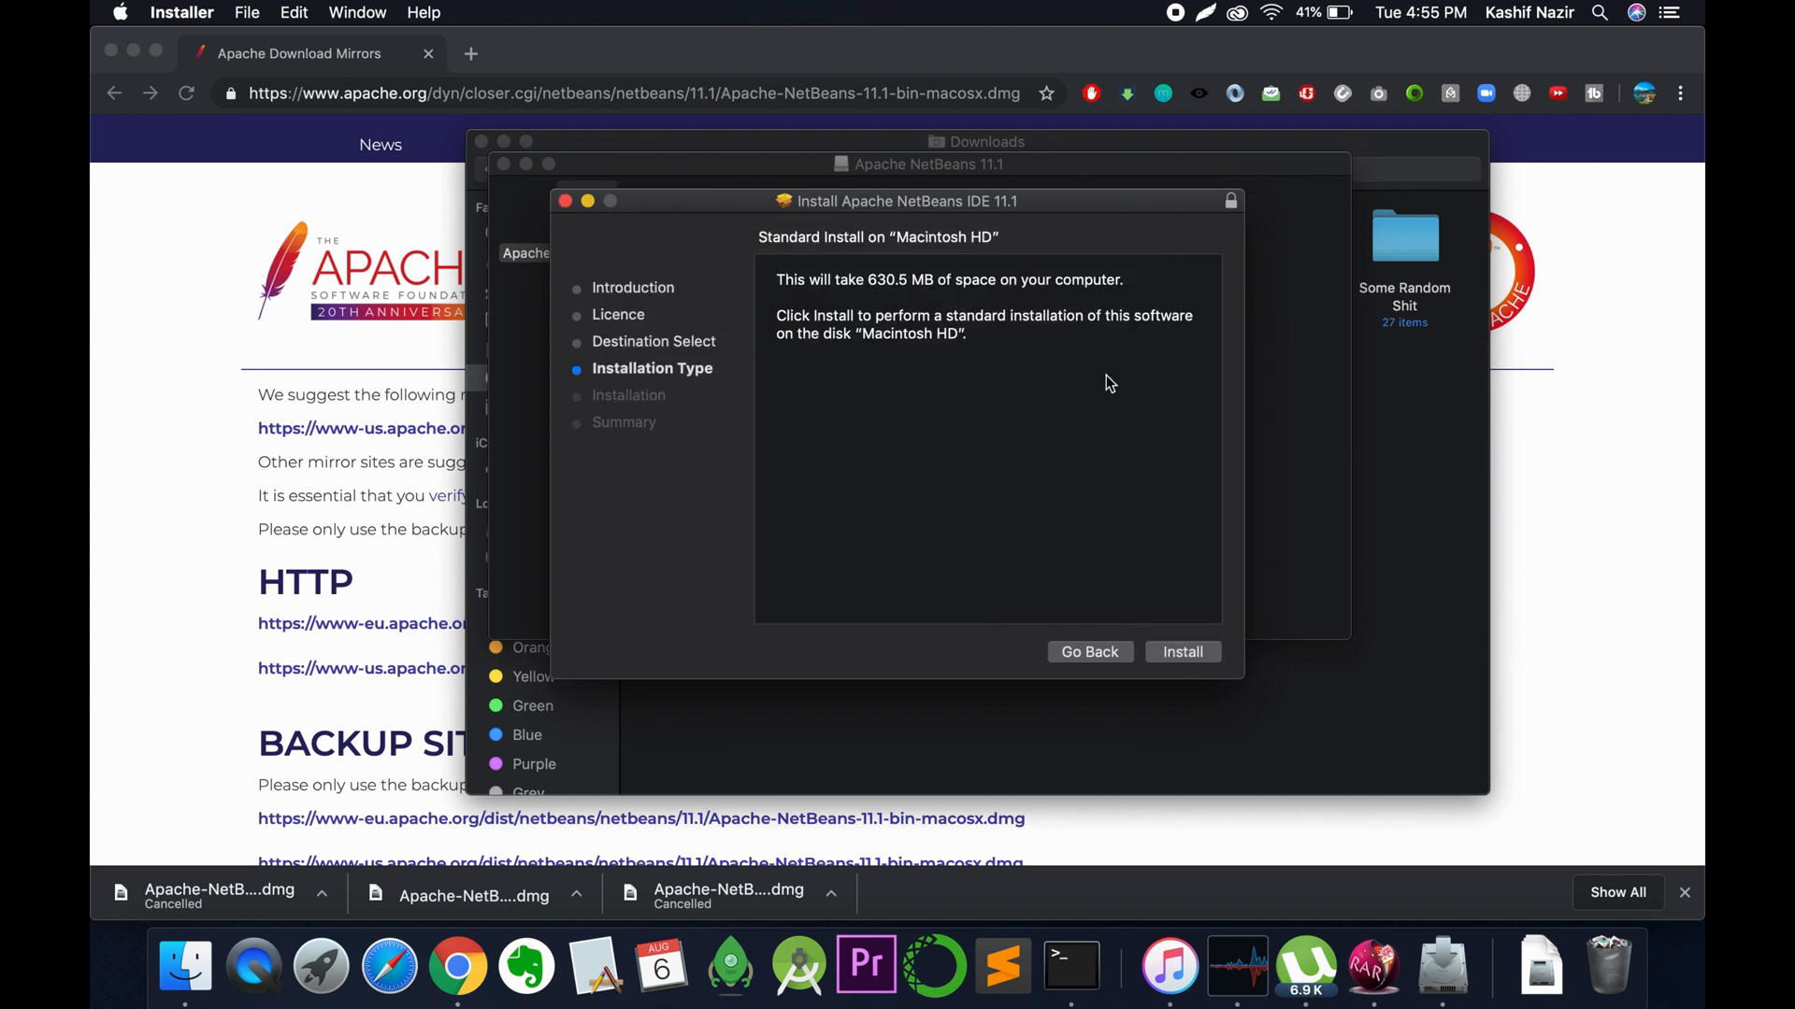
{"action": "left_click", "coordinate": [1181, 652]}
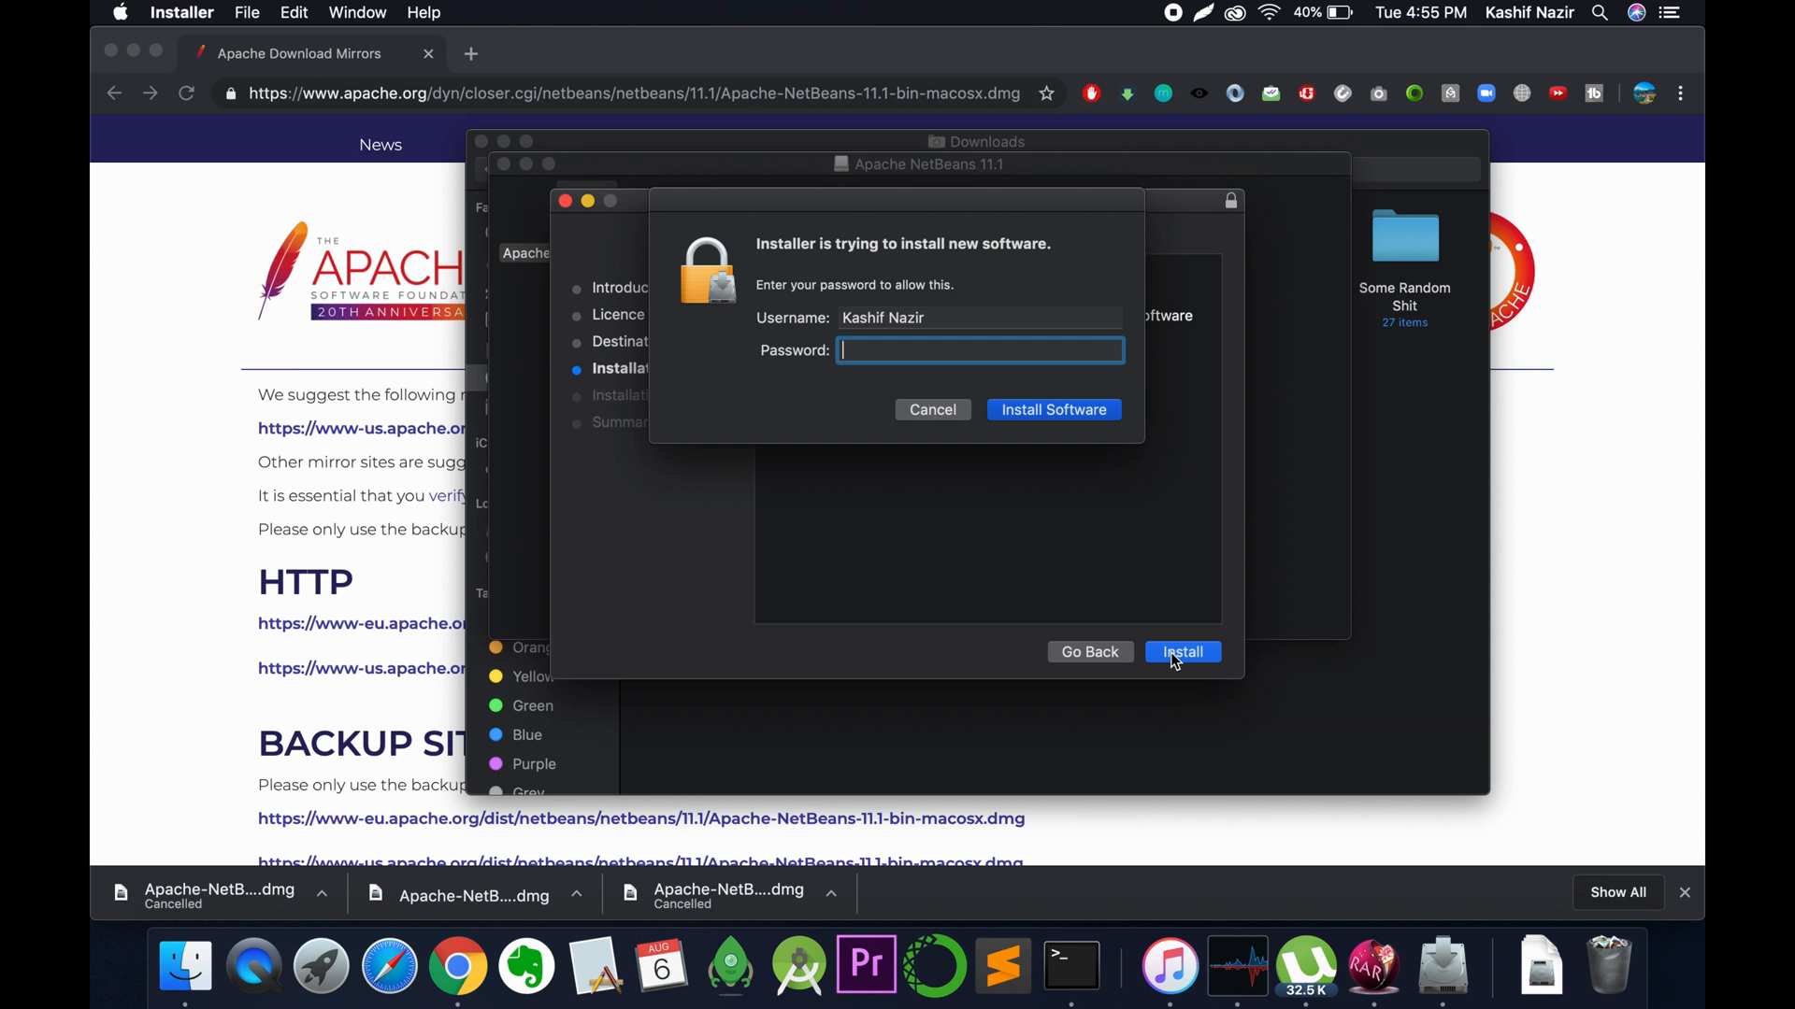
{"action": "type", "text": "••"}
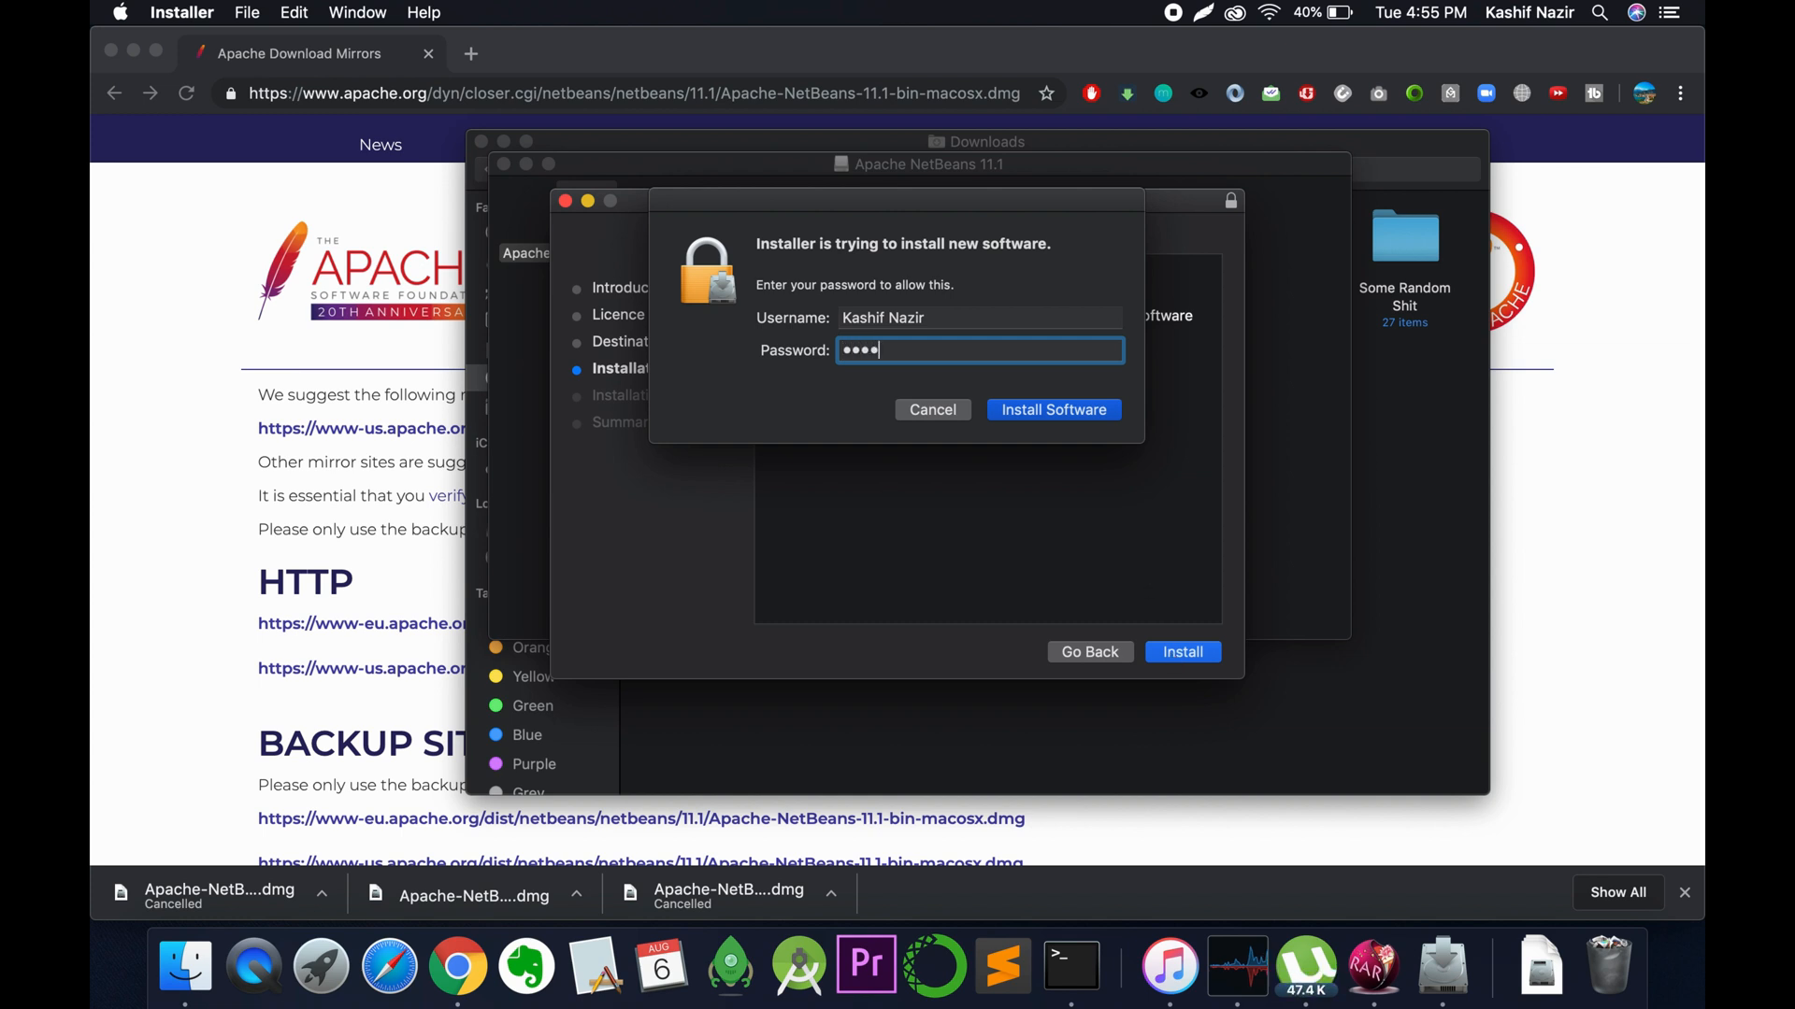
{"action": "left_click", "coordinate": [1052, 410]}
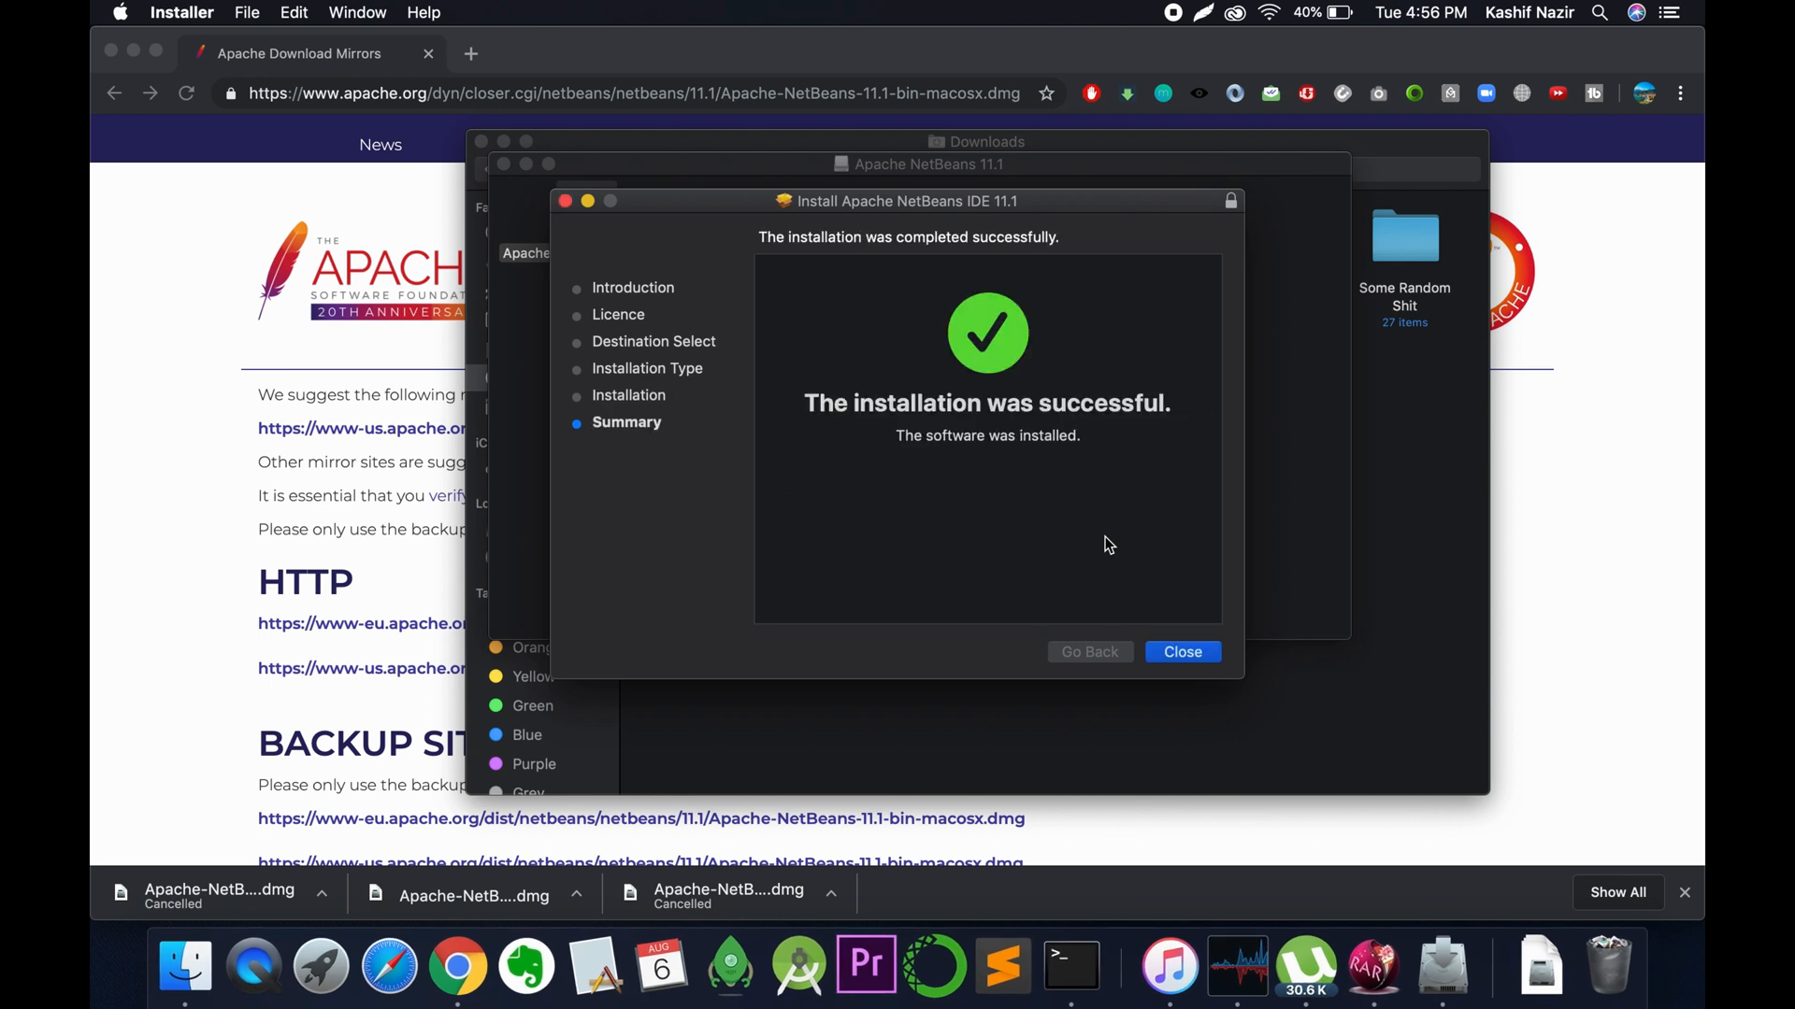
{"action": "mouse_move", "coordinate": [1018, 418]}
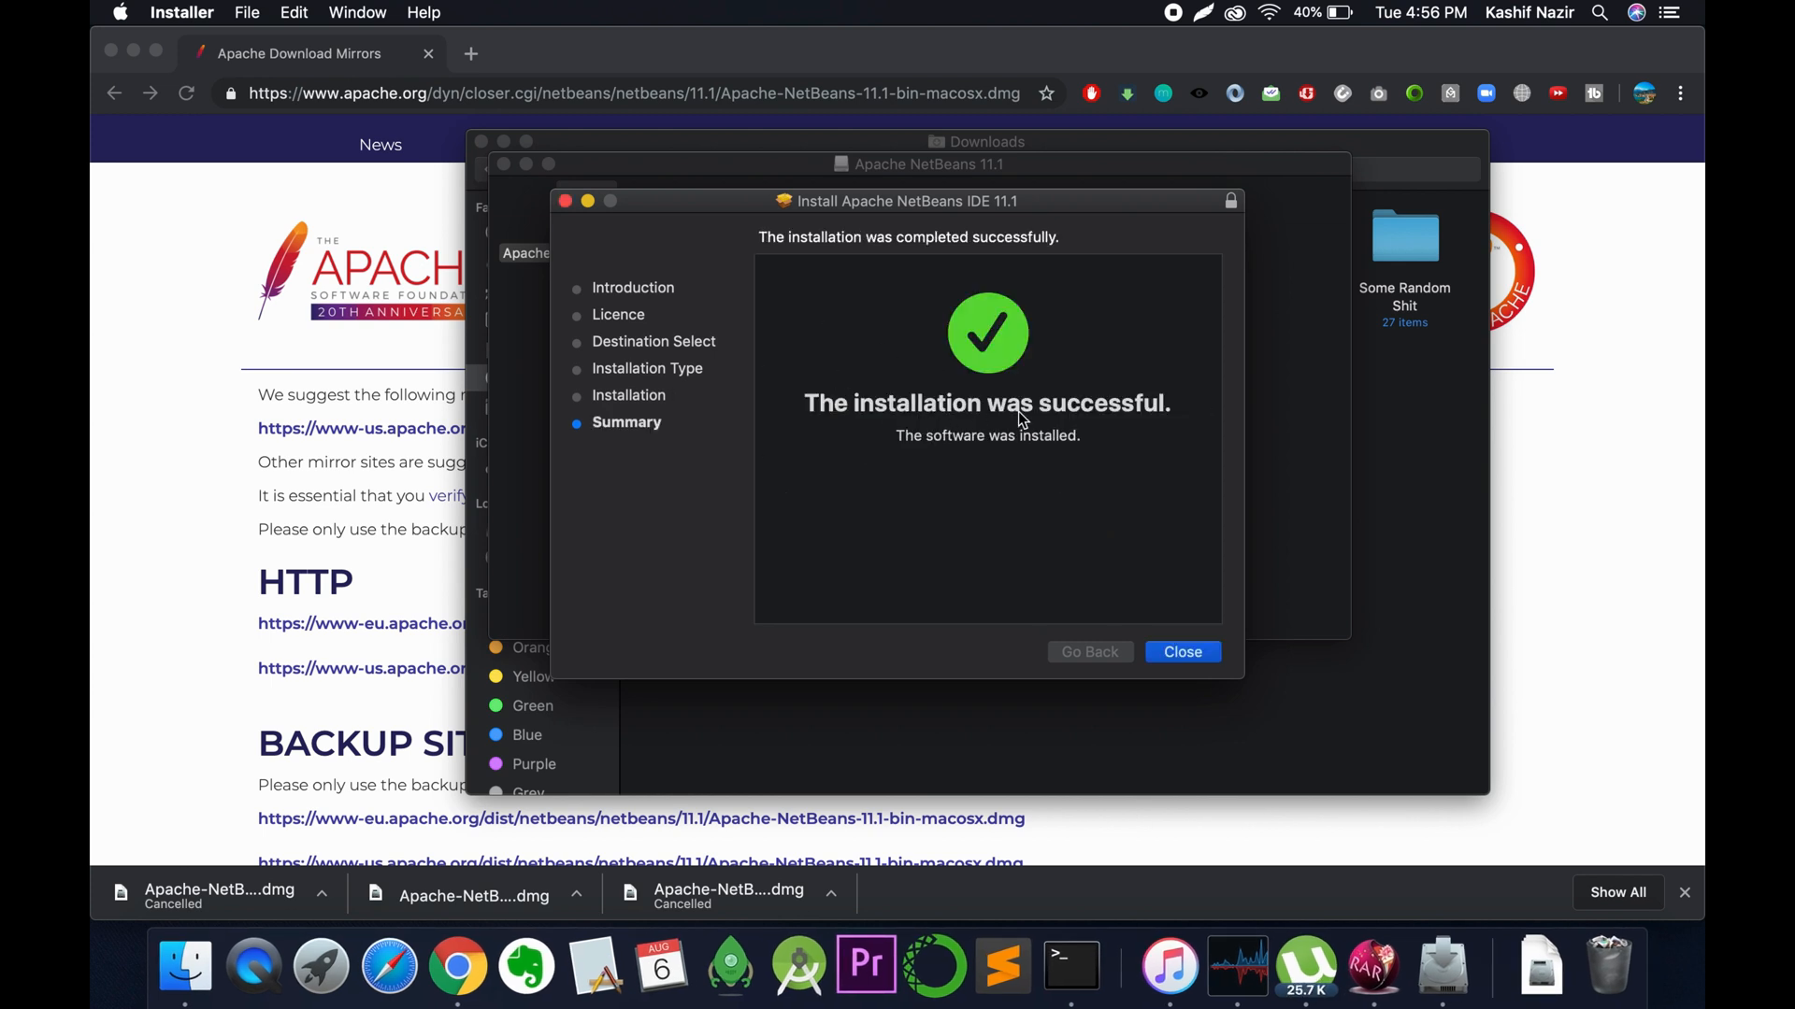
- Close the Installer, answer the trash prompt, and dismiss the disk image window and Chrome
{"action": "left_click", "coordinate": [1182, 653]}
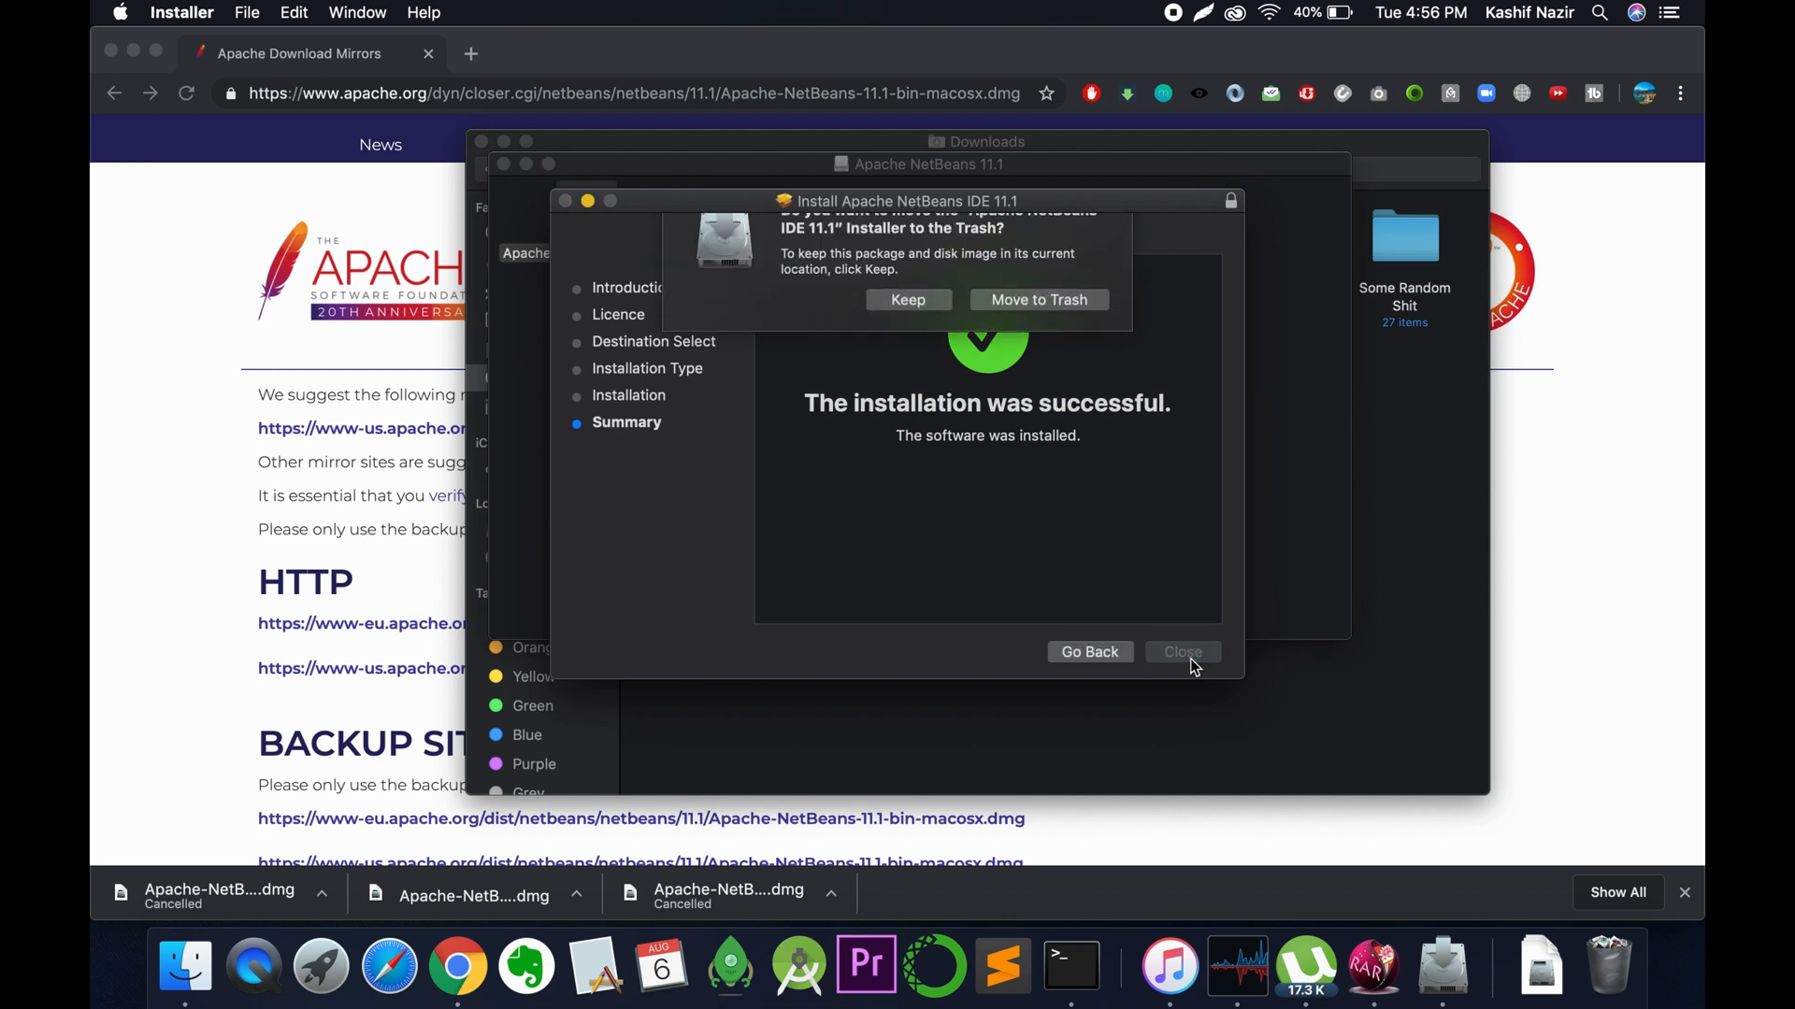
{"action": "left_click", "coordinate": [1181, 652]}
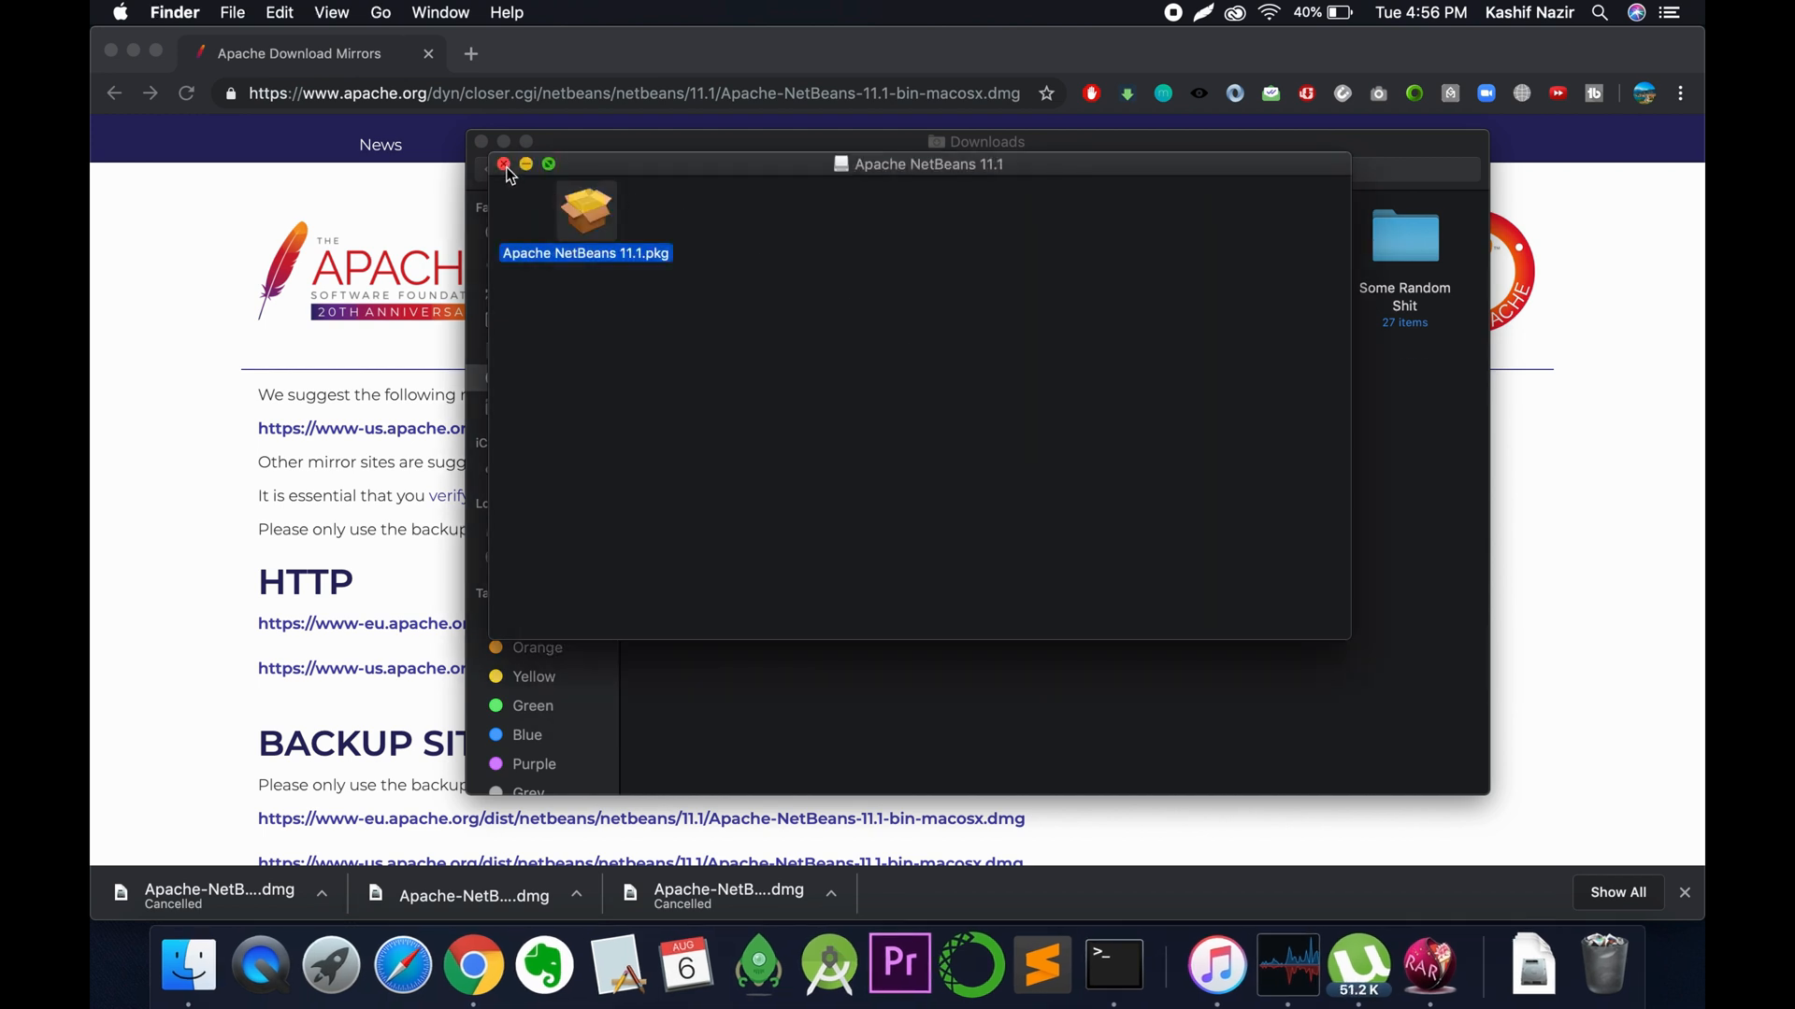
{"action": "left_click", "coordinate": [501, 163]}
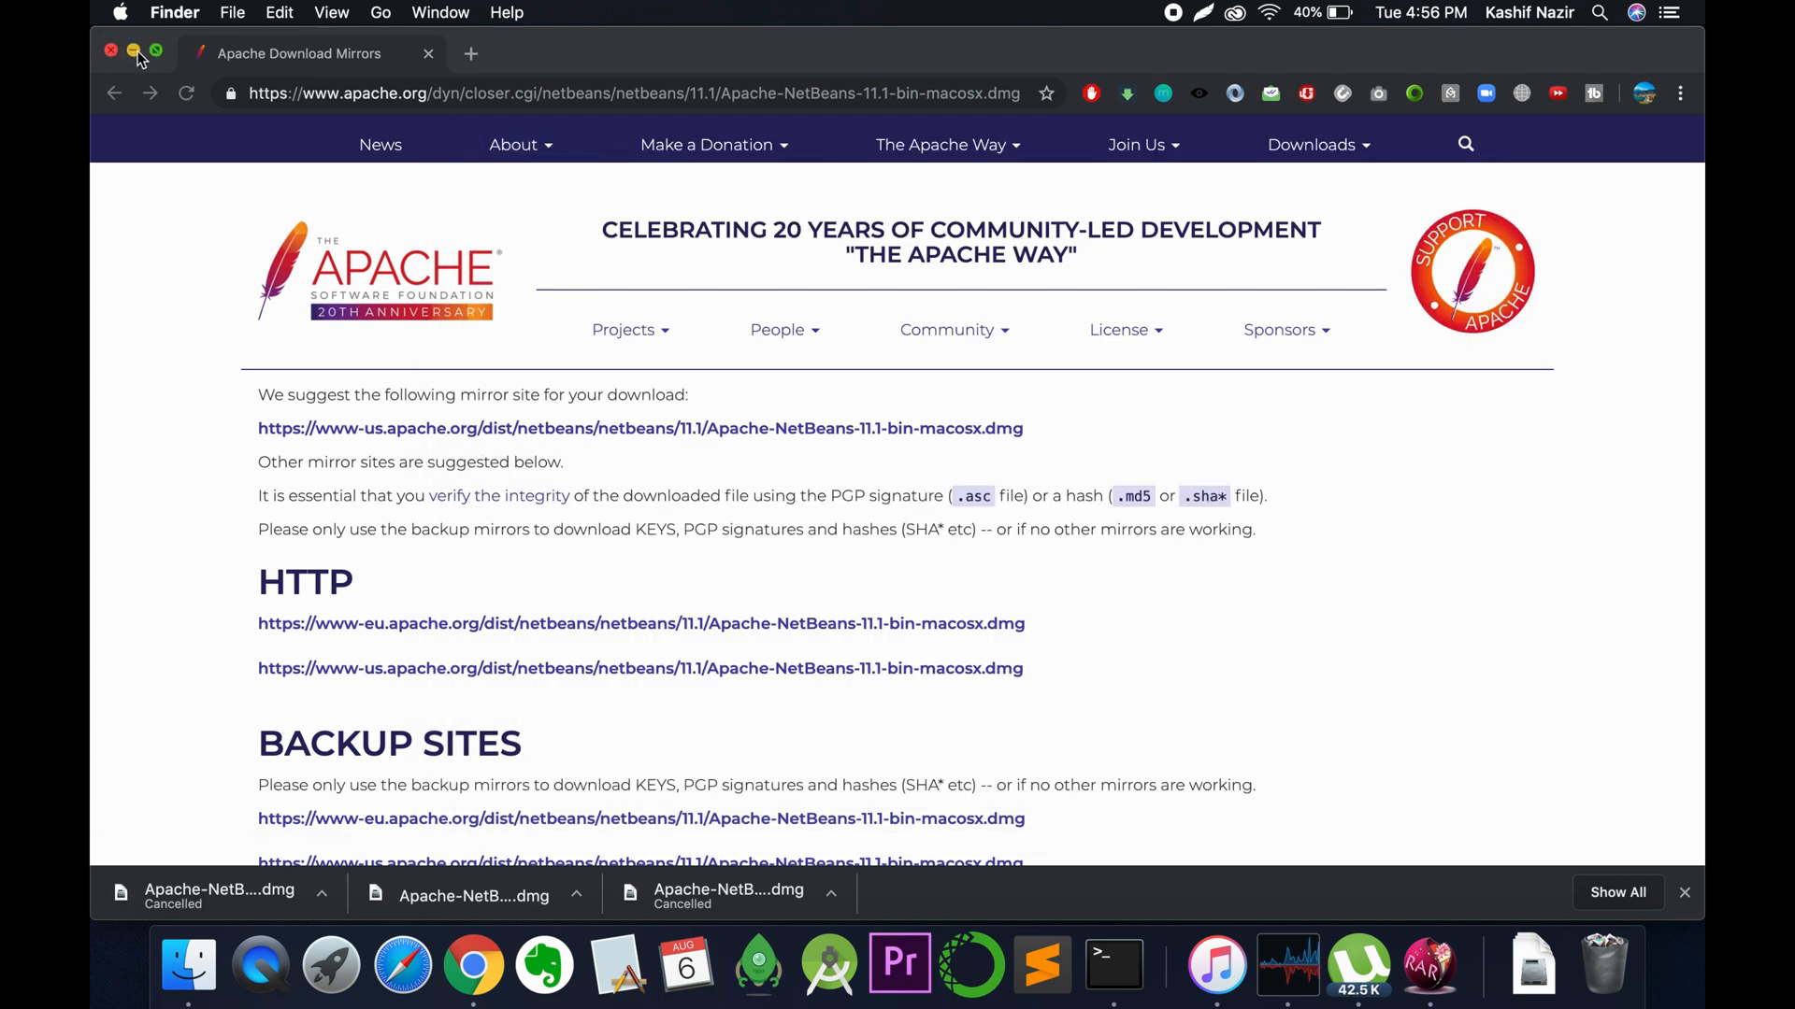
{"action": "left_click", "coordinate": [113, 52]}
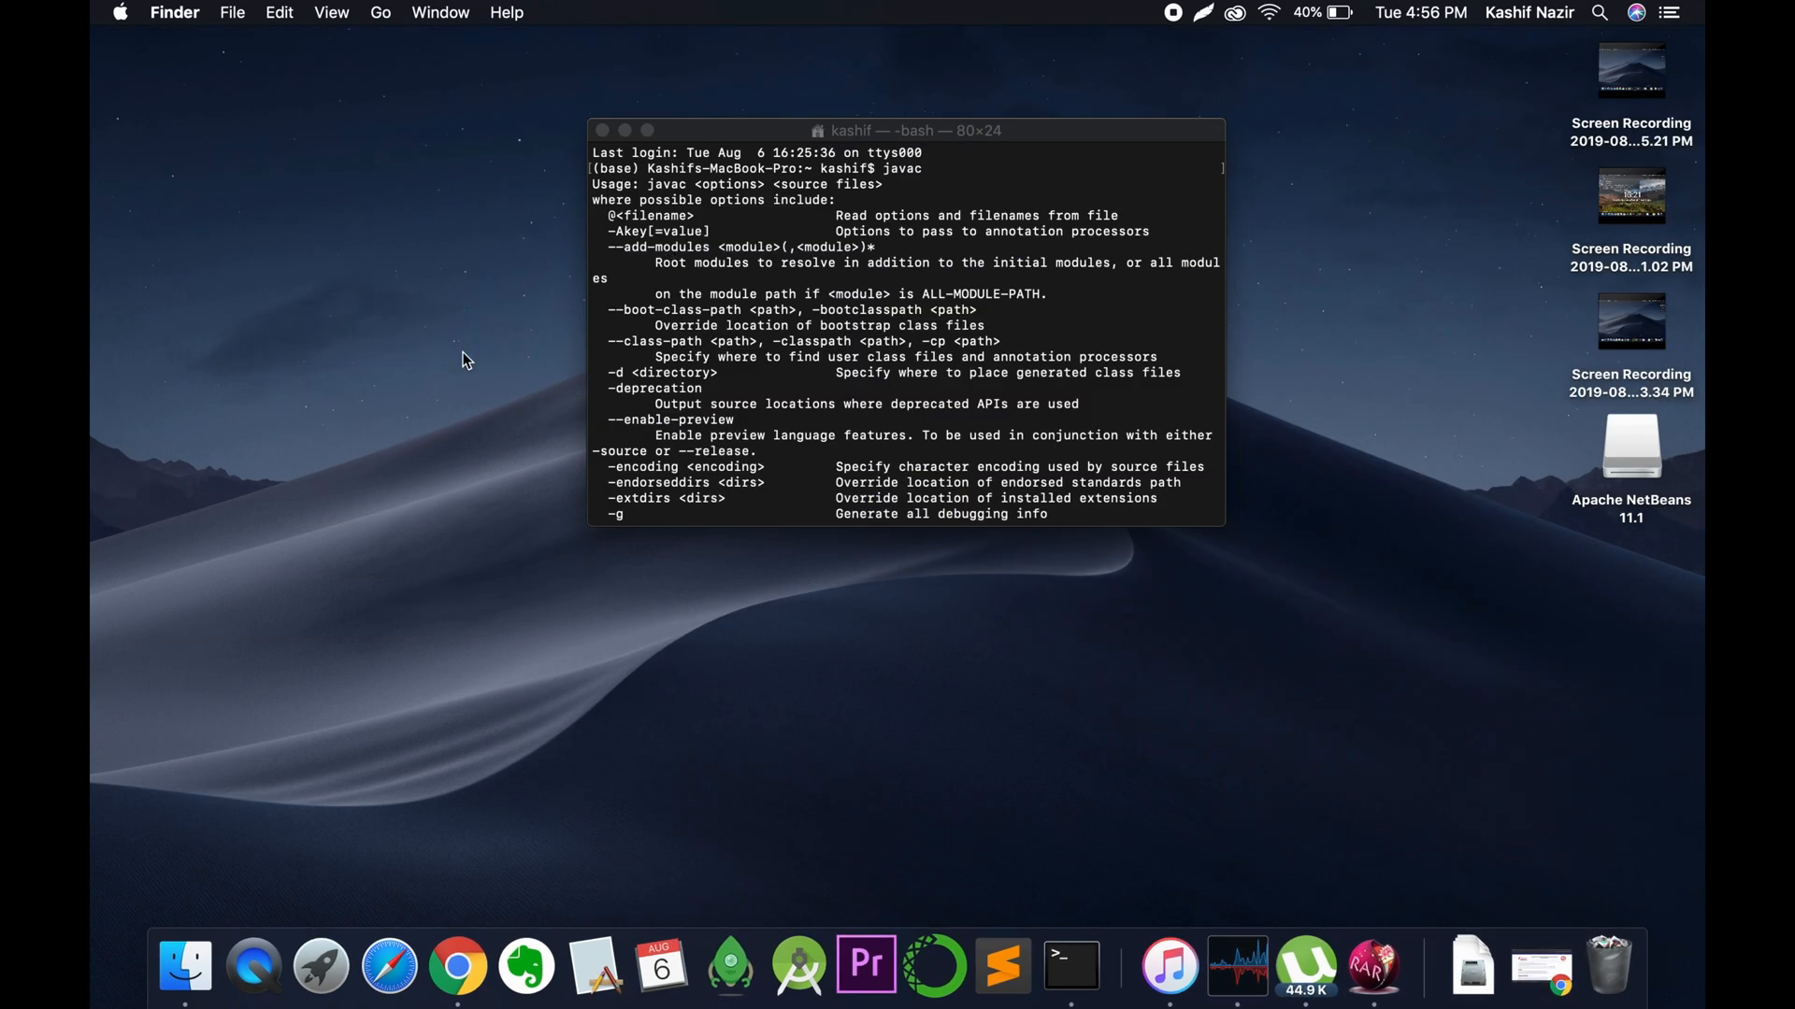
- Launch Apache NetBeans 11.1 so its Start Page with Learn & Discover loads
{"action": "left_click", "coordinate": [320, 964]}
{"action": "type", "text": "net"}
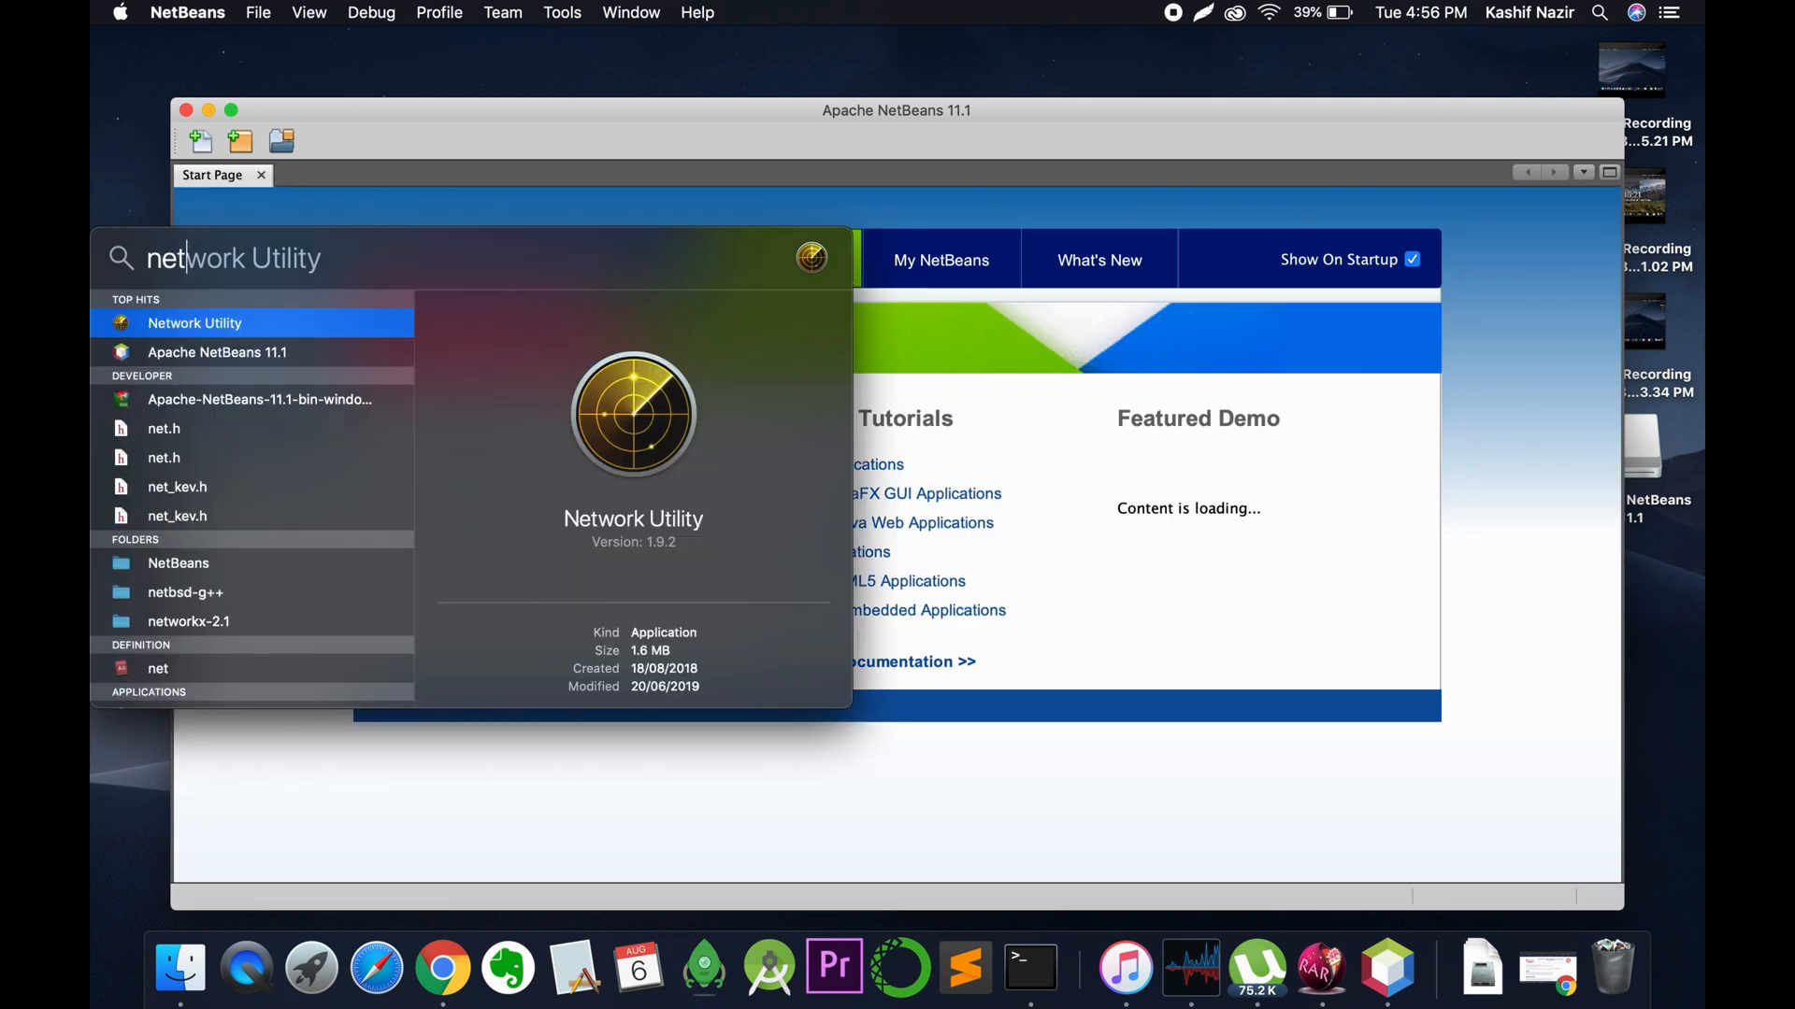
{"action": "mouse_move", "coordinate": [333, 847]}
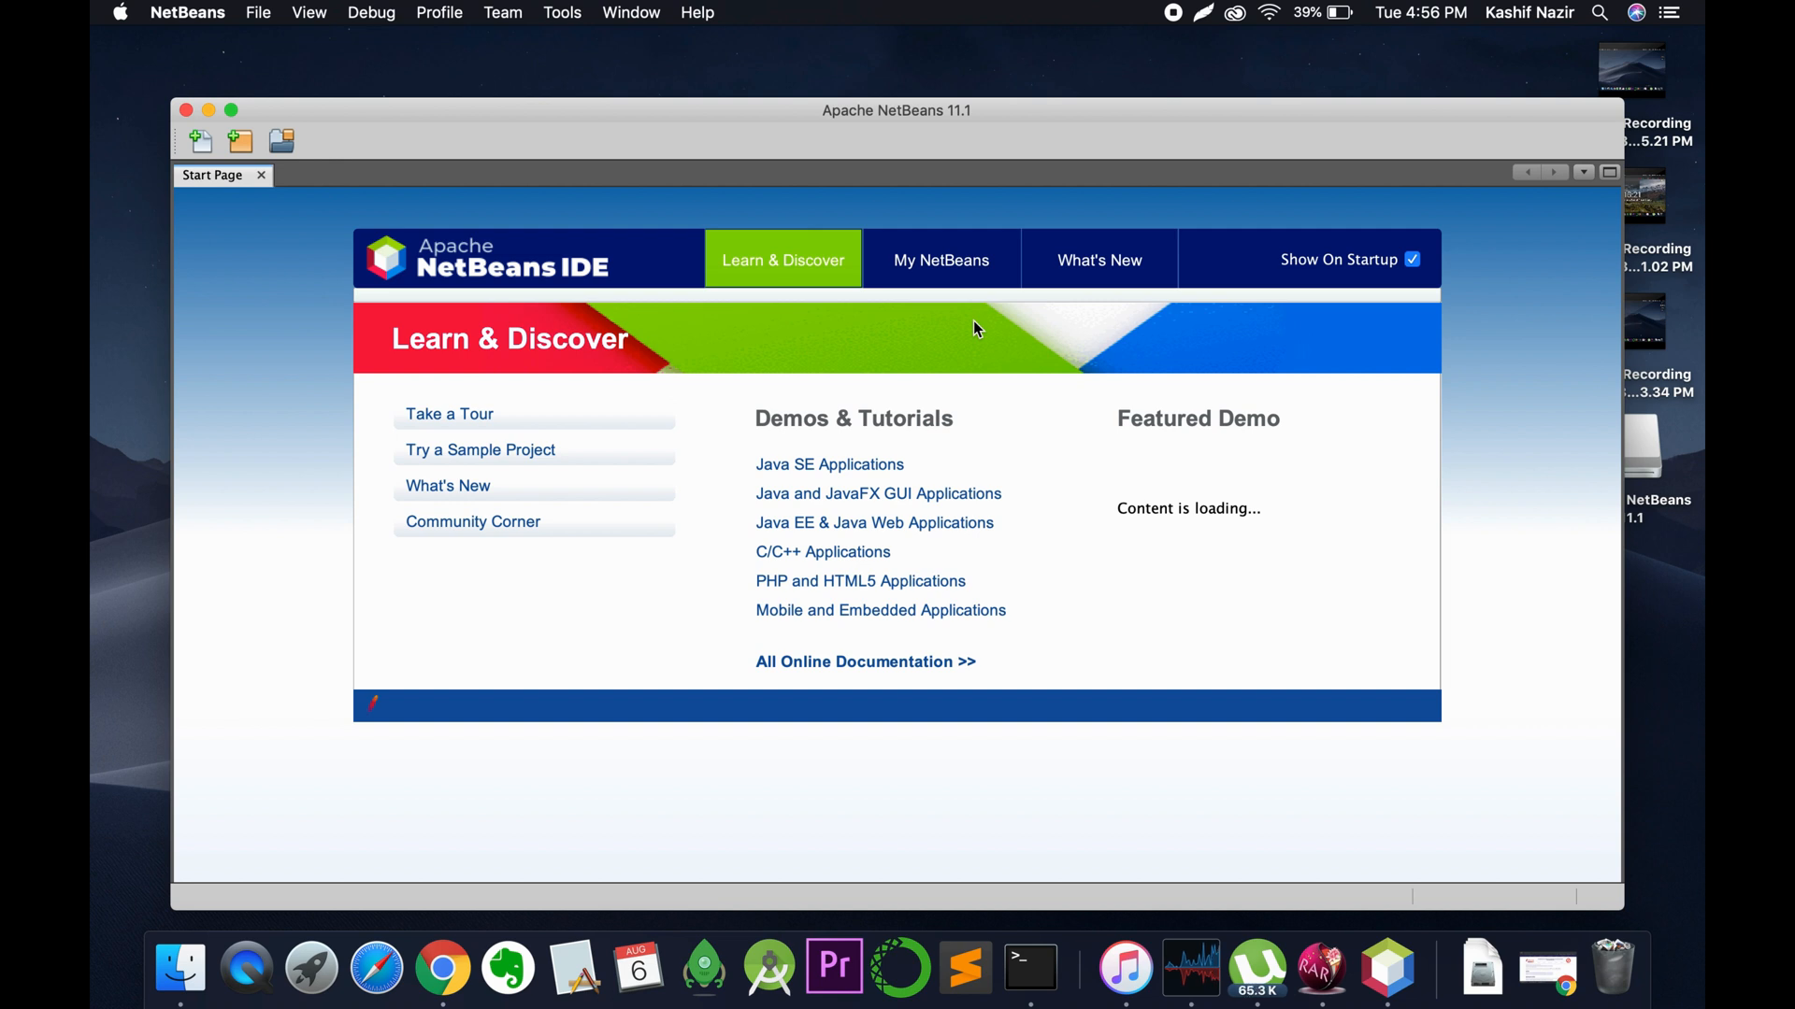
{"action": "mouse_move", "coordinate": [1157, 9]}
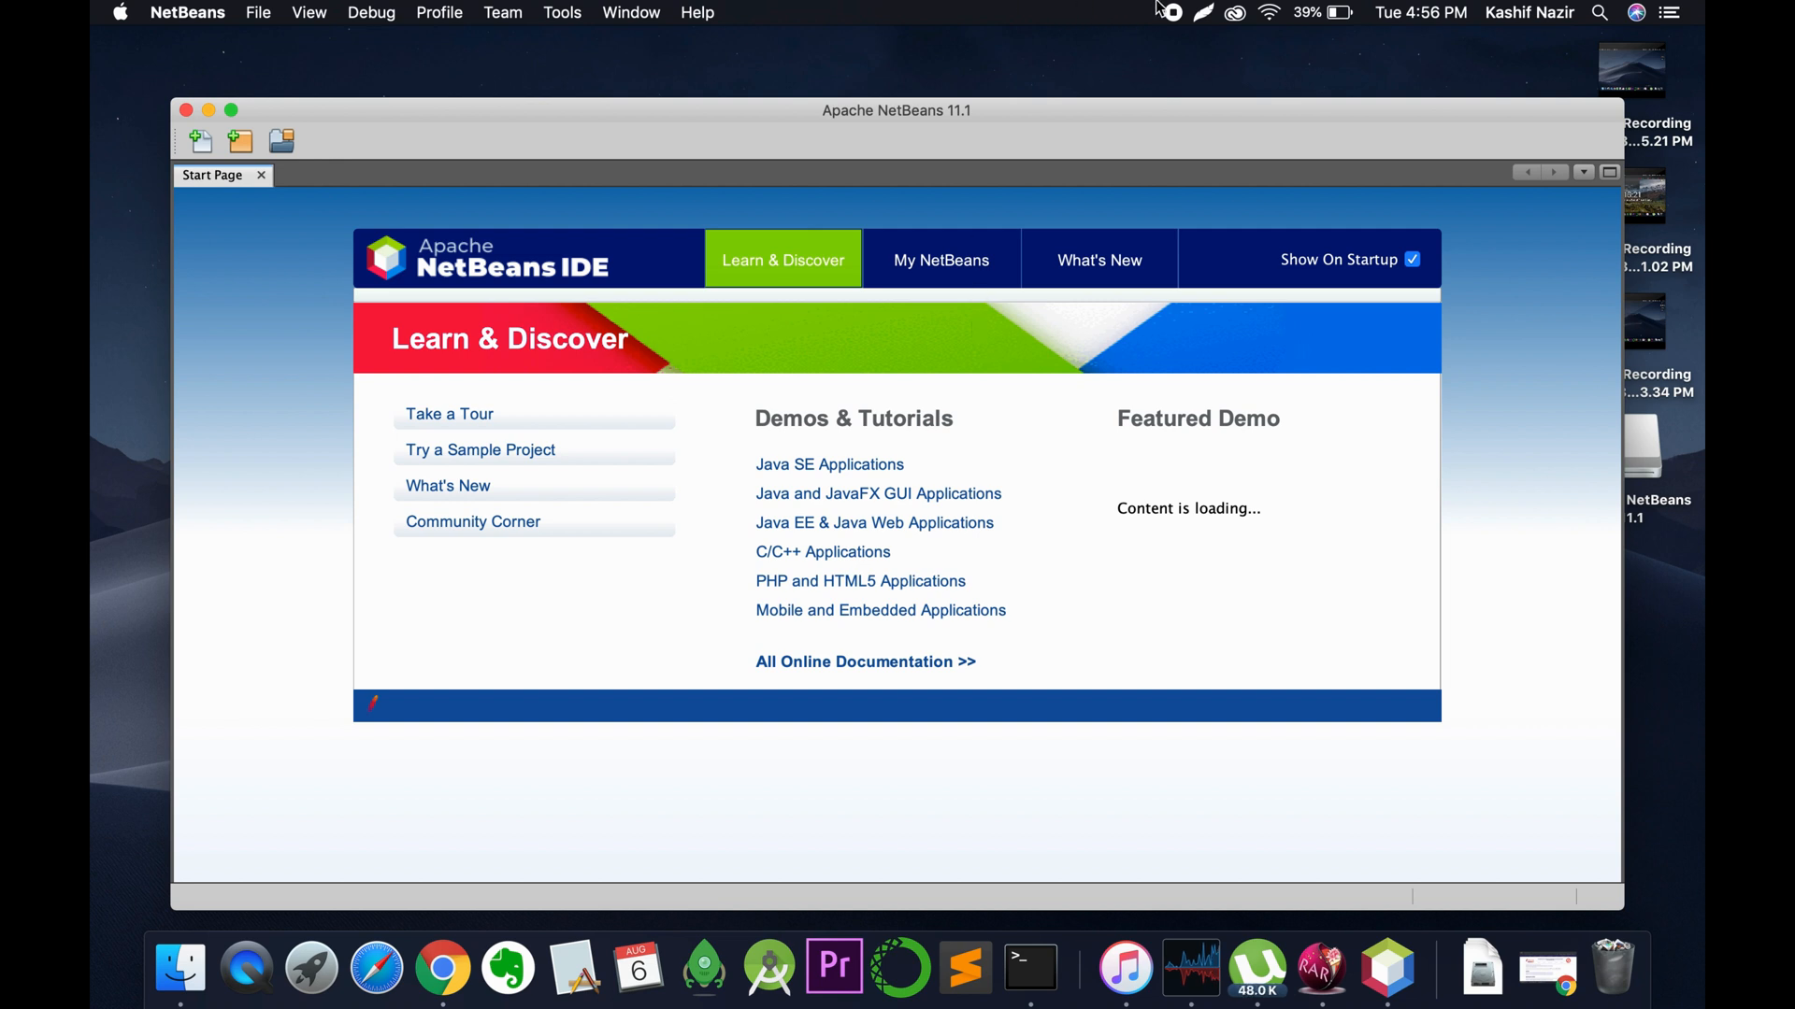